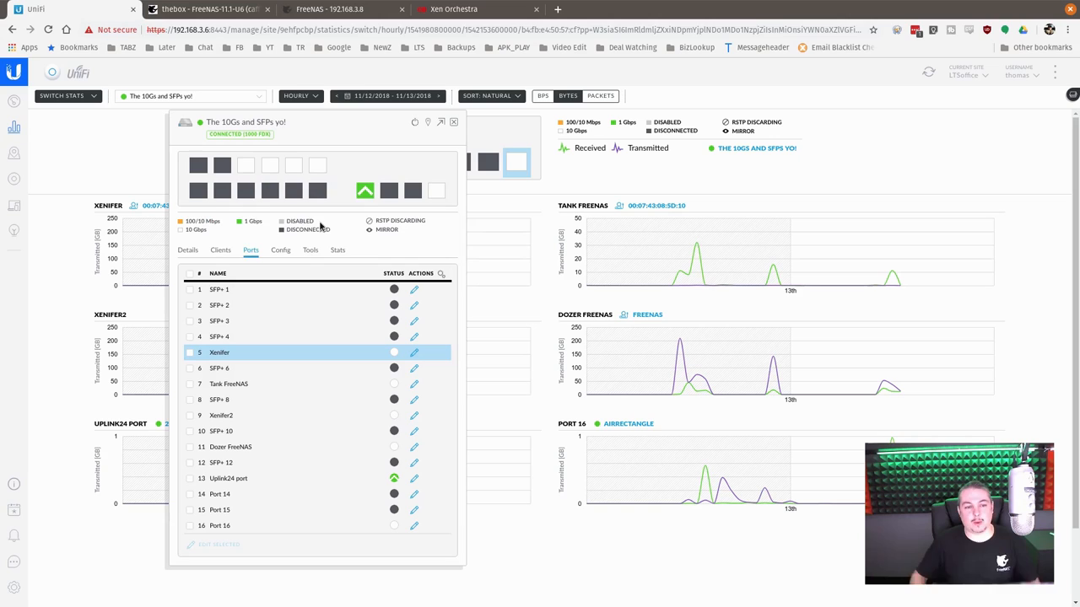
{"action": "mouse_move", "coordinate": [324, 157]}
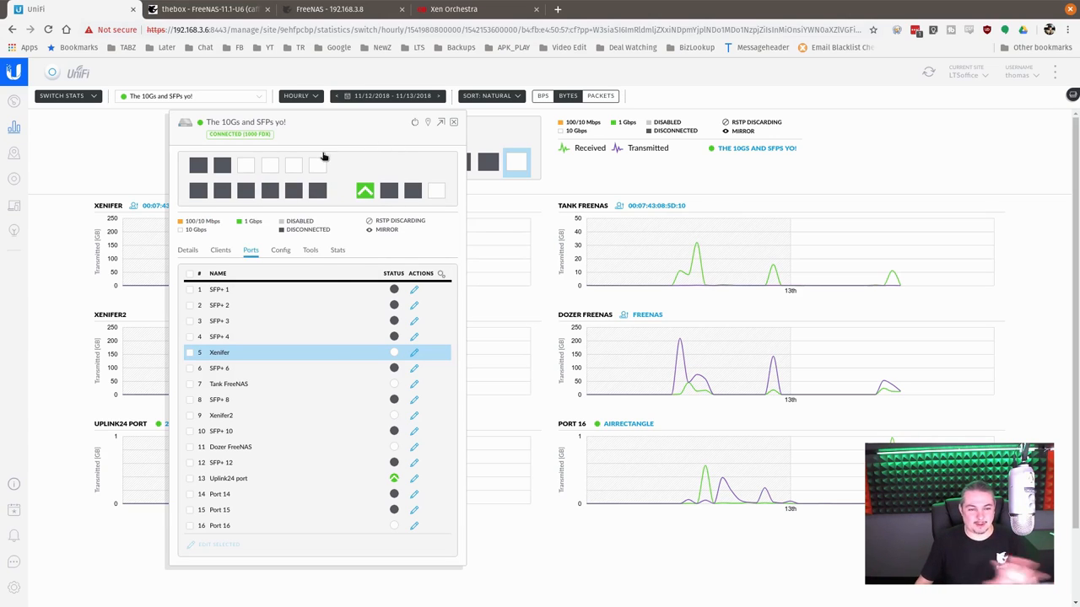
{"action": "mouse_move", "coordinate": [415, 174]}
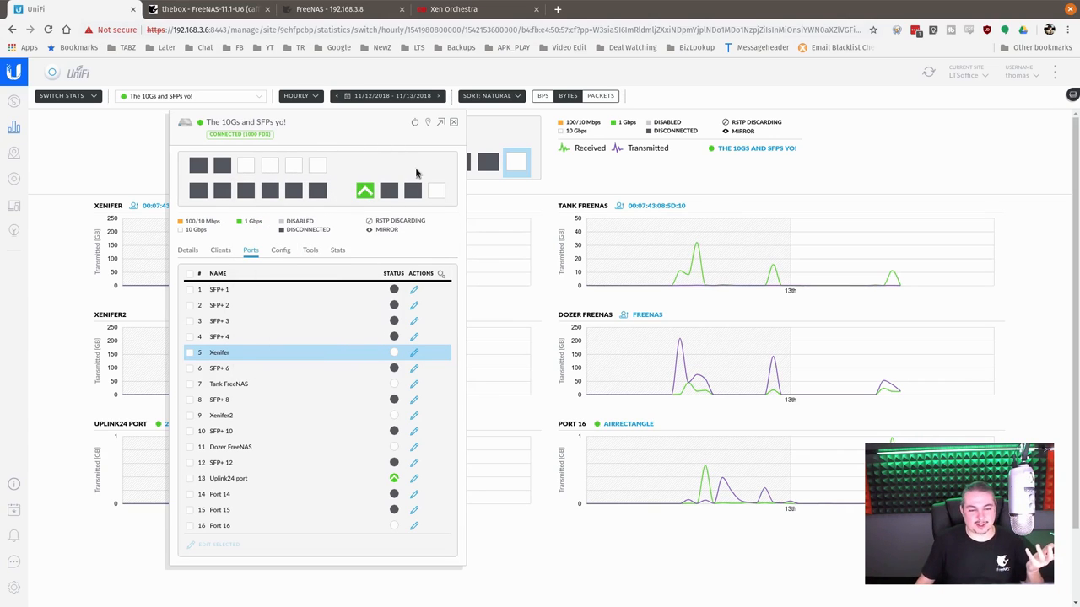
{"action": "mouse_move", "coordinate": [294, 166]}
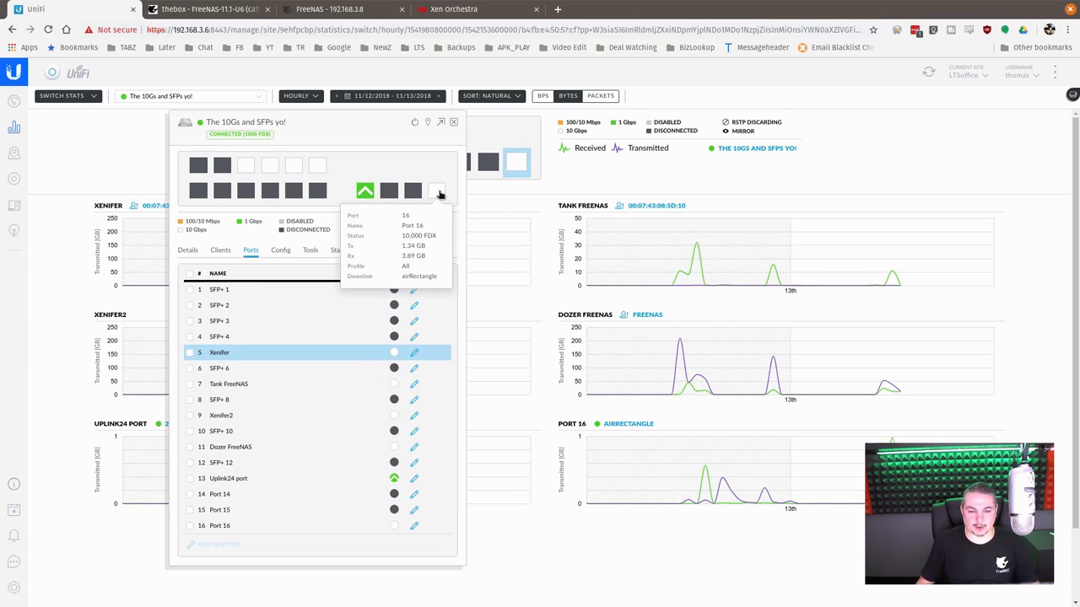
{"action": "mouse_move", "coordinate": [438, 195]}
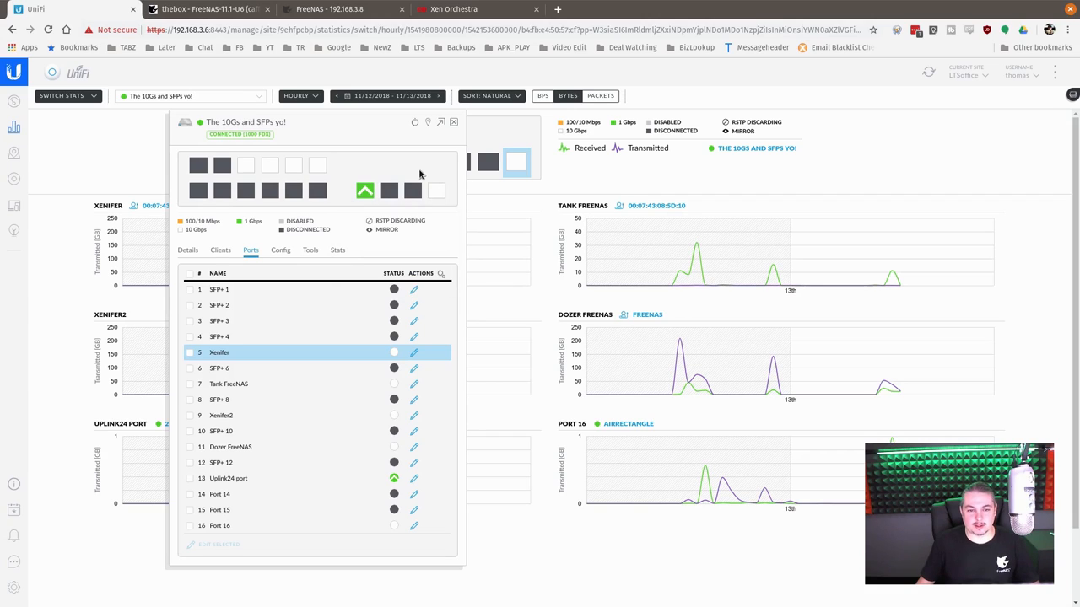
{"action": "mouse_move", "coordinate": [364, 191]}
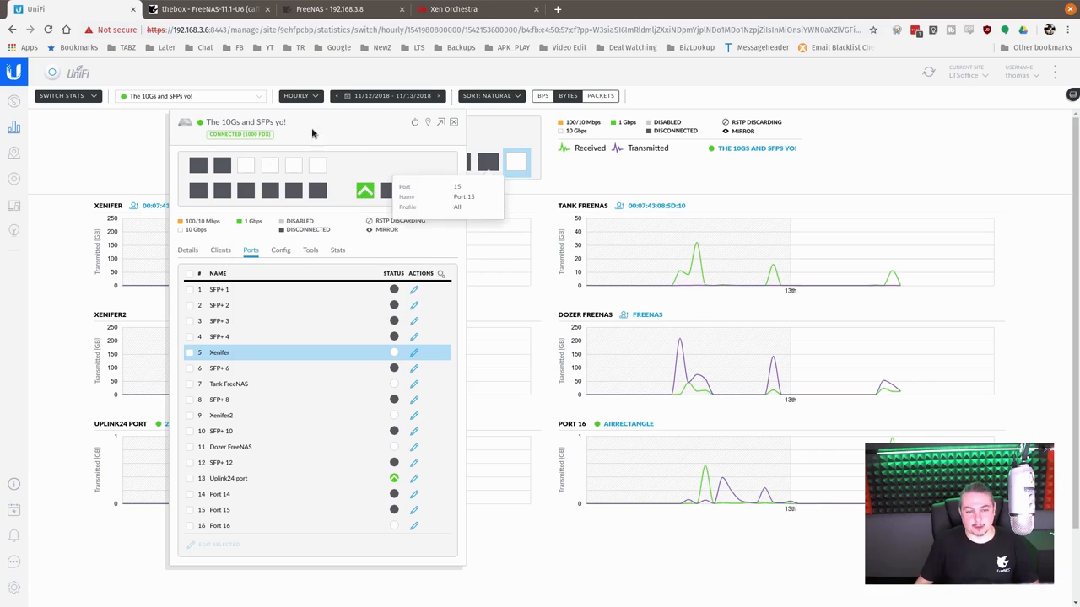
{"action": "mouse_move", "coordinate": [375, 164]}
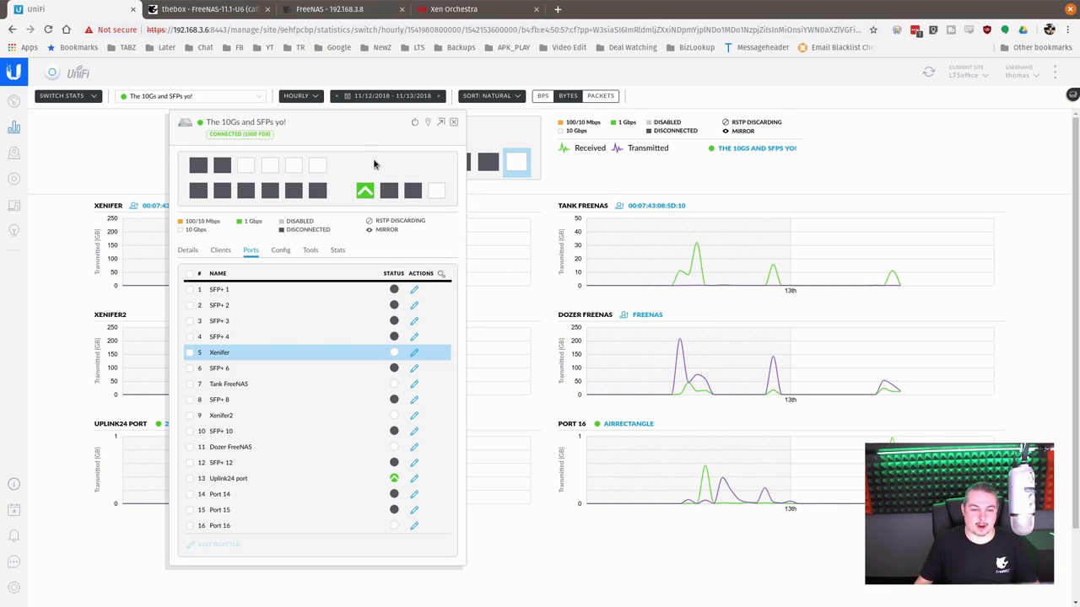
{"action": "mouse_move", "coordinate": [364, 191]}
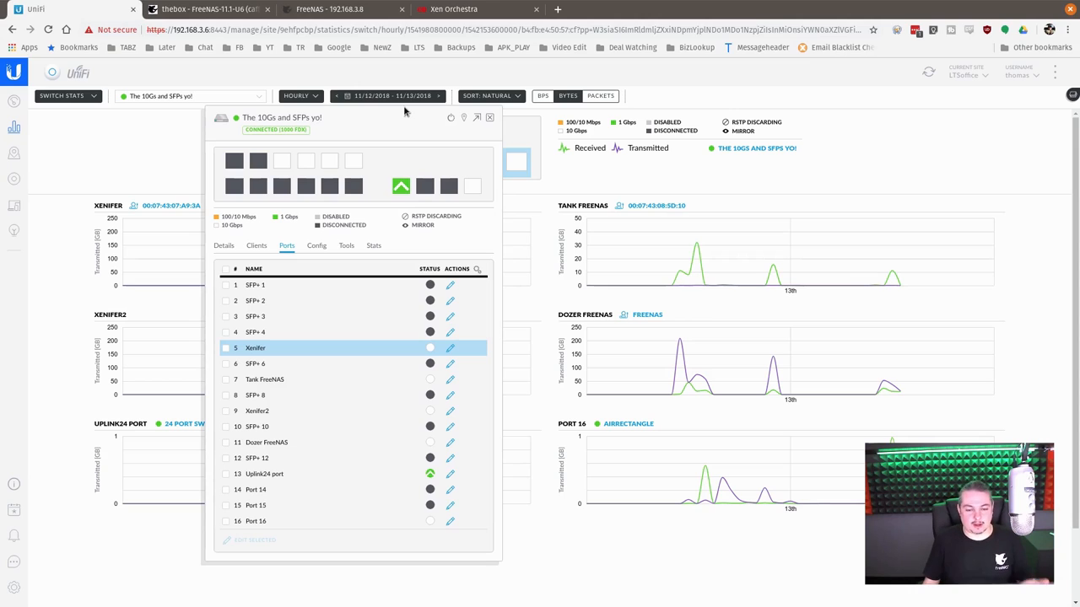
{"action": "mouse_move", "coordinate": [449, 348]}
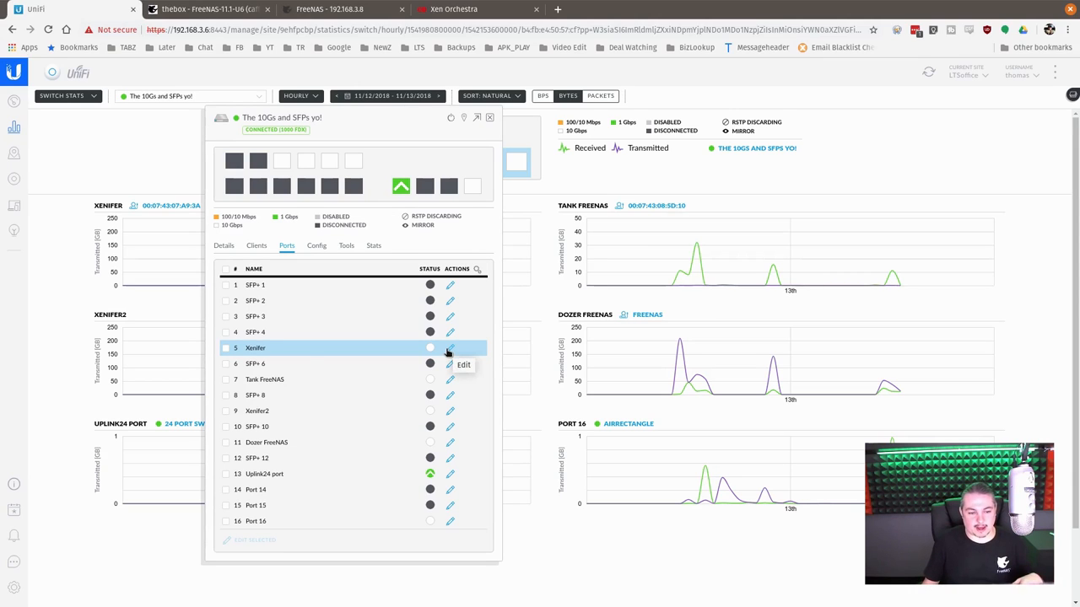
{"action": "mouse_move", "coordinate": [13, 580]}
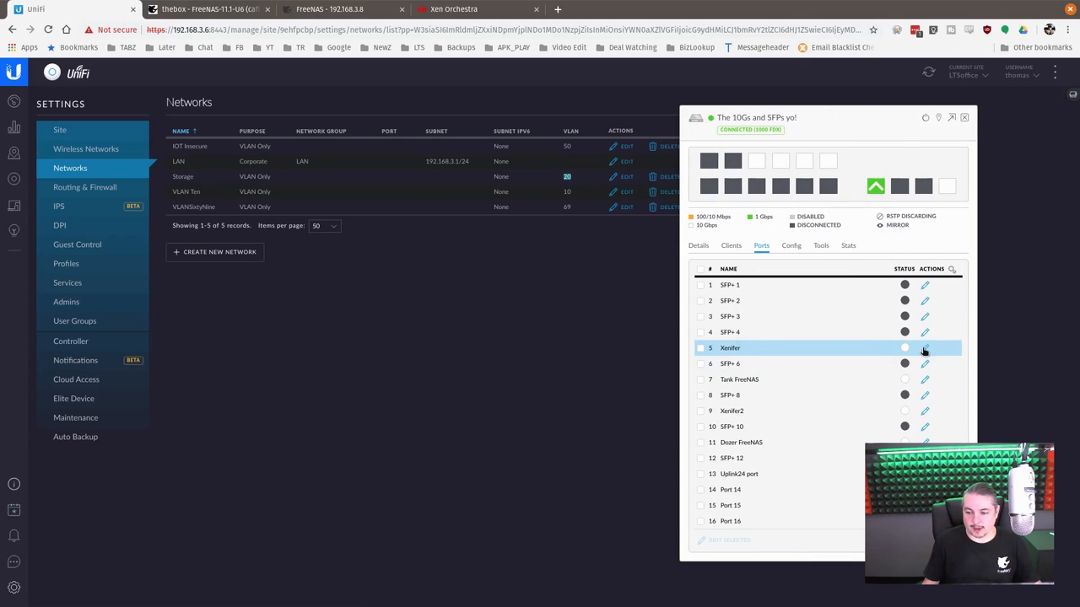
Bring up the edit form for switch port 5 (Xenifer) with its Storage 10G profile
{"action": "left_click", "coordinate": [924, 348]}
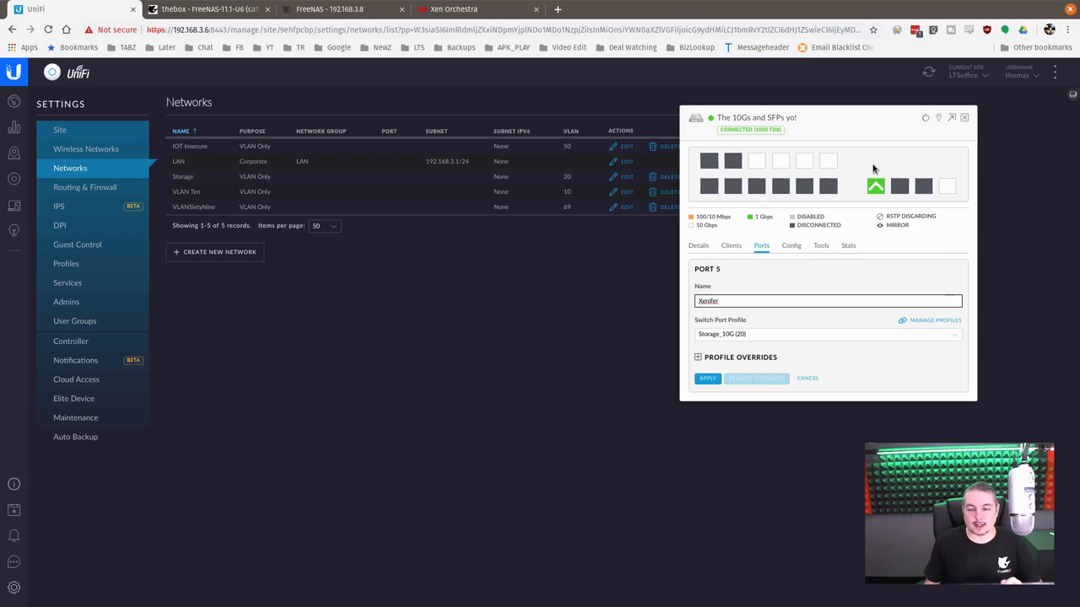
{"action": "mouse_move", "coordinate": [854, 113]}
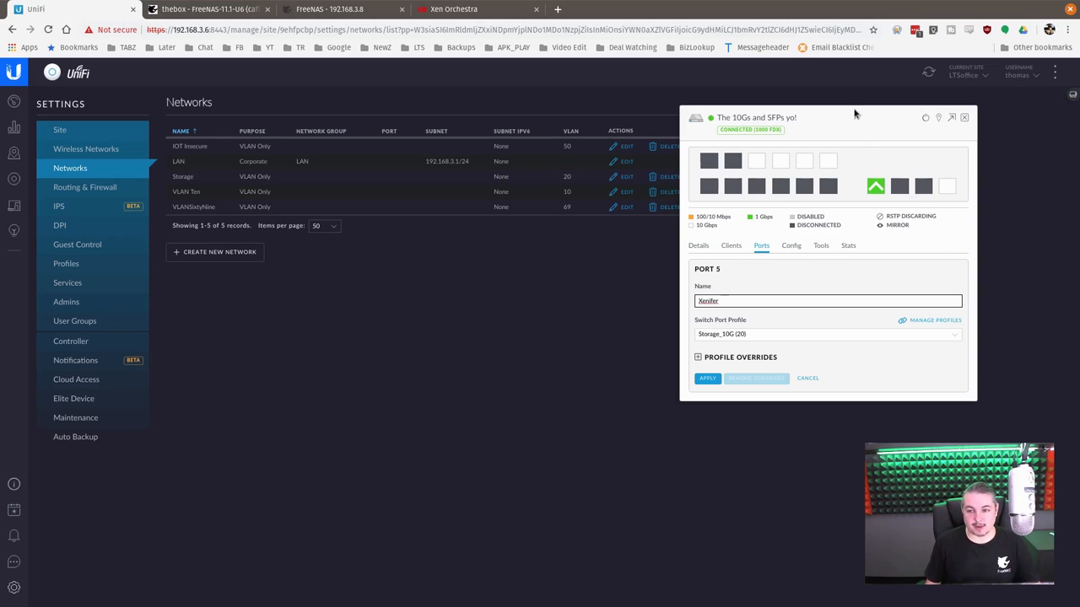
{"action": "mouse_move", "coordinate": [826, 160]}
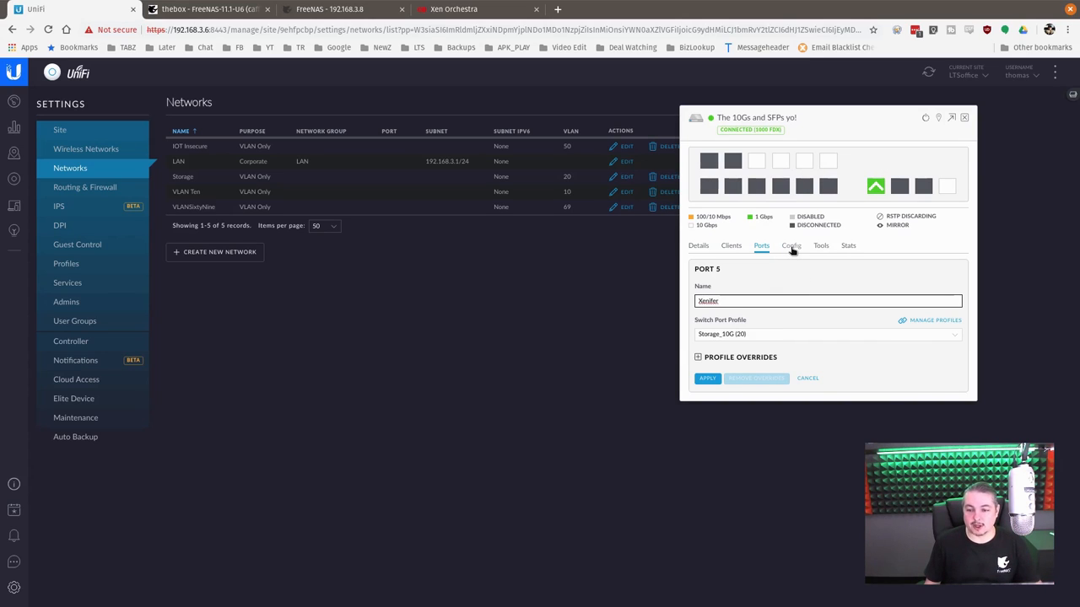
Show the switch's Config > Services section with Enable jumbo frame checked
{"action": "left_click", "coordinate": [790, 246]}
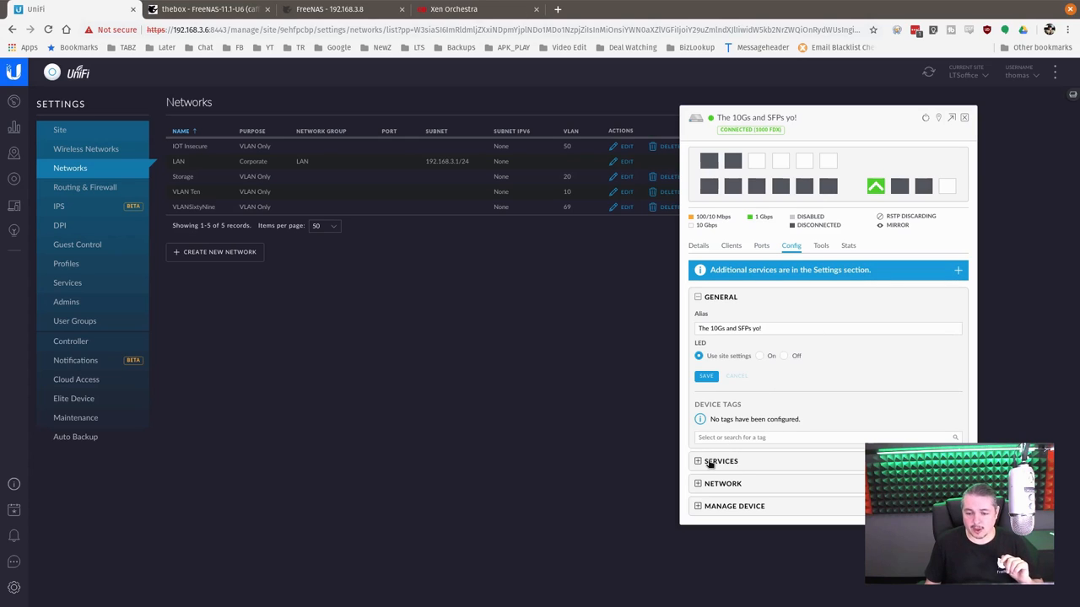
{"action": "left_click", "coordinate": [721, 462]}
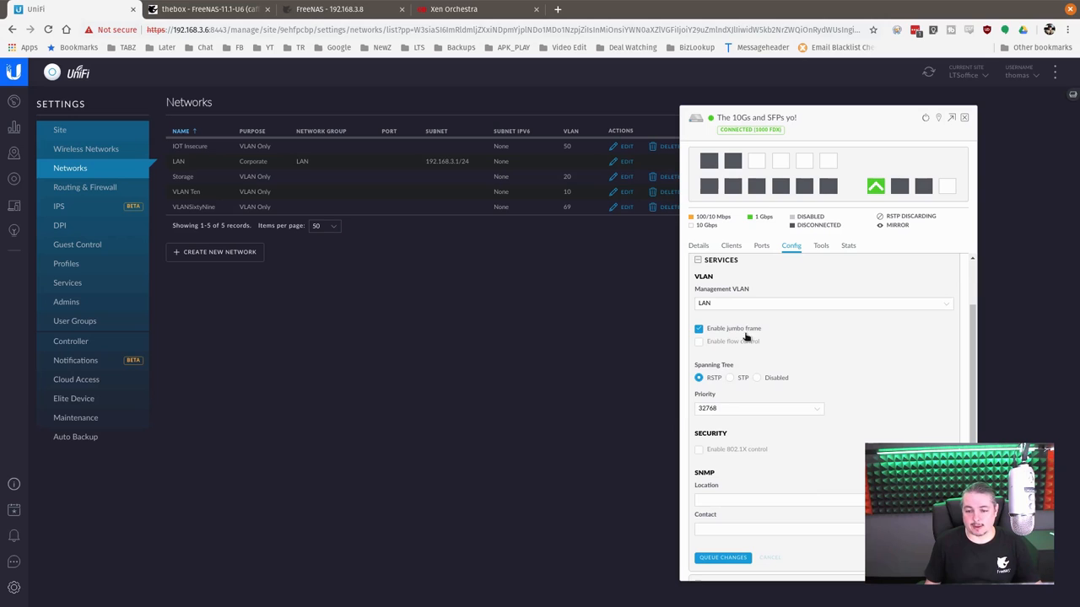
{"action": "mouse_move", "coordinate": [835, 350]}
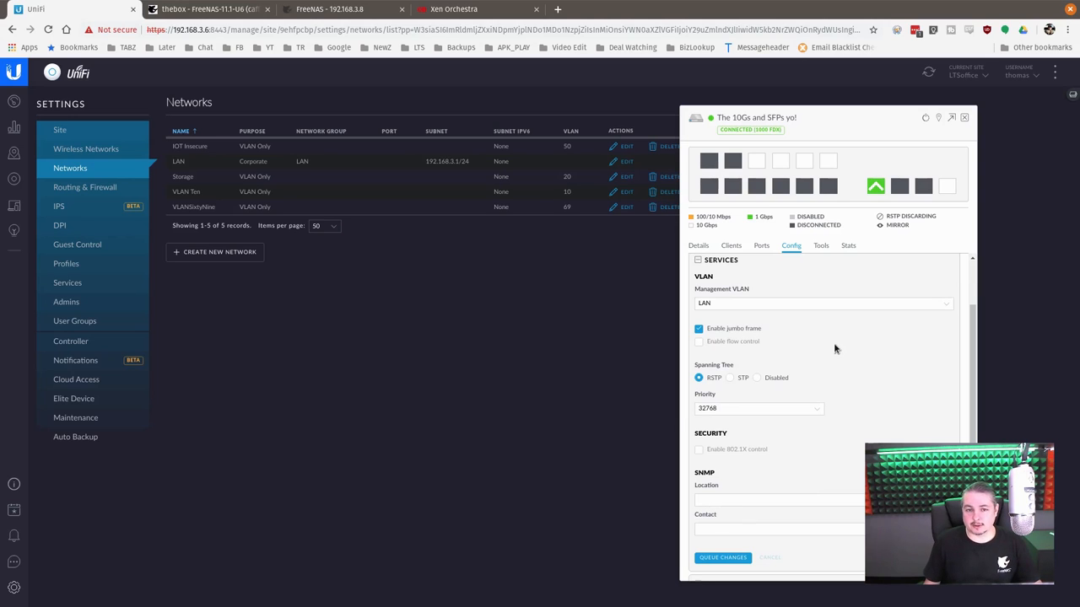
{"action": "left_click", "coordinate": [605, 11]}
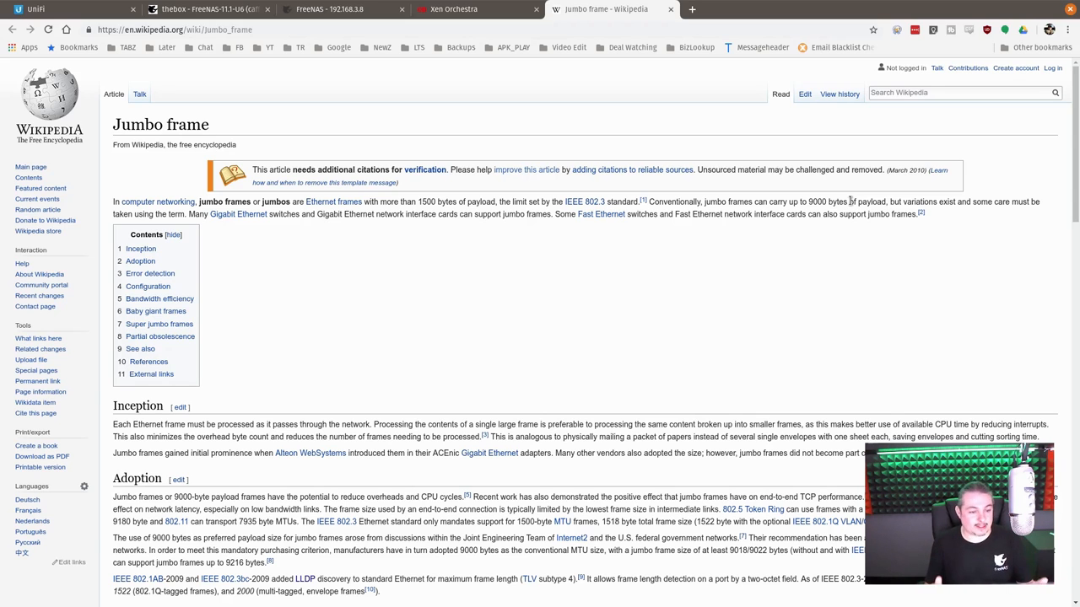
Reach the Bandwidth efficiency table and highlight the 99.14% jumbo frame figure
{"action": "scroll", "scroll_direction": "down", "scroll_amount": 3}
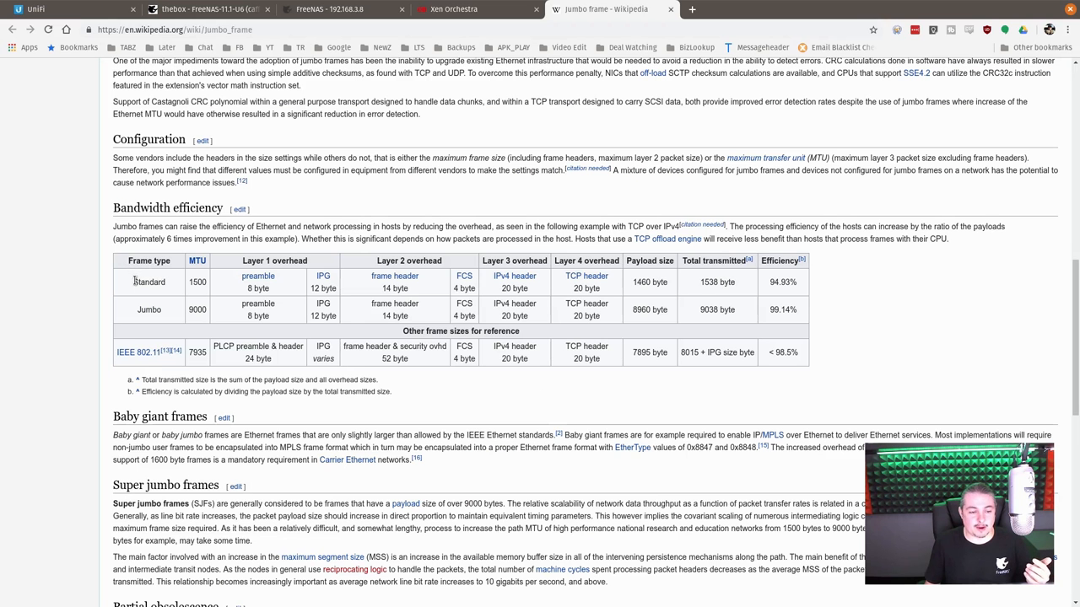
{"action": "mouse_move", "coordinate": [199, 310]}
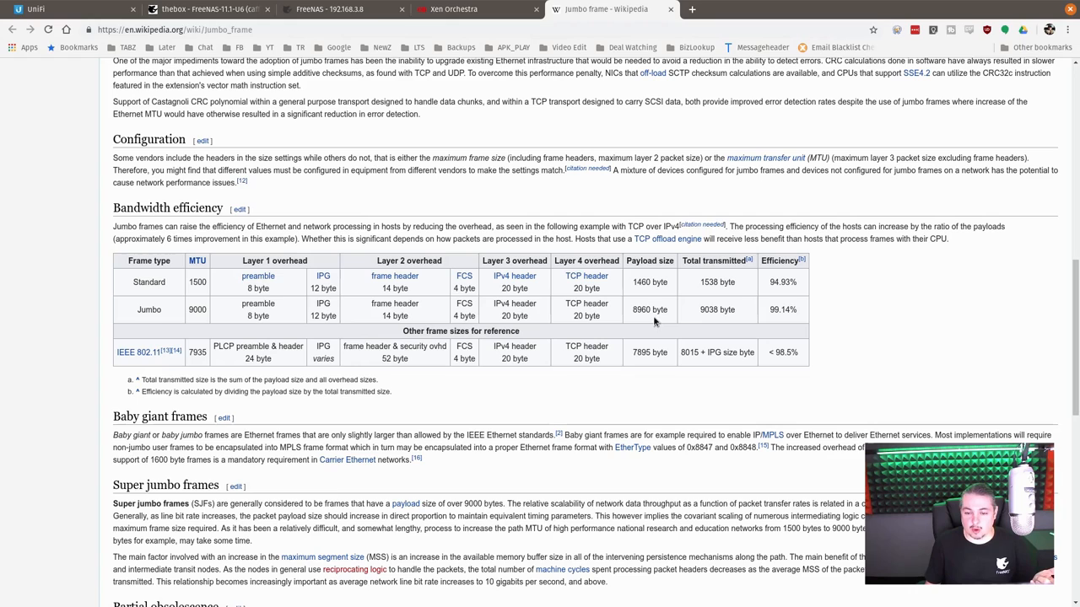
{"action": "mouse_move", "coordinate": [717, 282]}
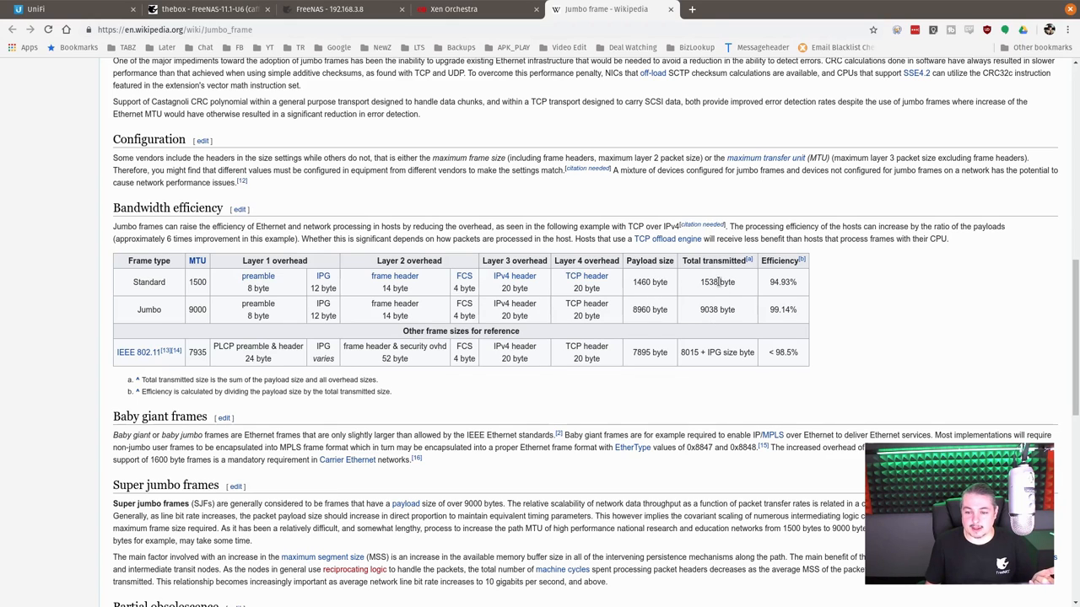
{"action": "double_click", "coordinate": [780, 310]}
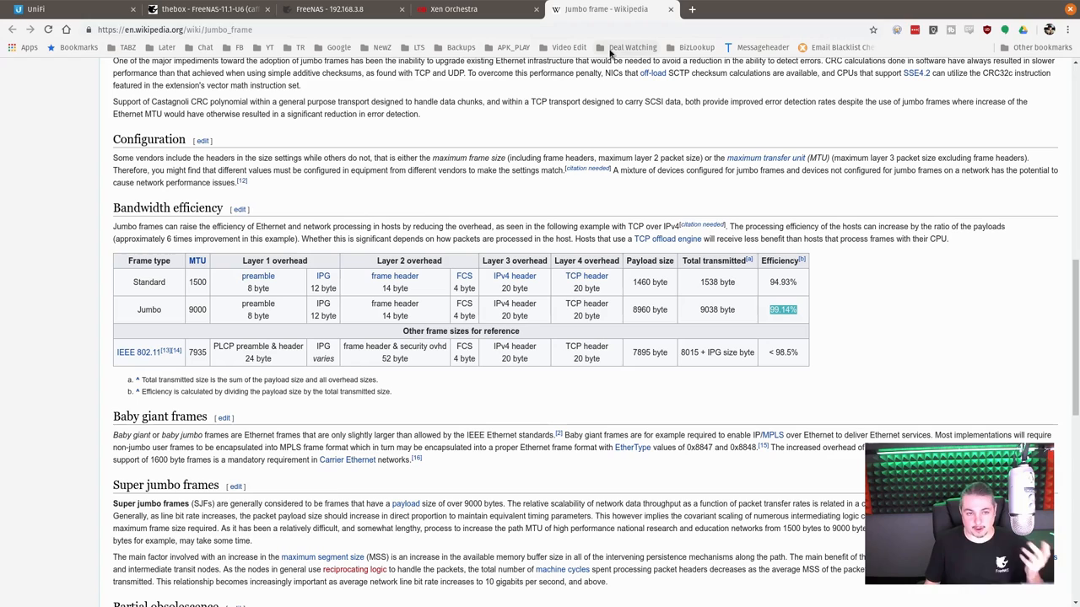
{"action": "mouse_move", "coordinate": [599, 17]}
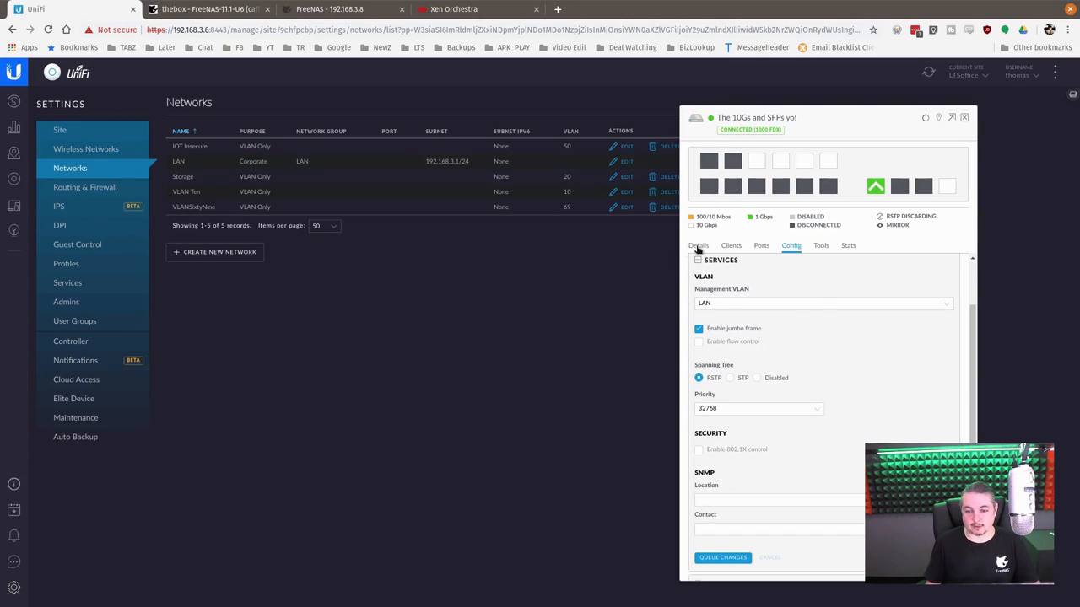
Show the 10G switch's Details overview with MAC, model, version and IP
{"action": "left_click", "coordinate": [698, 246]}
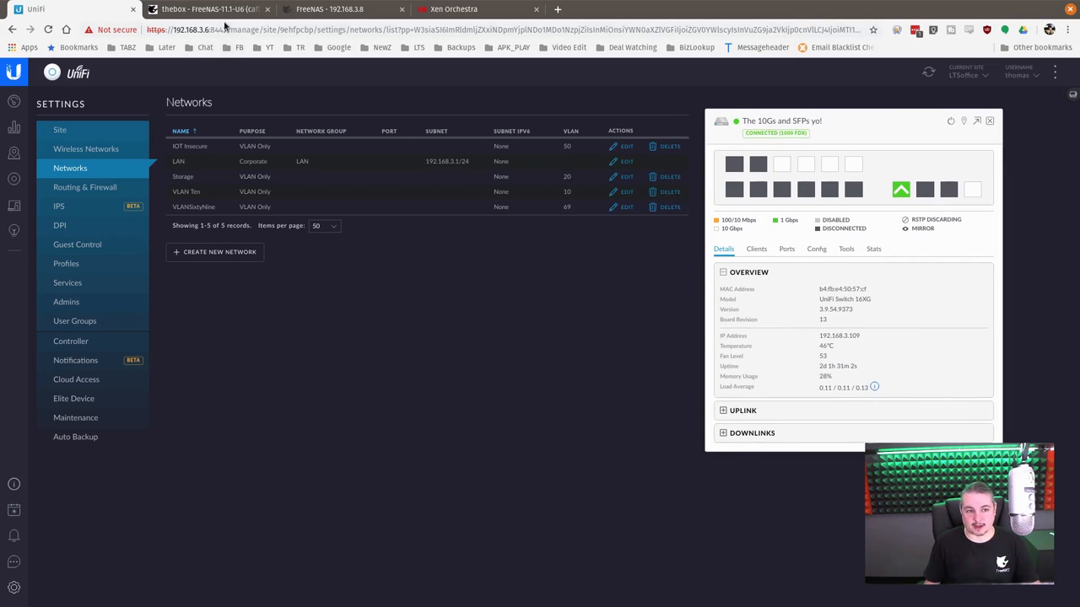
{"action": "mouse_move", "coordinate": [779, 163]}
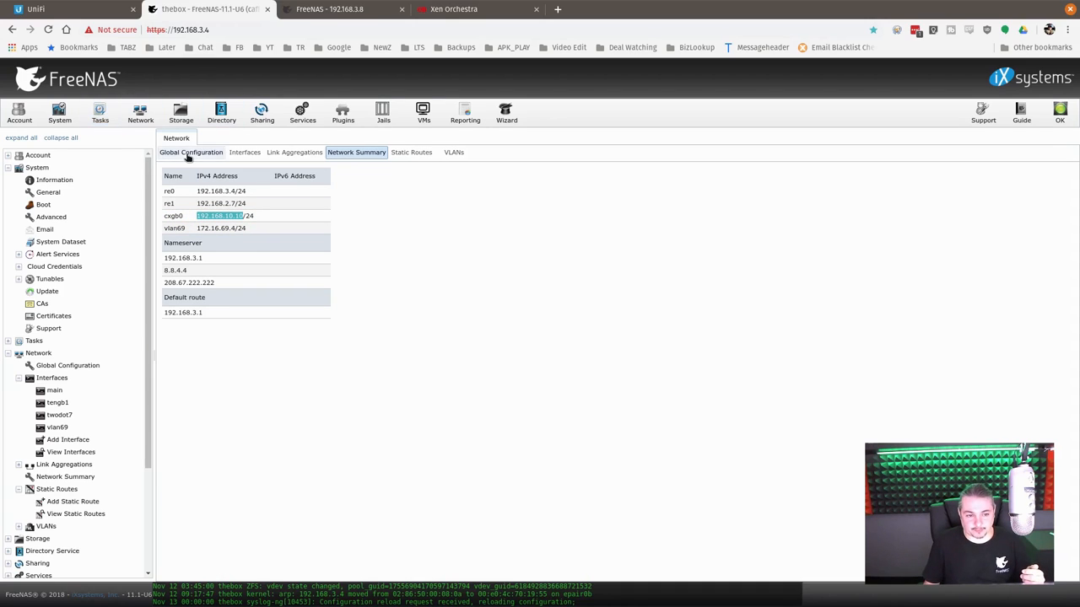
{"action": "mouse_move", "coordinate": [140, 114]}
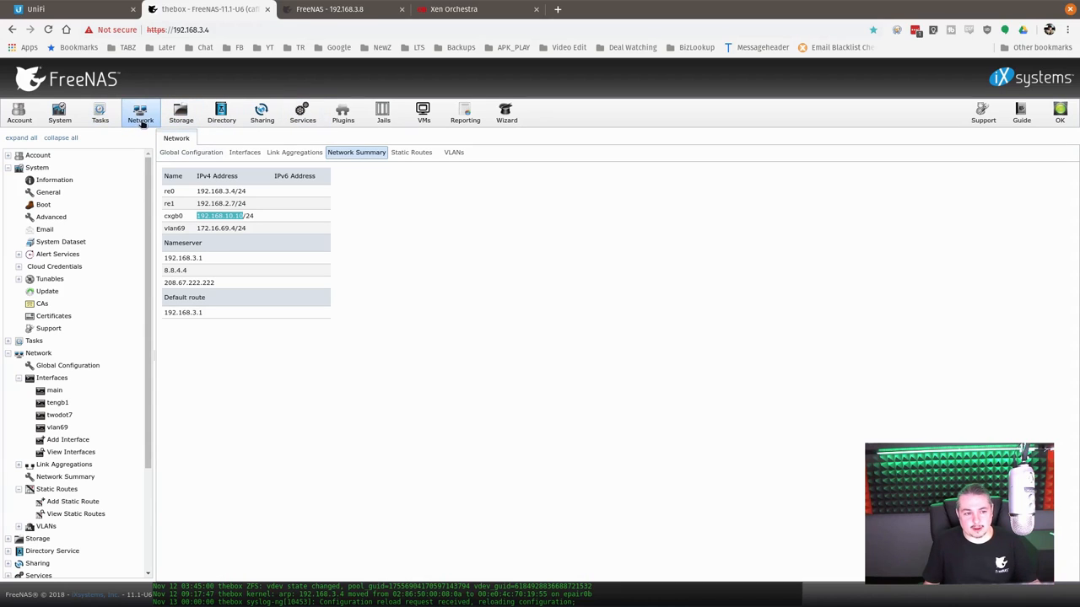
Confirm the TenGig interface's 'mtu 9000' option in the legacy UI, then show pool Dozer's status
{"action": "left_click", "coordinate": [245, 152]}
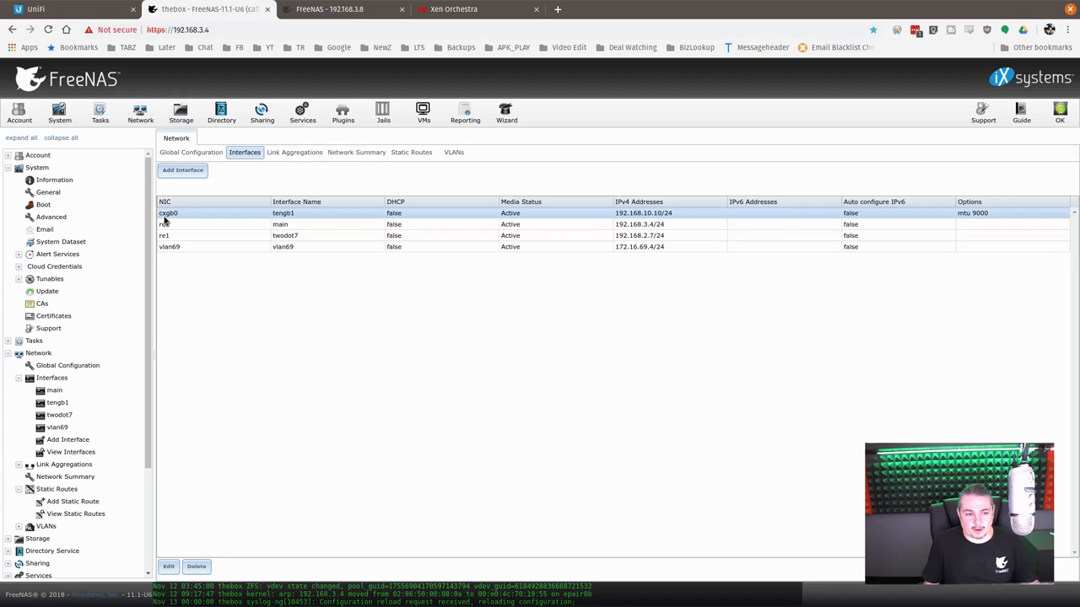
{"action": "left_click", "coordinate": [169, 567]}
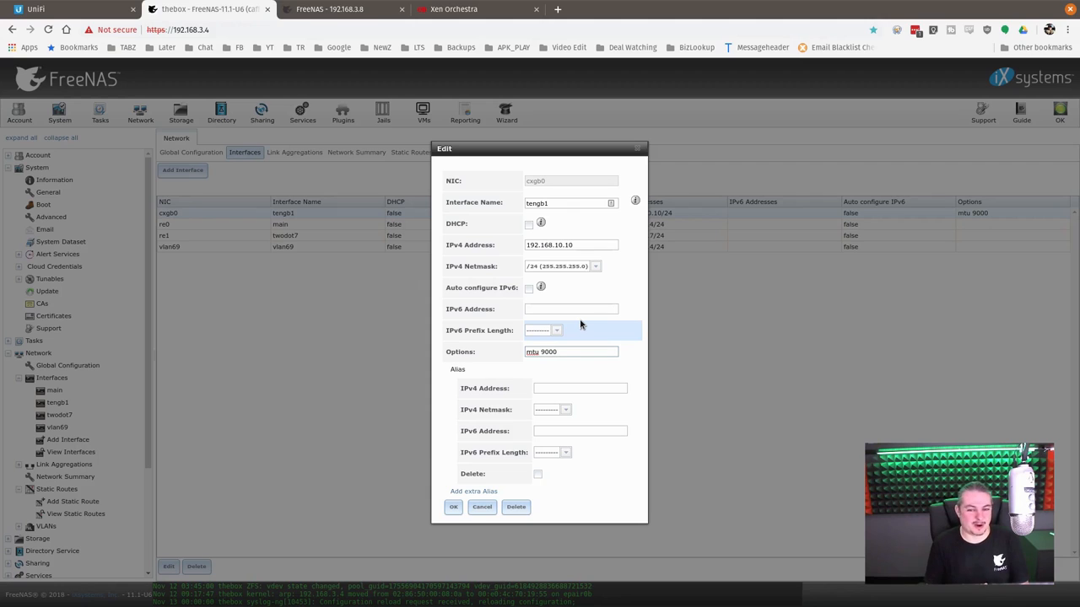
{"action": "left_click", "coordinate": [572, 353]}
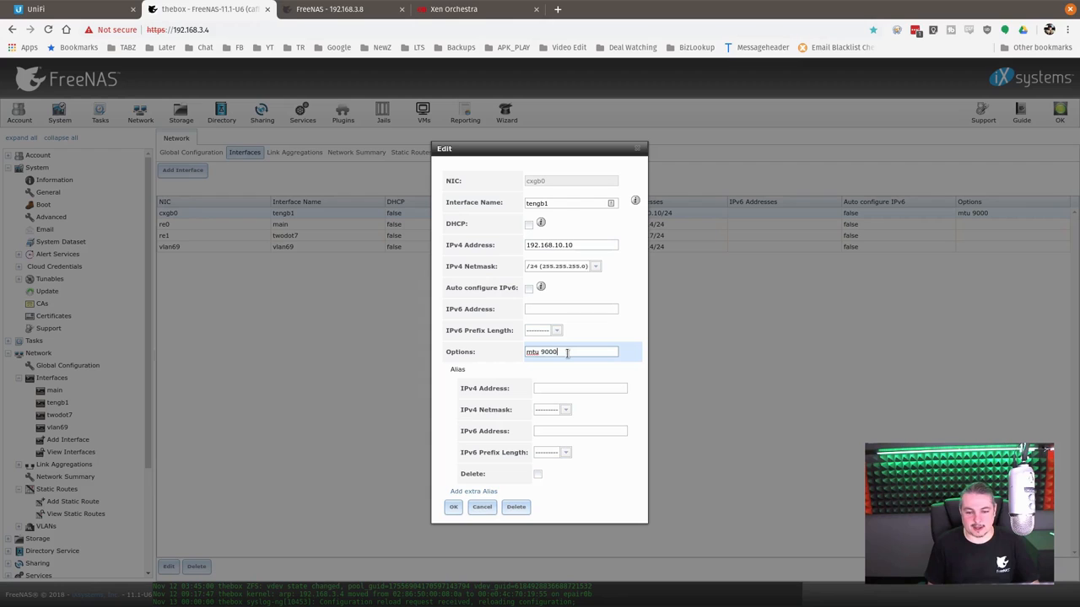
{"action": "triple_click", "coordinate": [570, 352]}
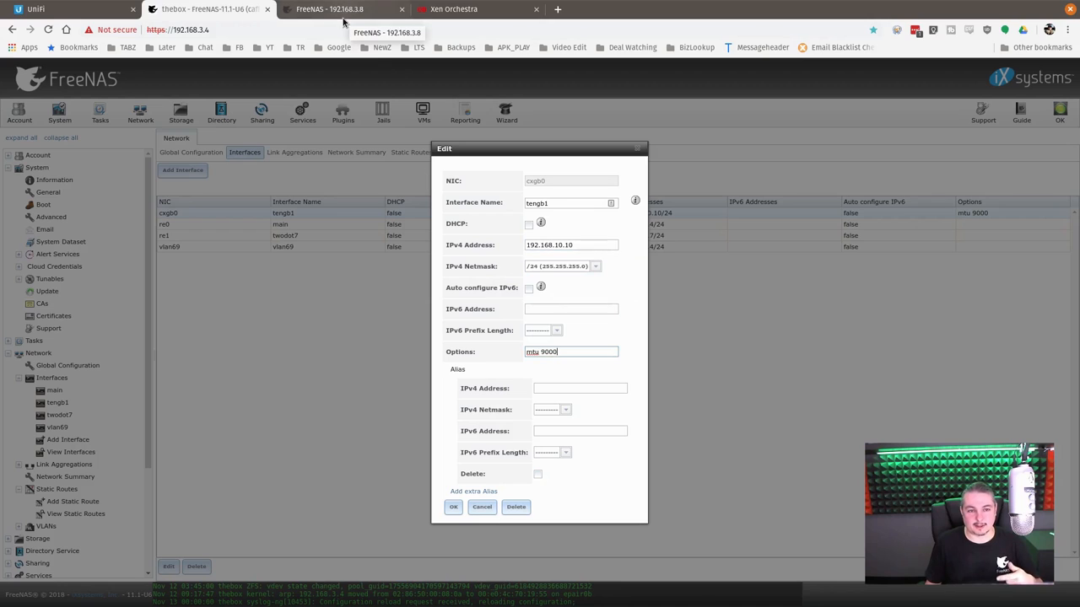
{"action": "left_click", "coordinate": [341, 10]}
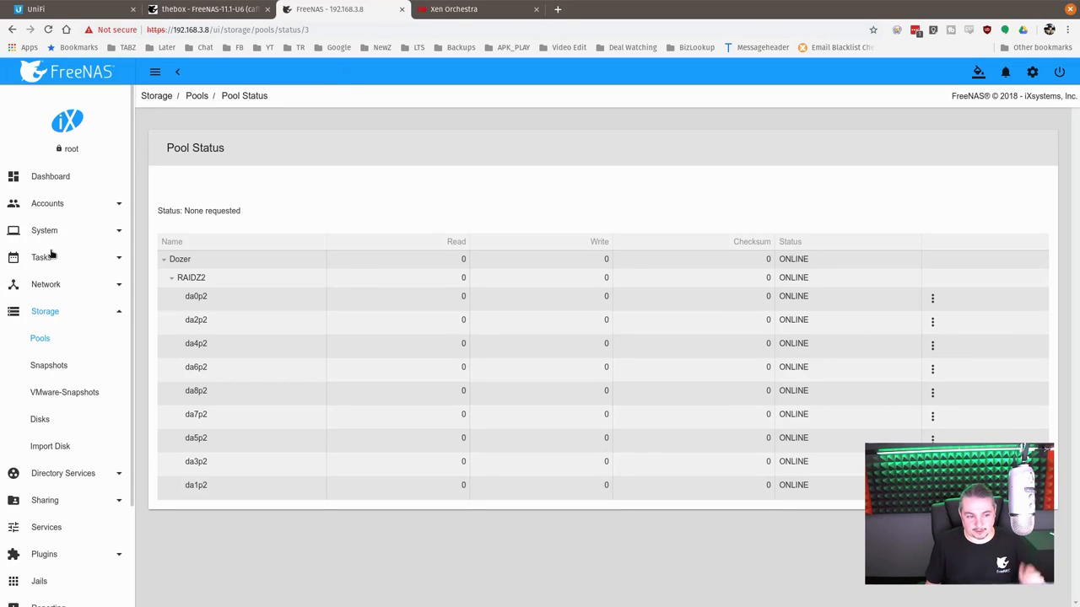
Edit the cxgb1 (TenGig) interface in the new UI to confirm Options still reads mtu 9000
{"action": "left_click", "coordinate": [46, 284]}
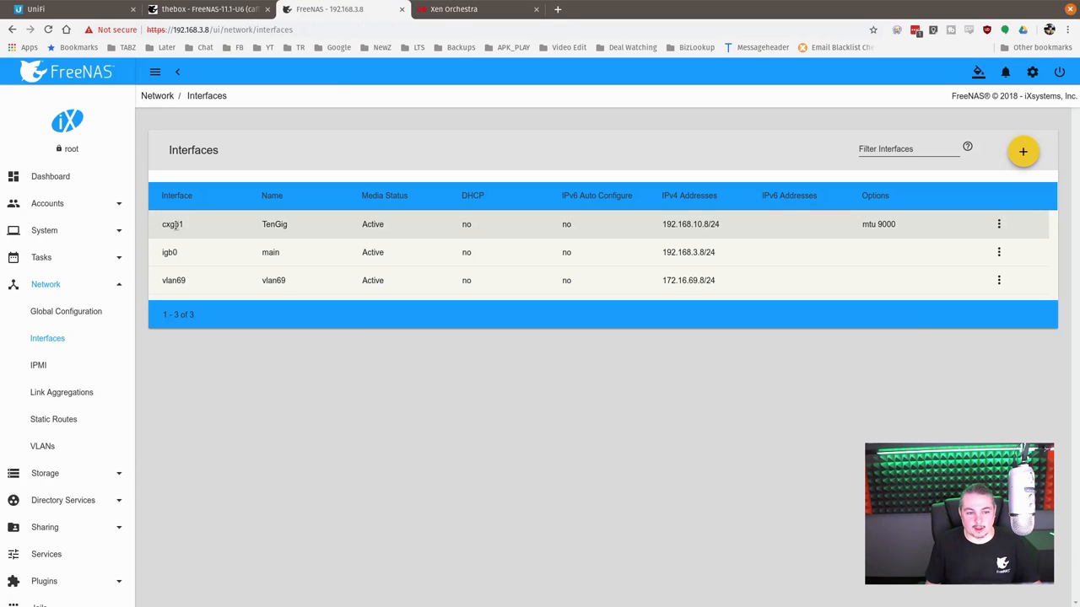
{"action": "left_click", "coordinate": [998, 223]}
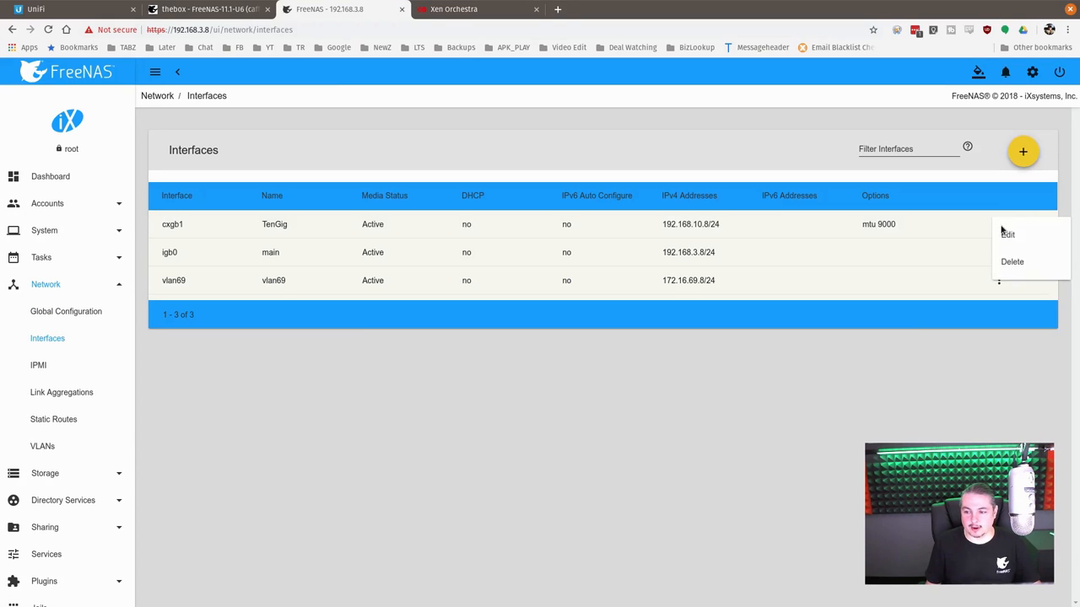
{"action": "left_click", "coordinate": [1007, 233]}
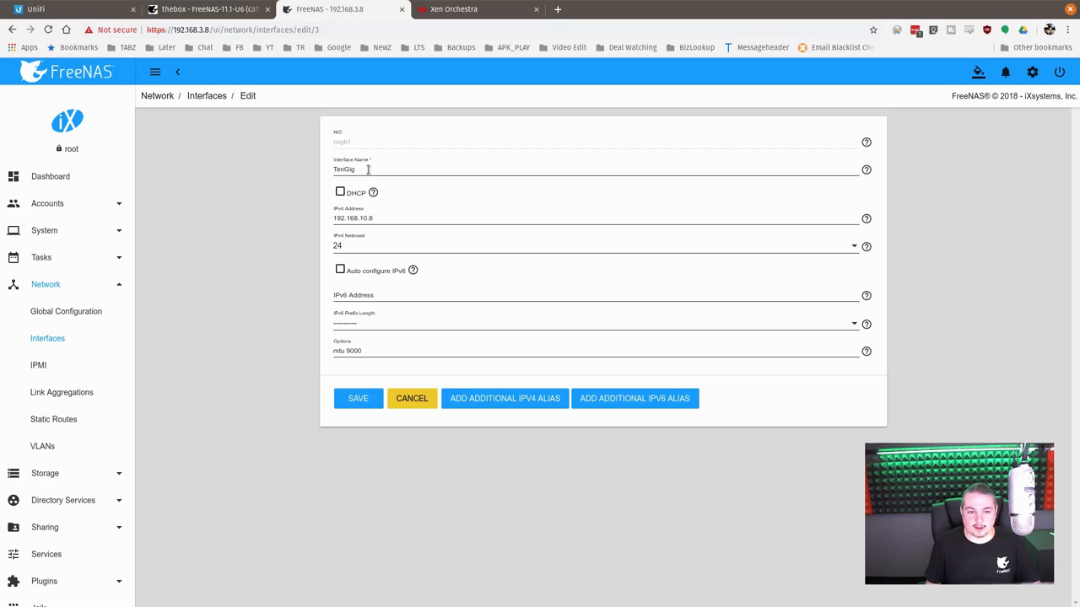
{"action": "mouse_move", "coordinate": [354, 246]}
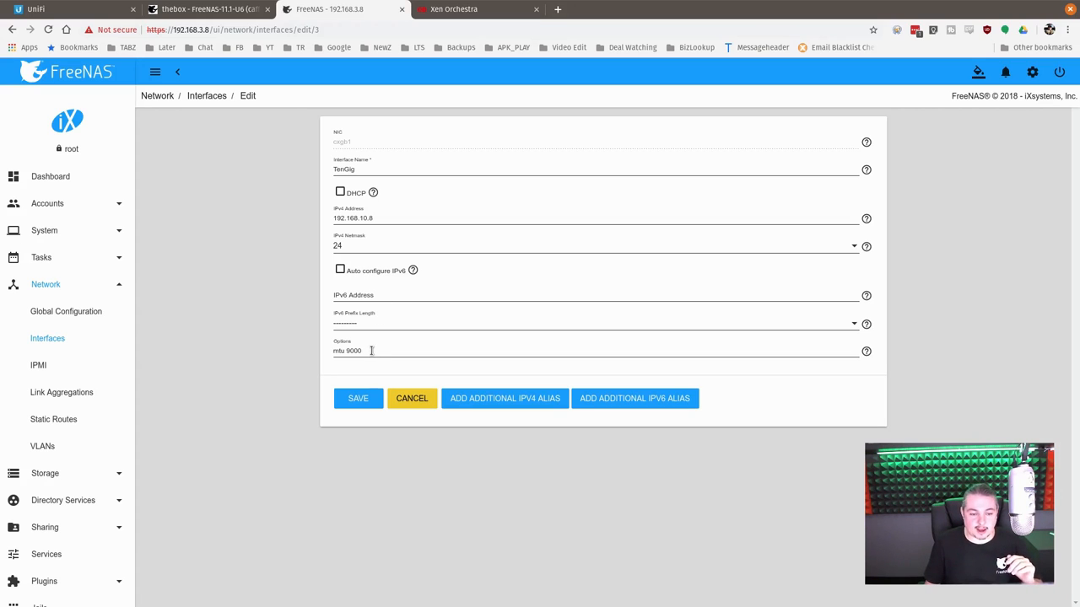
{"action": "left_click", "coordinate": [452, 10]}
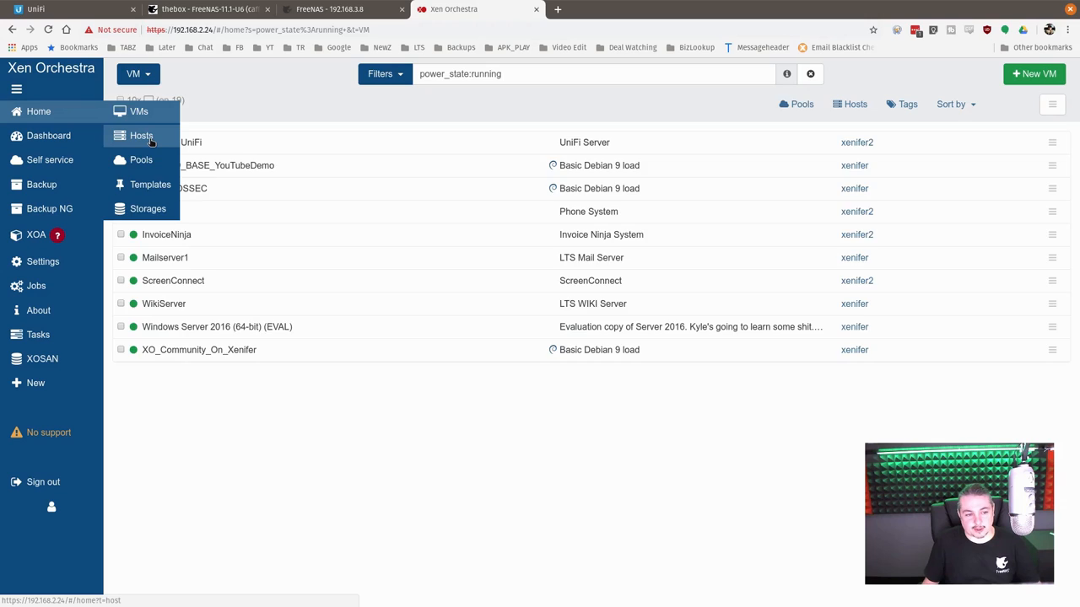
Show host xenifer's interfaces with Storage10g on eth4 at 192.168.10.15 and MTU 9000
{"action": "left_click", "coordinate": [141, 135]}
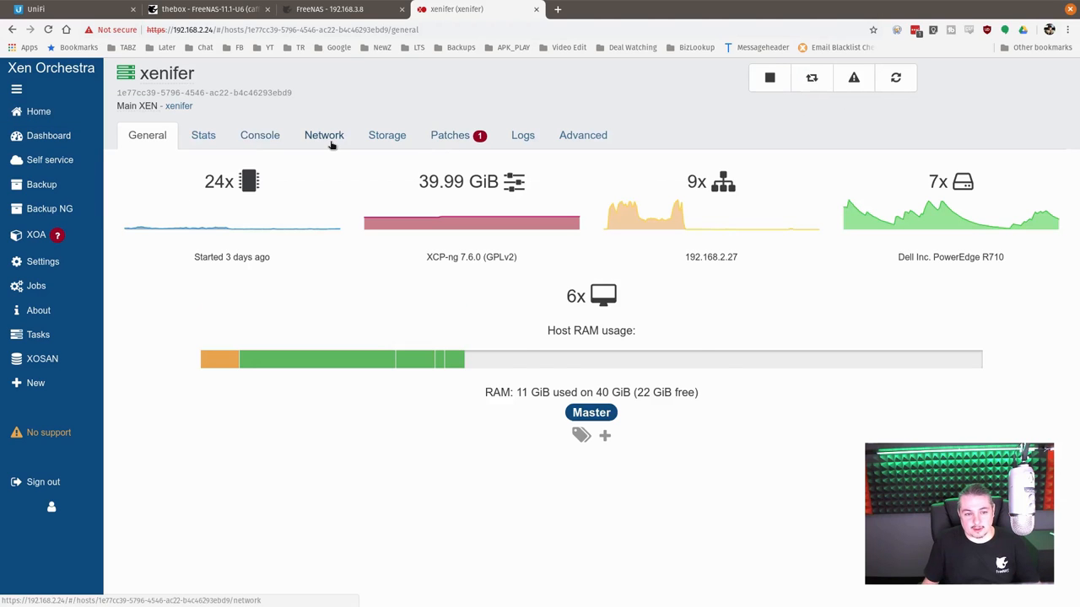
{"action": "left_click", "coordinate": [324, 135]}
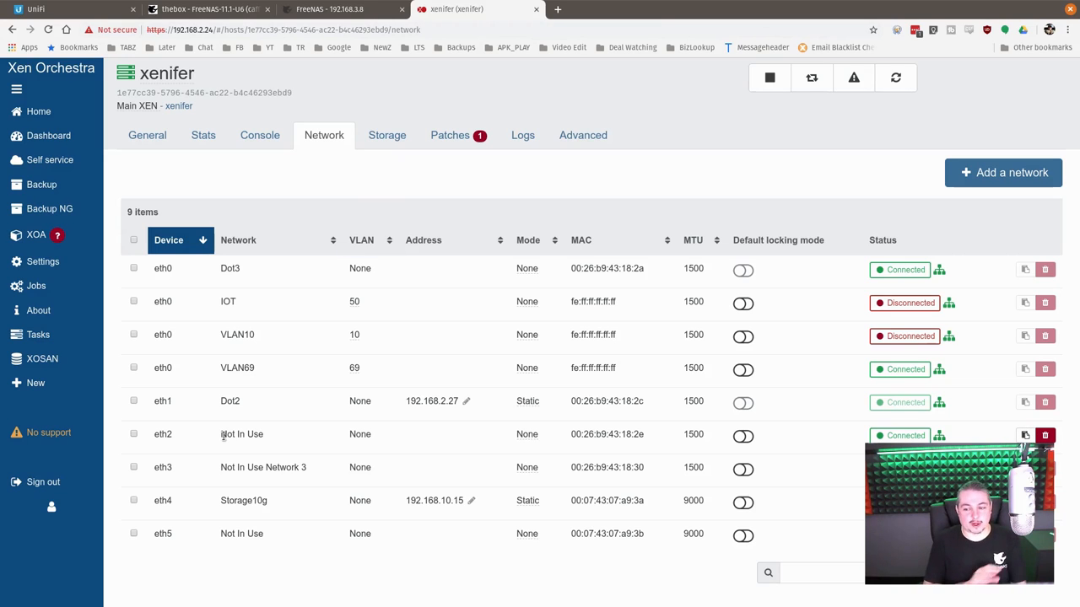
{"action": "mouse_move", "coordinate": [261, 334]}
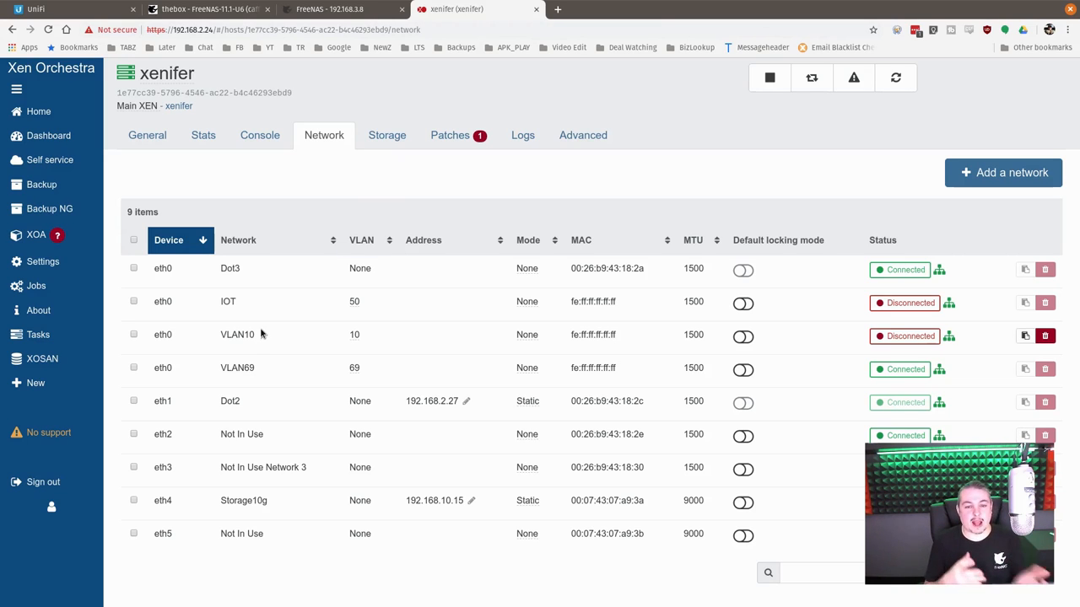
{"action": "mouse_move", "coordinate": [643, 10]}
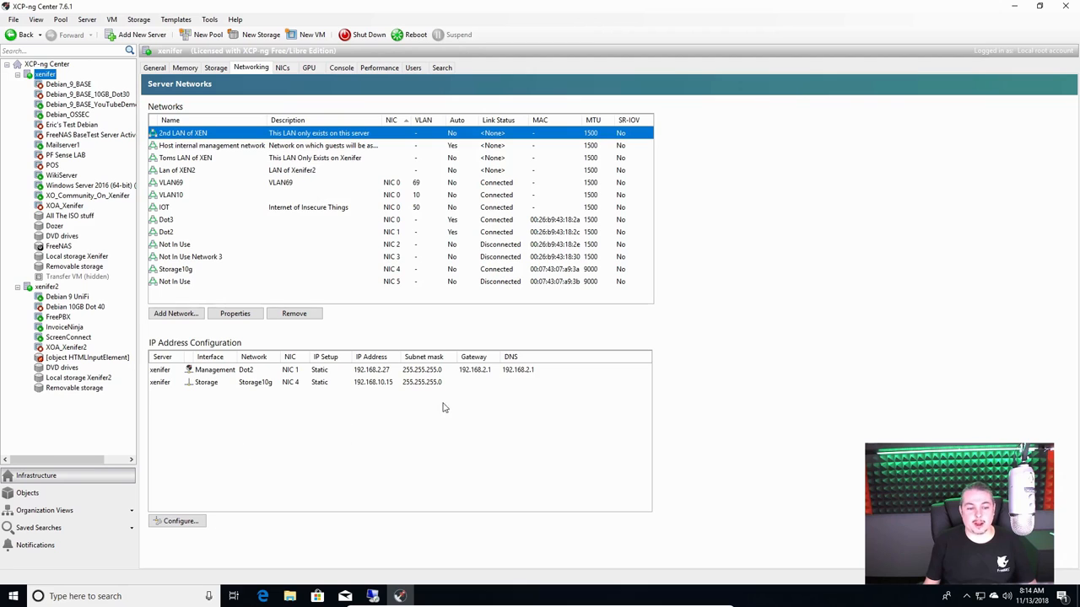
{"action": "left_click", "coordinate": [179, 520]}
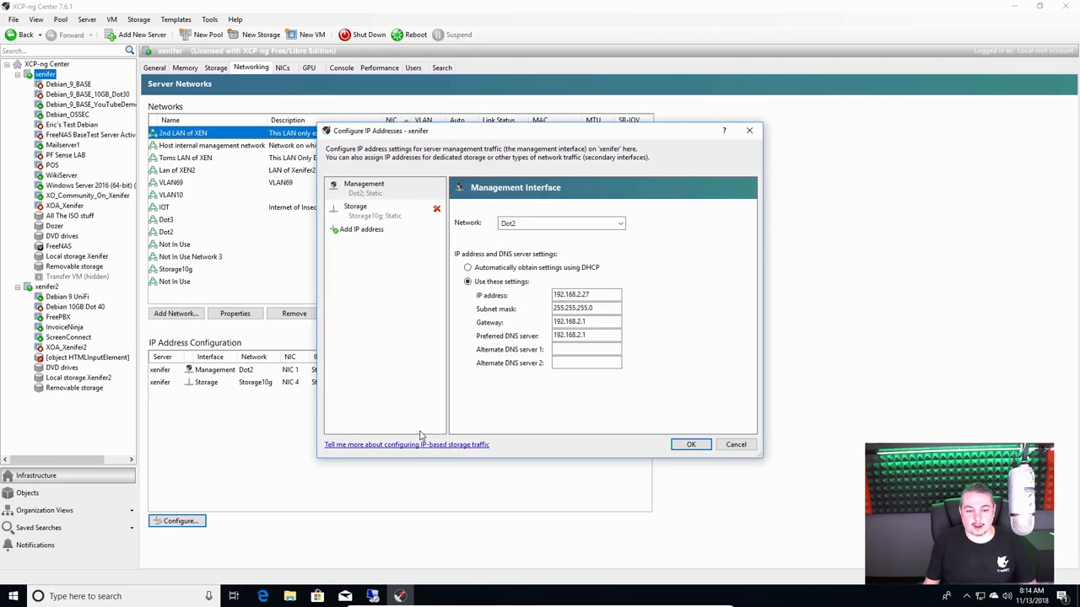
{"action": "left_click", "coordinate": [354, 209]}
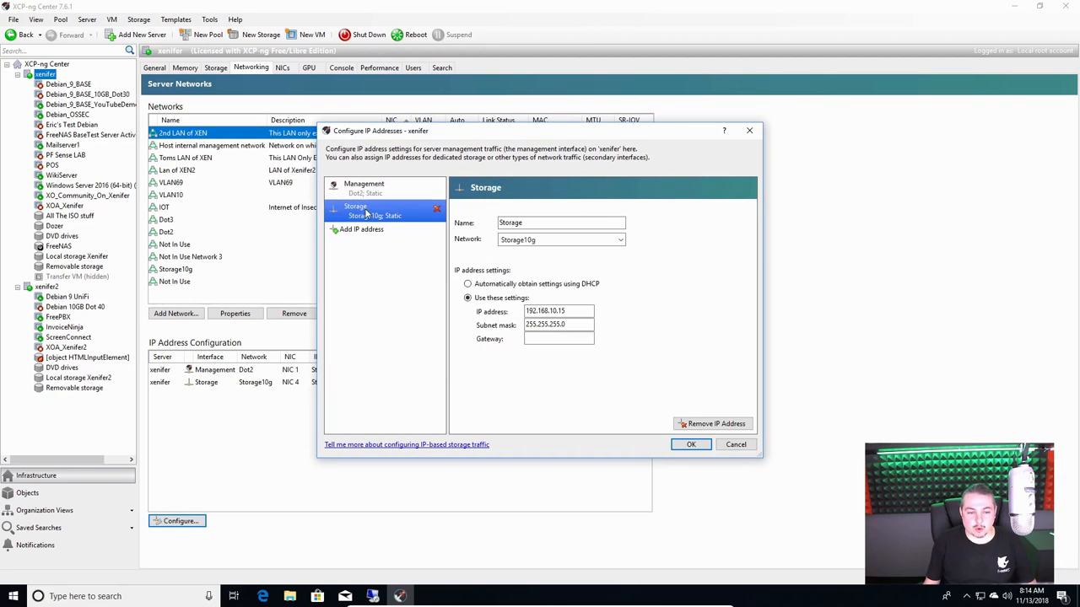
{"action": "mouse_move", "coordinate": [735, 445]}
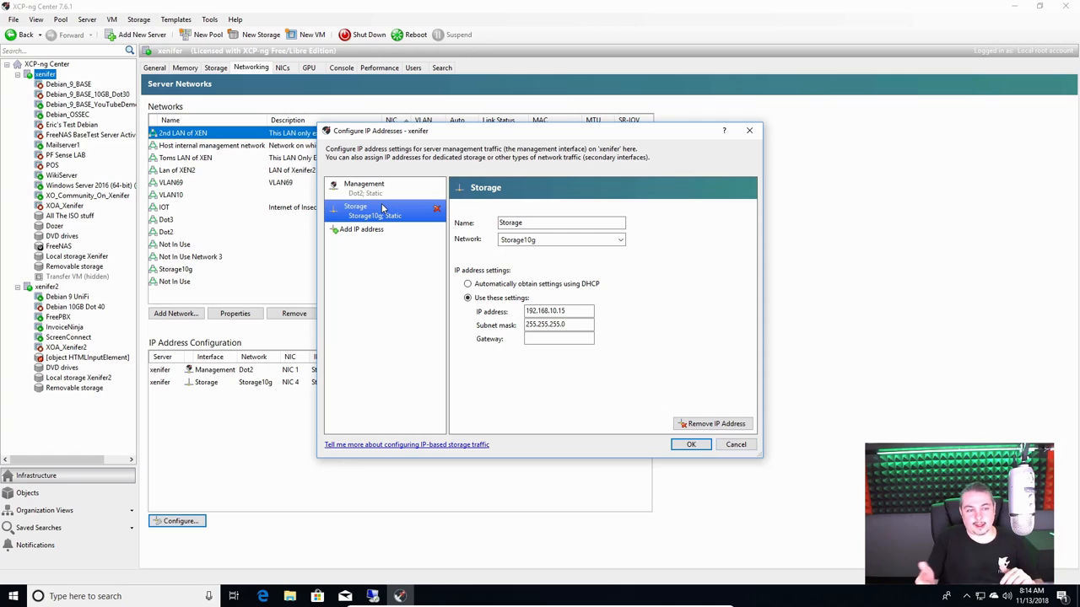
{"action": "mouse_move", "coordinate": [560, 135]}
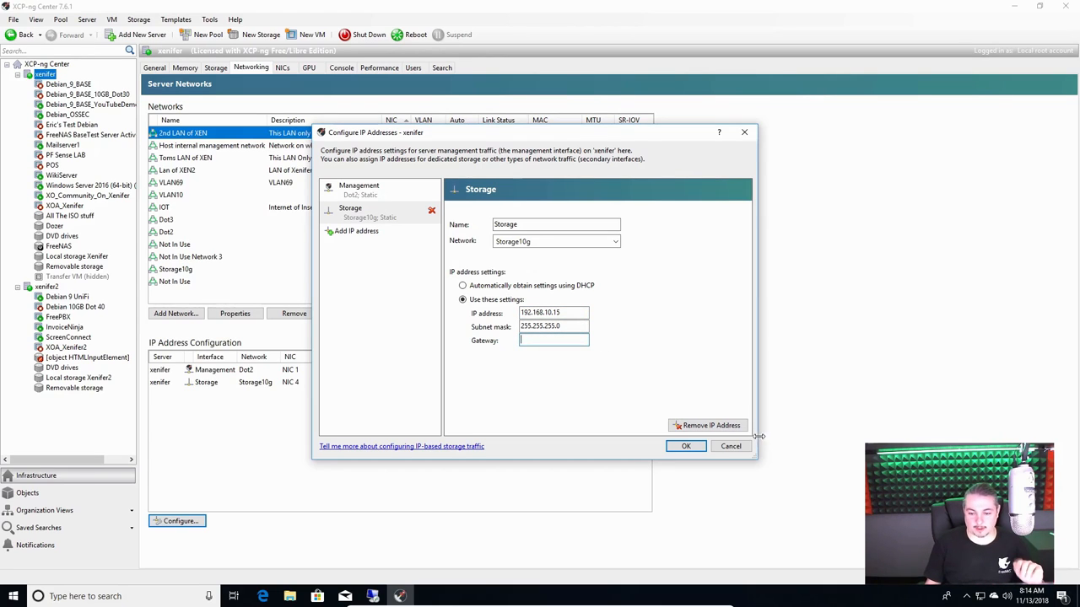
{"action": "left_click", "coordinate": [685, 445]}
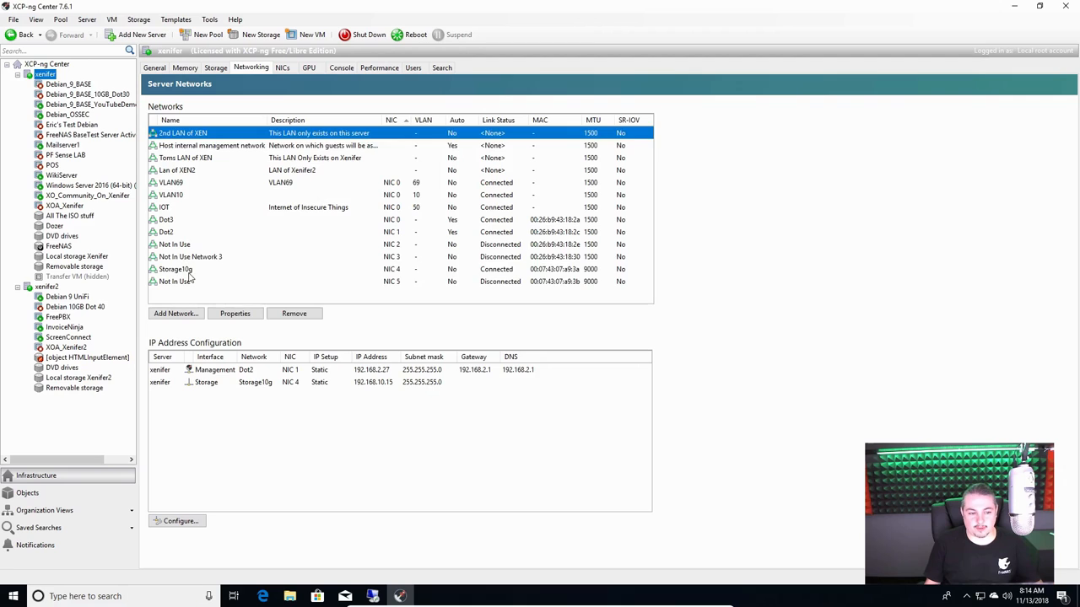
{"action": "left_click", "coordinate": [175, 269]}
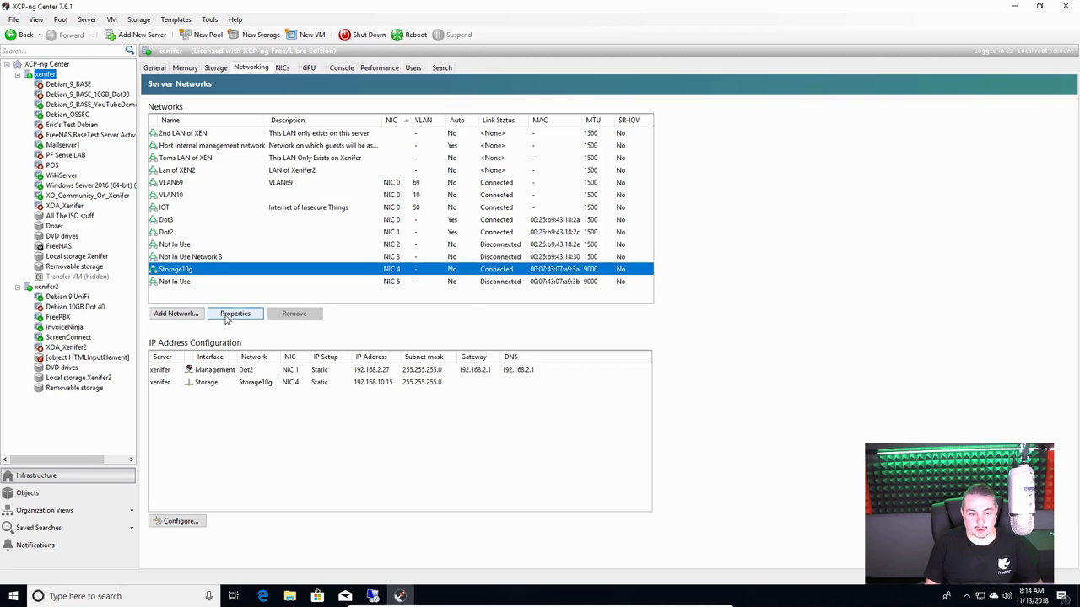
{"action": "left_click", "coordinate": [234, 312]}
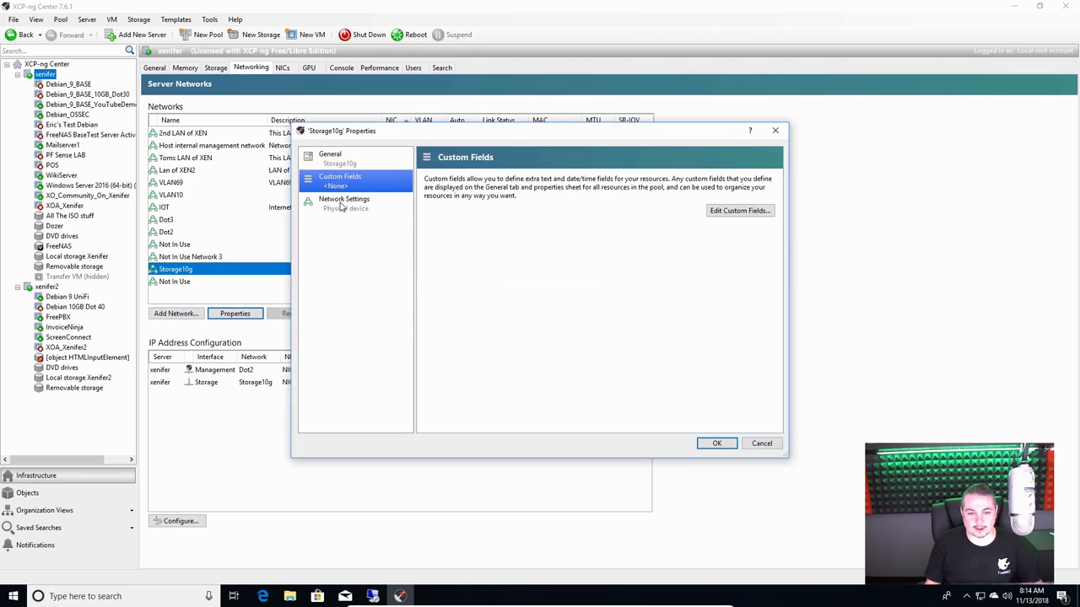
{"action": "left_click", "coordinate": [345, 203]}
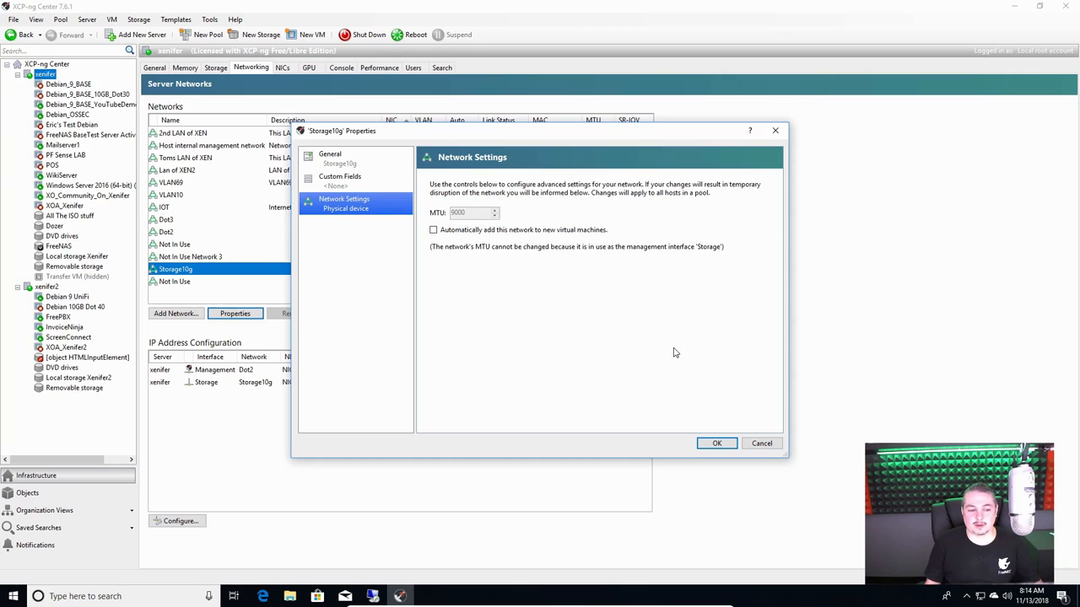
{"action": "mouse_move", "coordinate": [302, 432]}
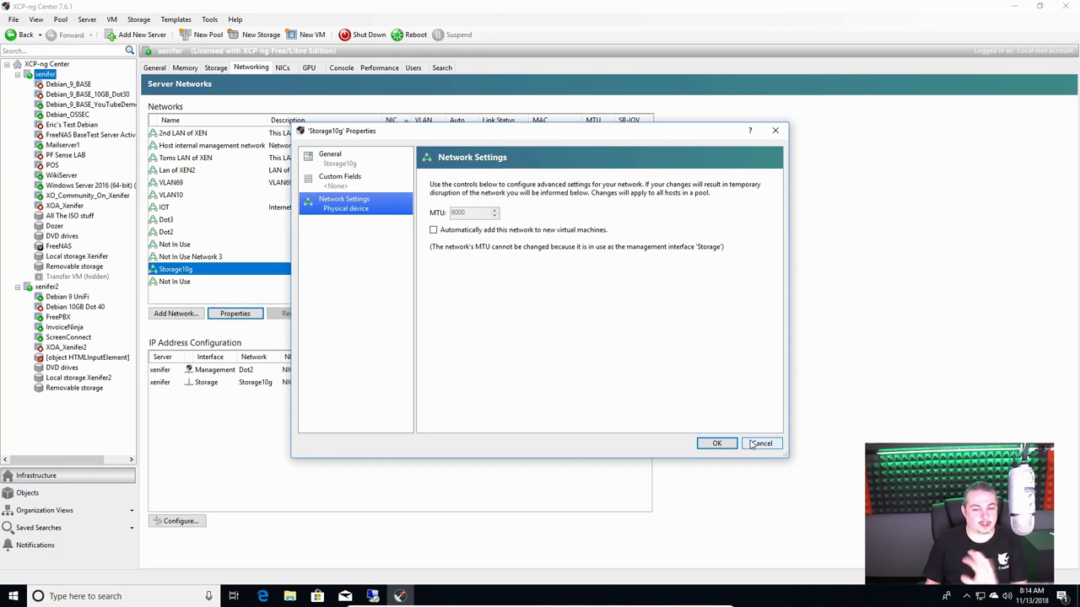
{"action": "left_click", "coordinate": [759, 442]}
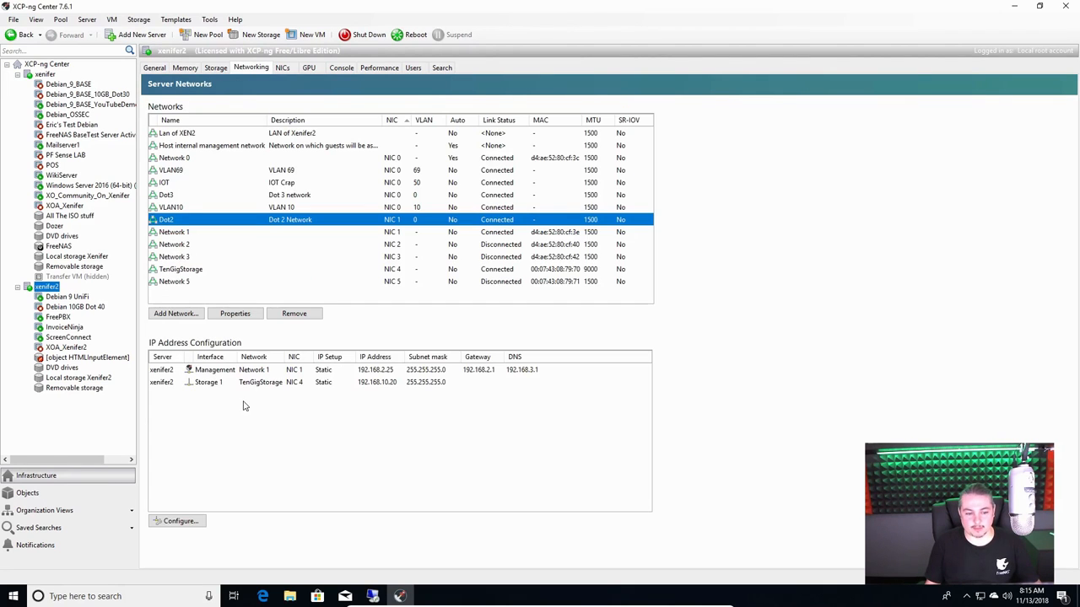
{"action": "mouse_move", "coordinate": [394, 392]}
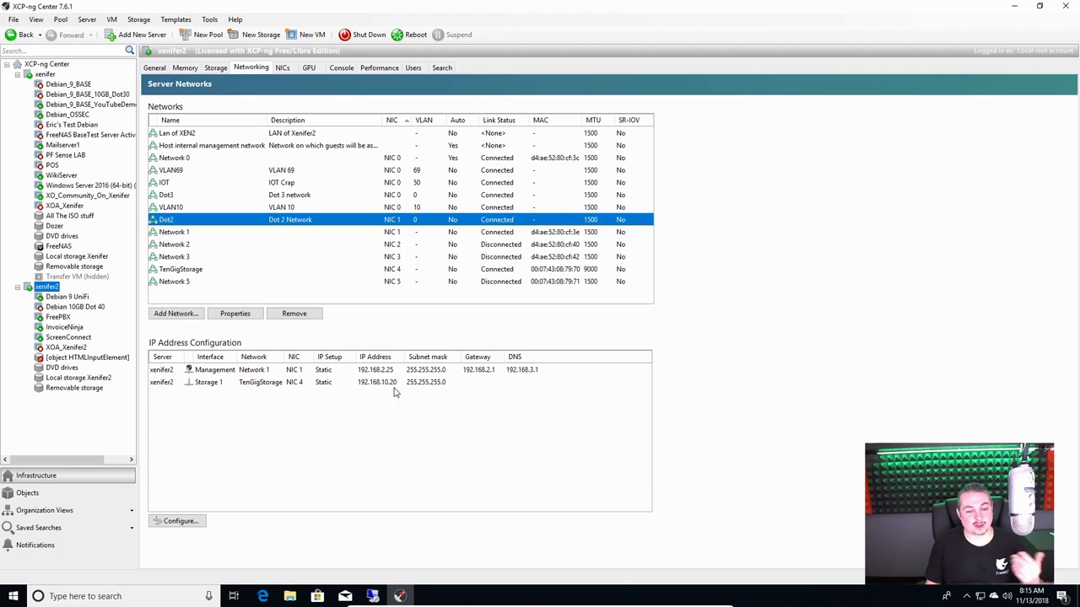
Review xenifer2's TenGigStorage IP configuration and the Dot2 network details in XCP-ng Center
{"action": "left_click", "coordinate": [44, 74]}
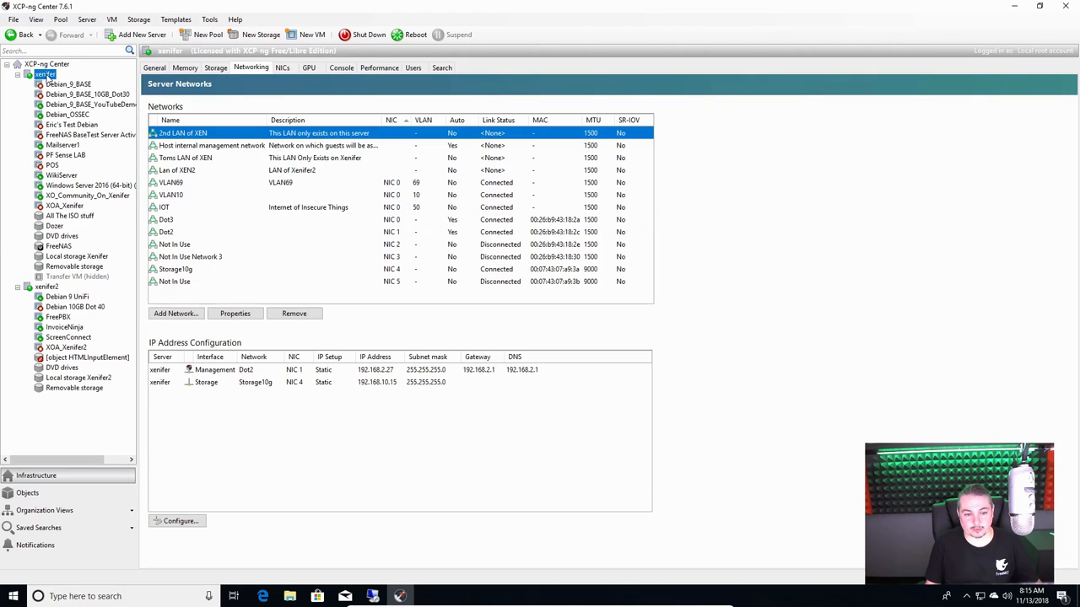
{"action": "left_click", "coordinate": [47, 287]}
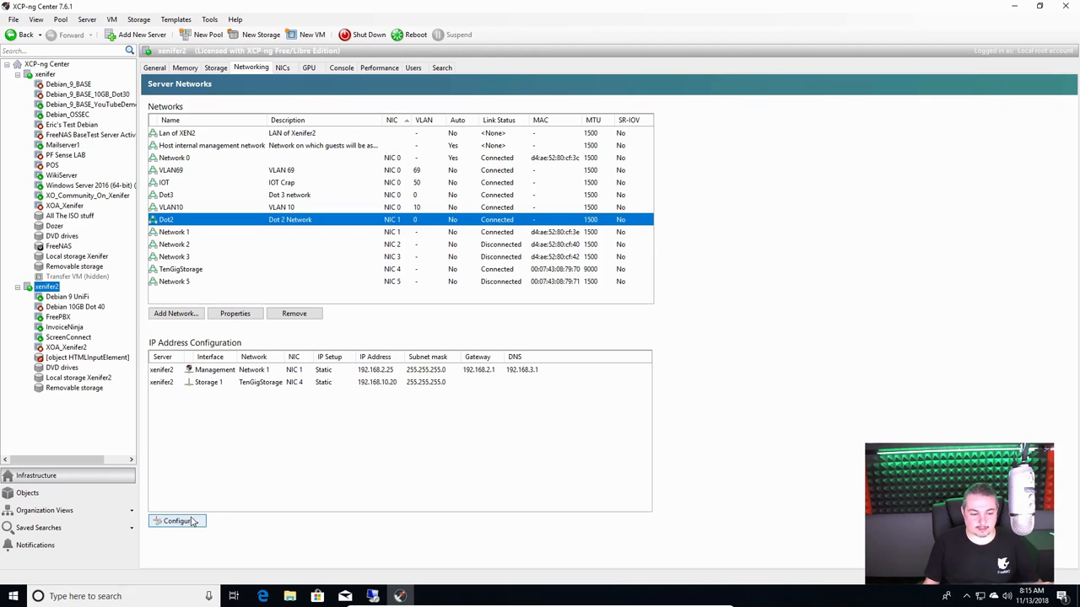
{"action": "left_click", "coordinate": [177, 520]}
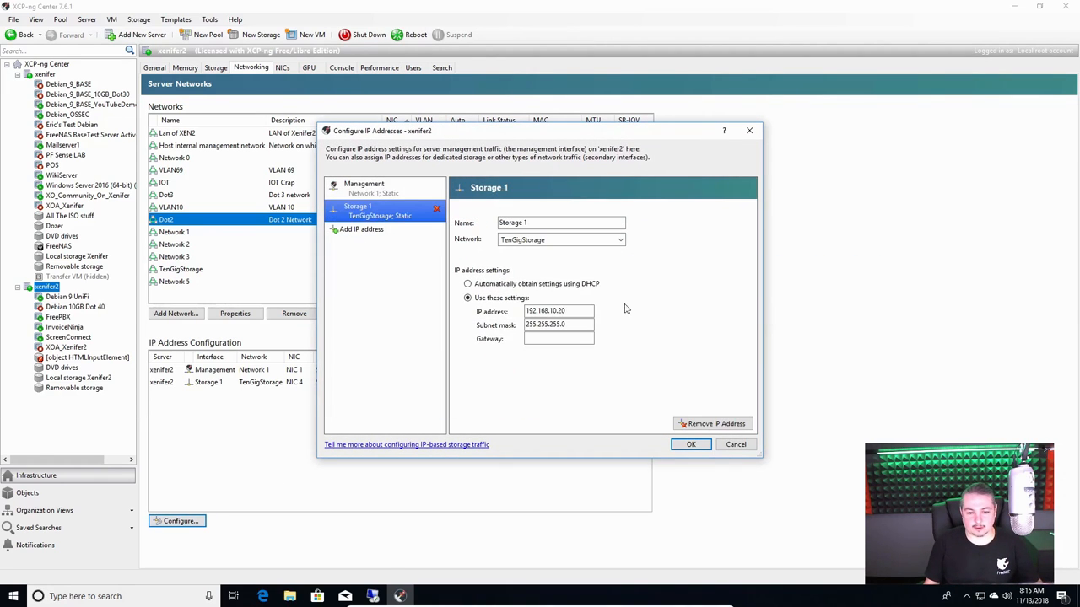
{"action": "mouse_move", "coordinate": [726, 455]}
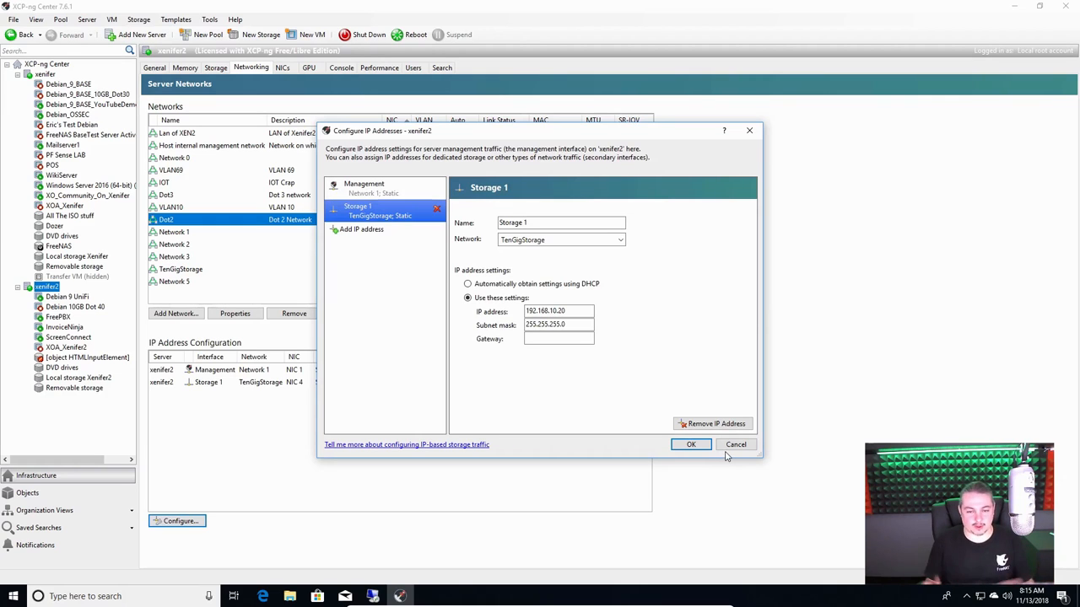
{"action": "left_click", "coordinate": [692, 445]}
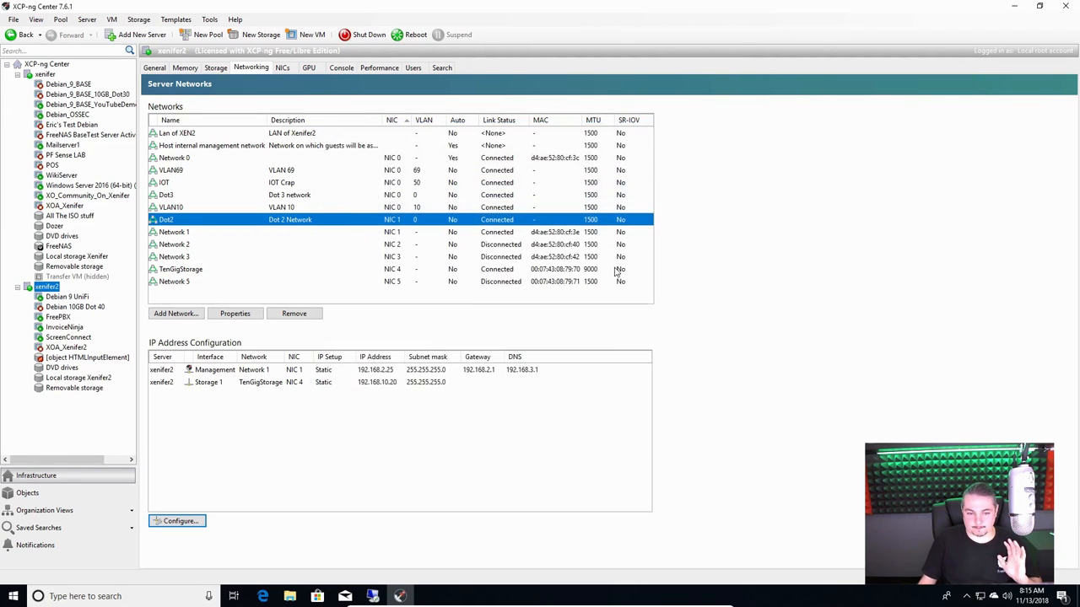
{"action": "mouse_move", "coordinate": [334, 219]}
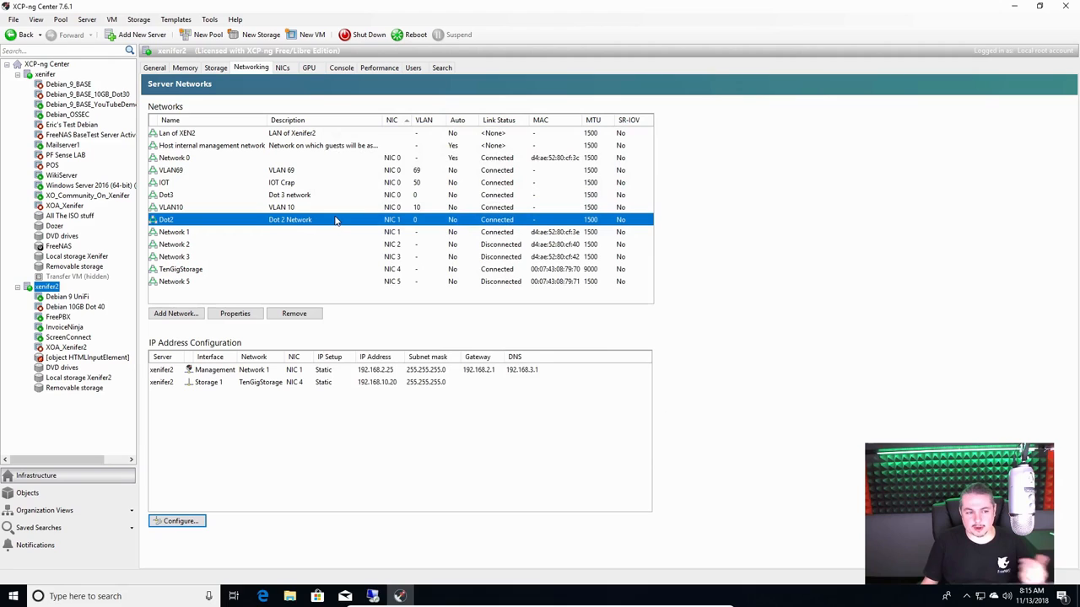
{"action": "mouse_move", "coordinate": [218, 399]}
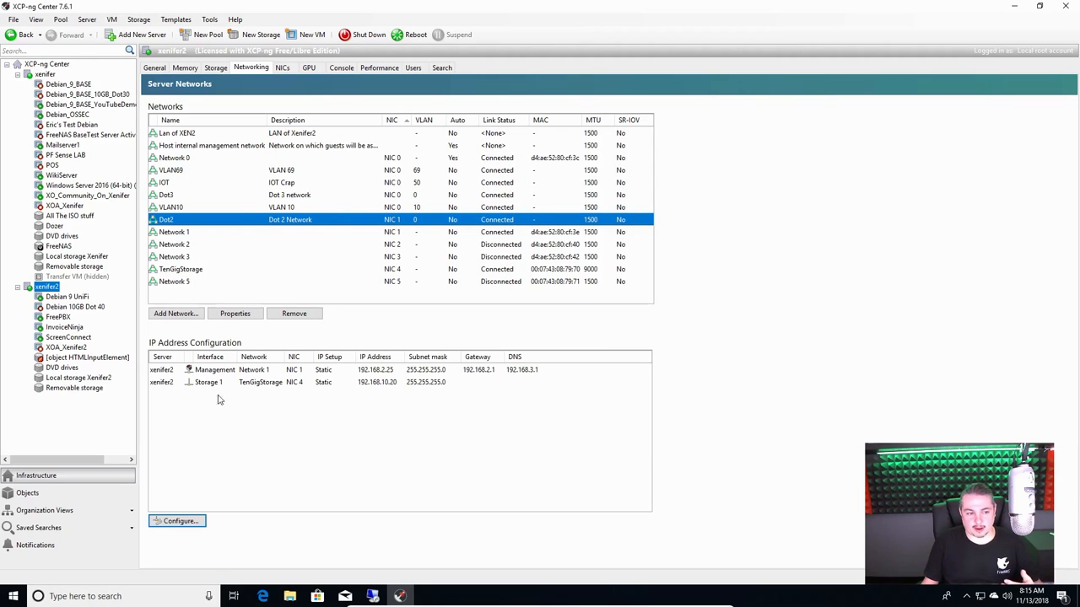
{"action": "mouse_move", "coordinate": [435, 99]}
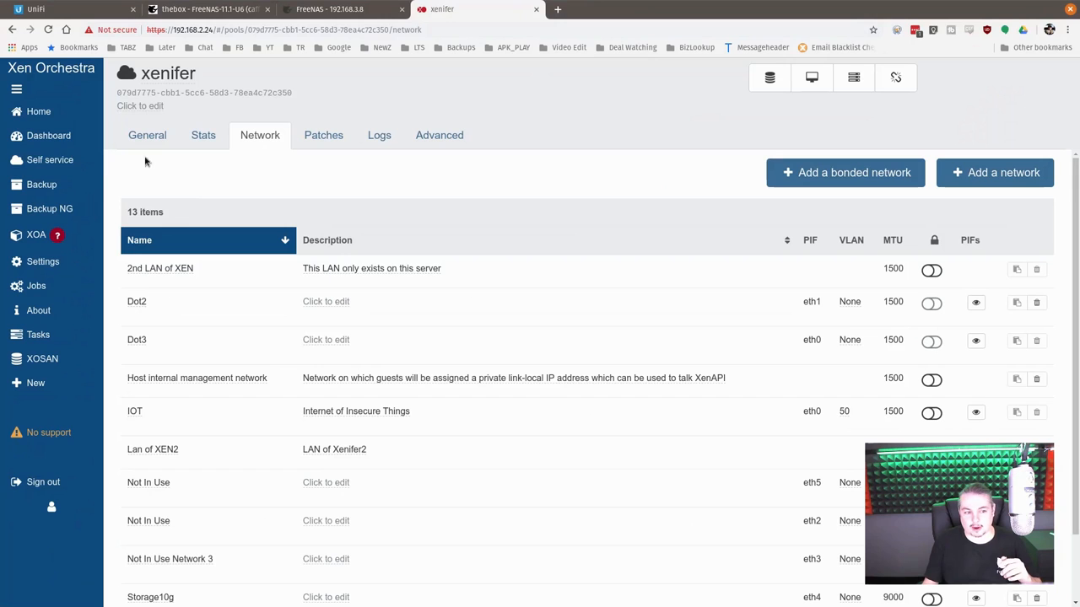
Compare host xenifer's interfaces with the pool network list, ending on page 2 with VLAN10 and VLAN69
{"action": "left_click", "coordinate": [37, 111]}
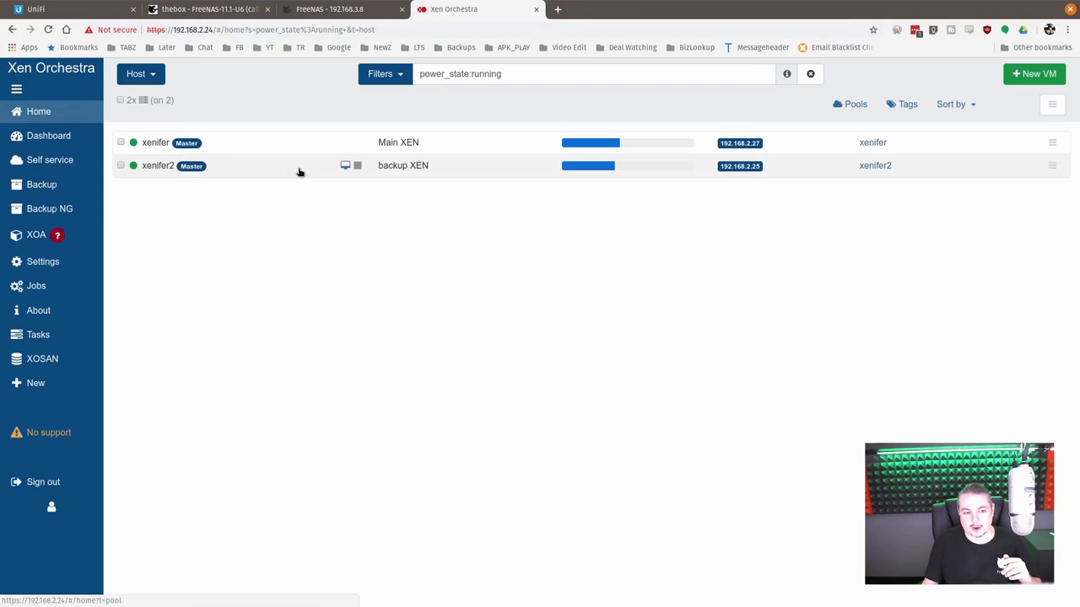
{"action": "left_click", "coordinate": [156, 141]}
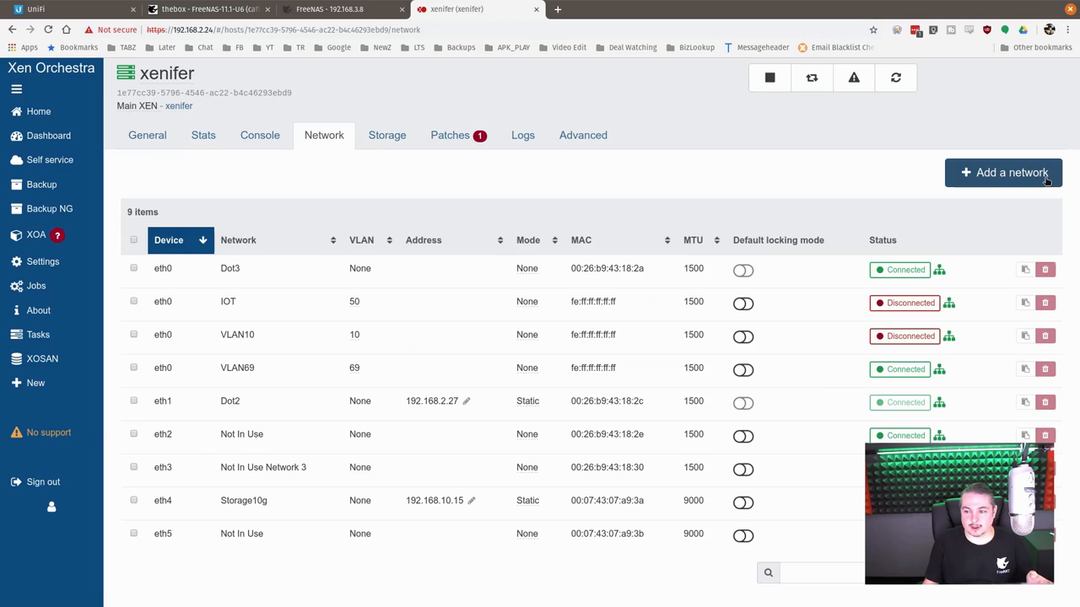
{"action": "left_click", "coordinate": [38, 112]}
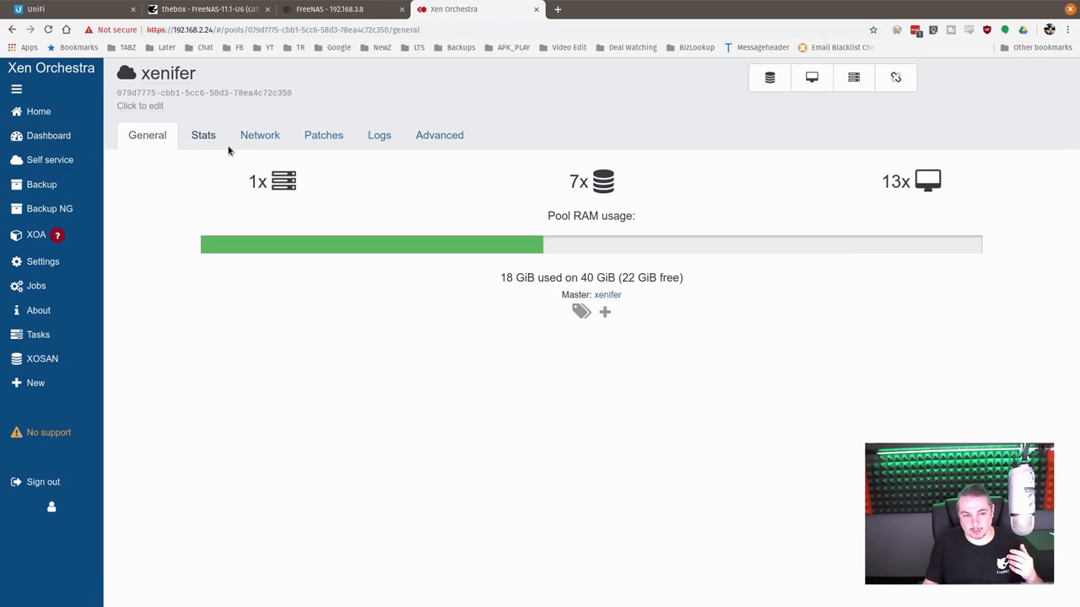
{"action": "left_click", "coordinate": [260, 135]}
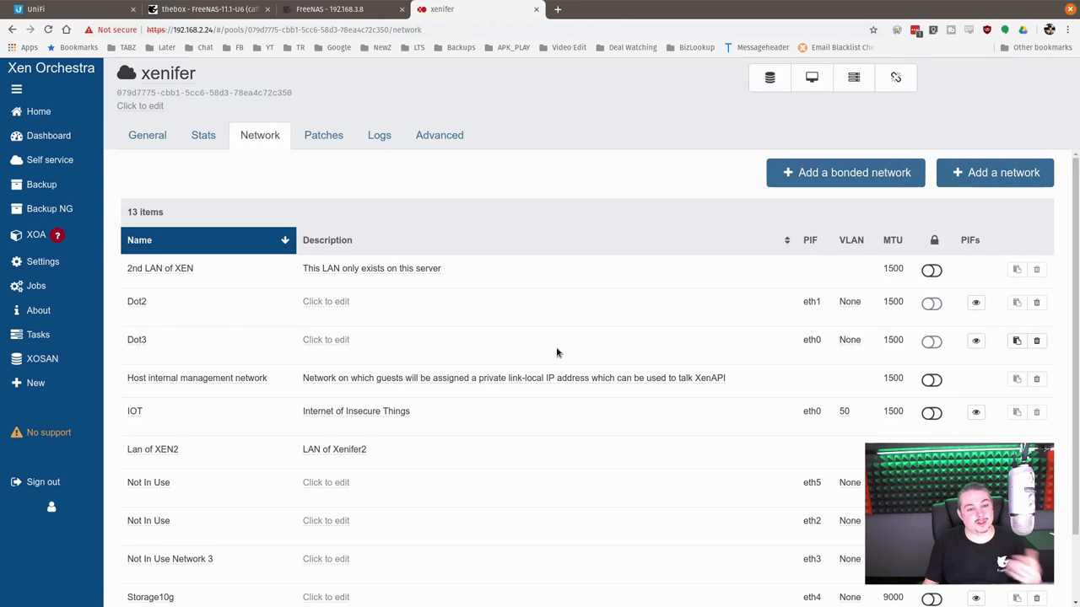
{"action": "scroll", "scroll_direction": "down", "scroll_amount": 3}
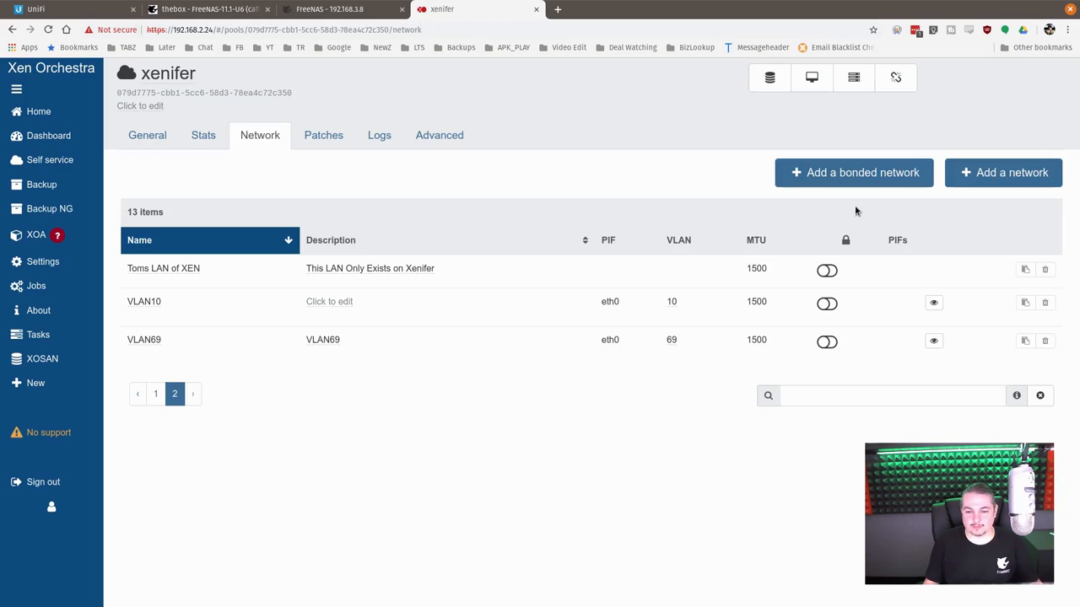
{"action": "left_click", "coordinate": [1002, 172]}
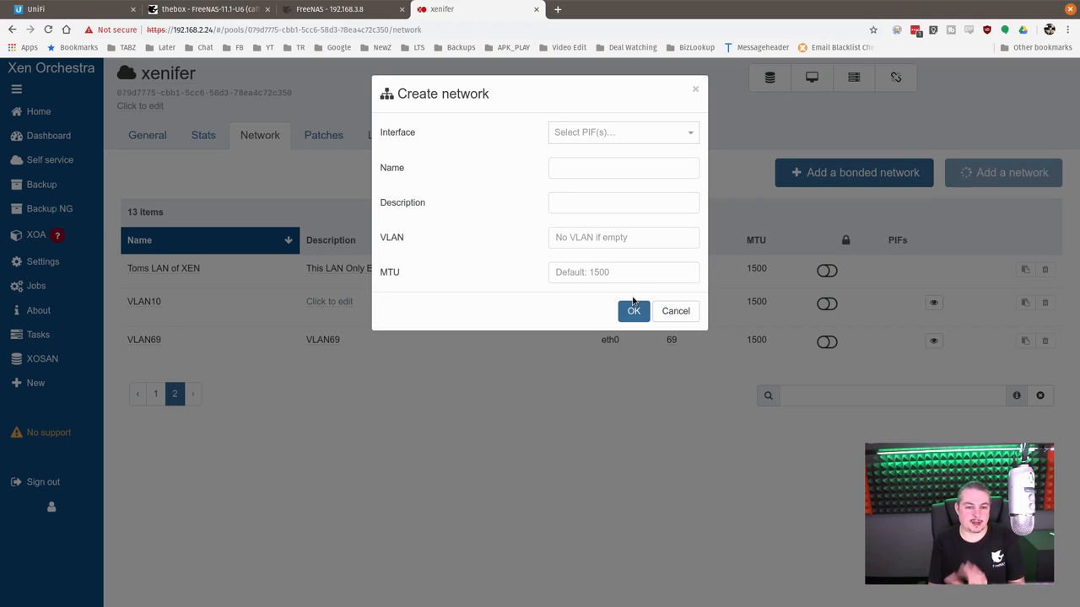
{"action": "mouse_move", "coordinate": [675, 310]}
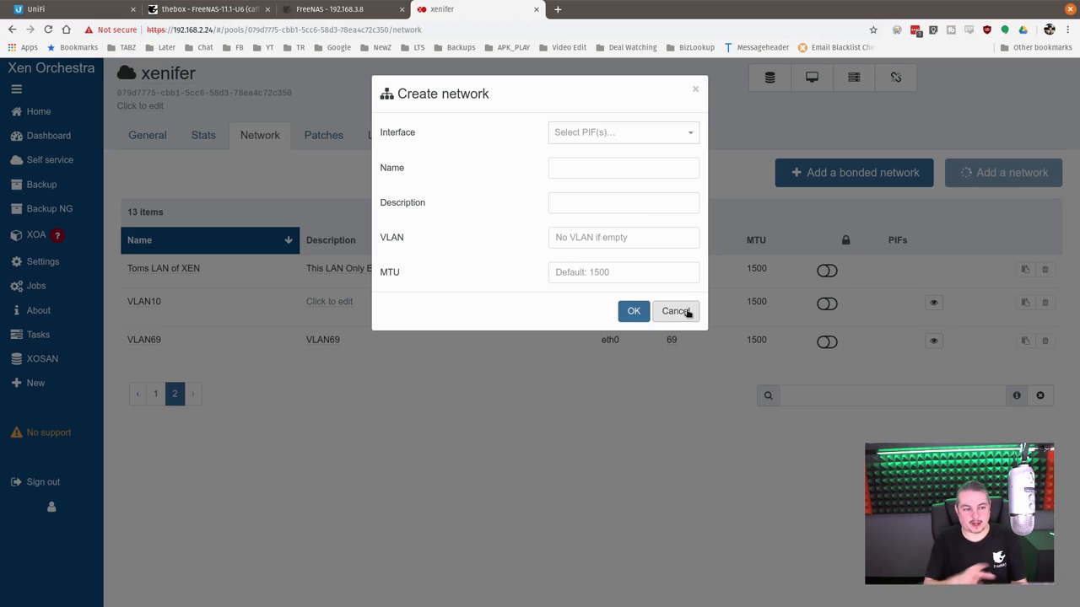
{"action": "left_click", "coordinate": [675, 311]}
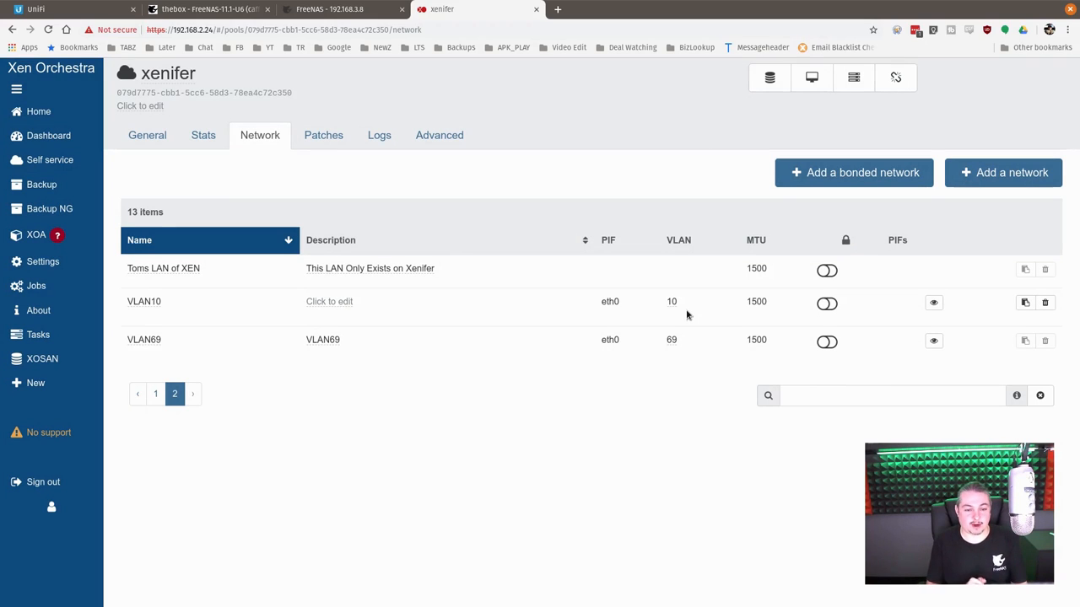
{"action": "mouse_move", "coordinate": [480, 448]}
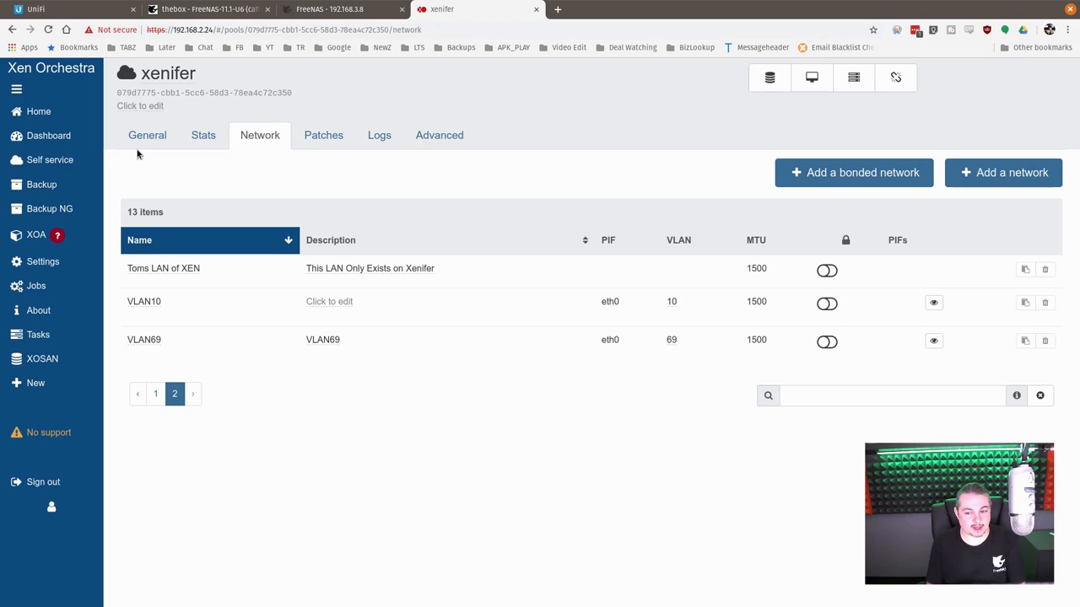
{"action": "left_click", "coordinate": [37, 112]}
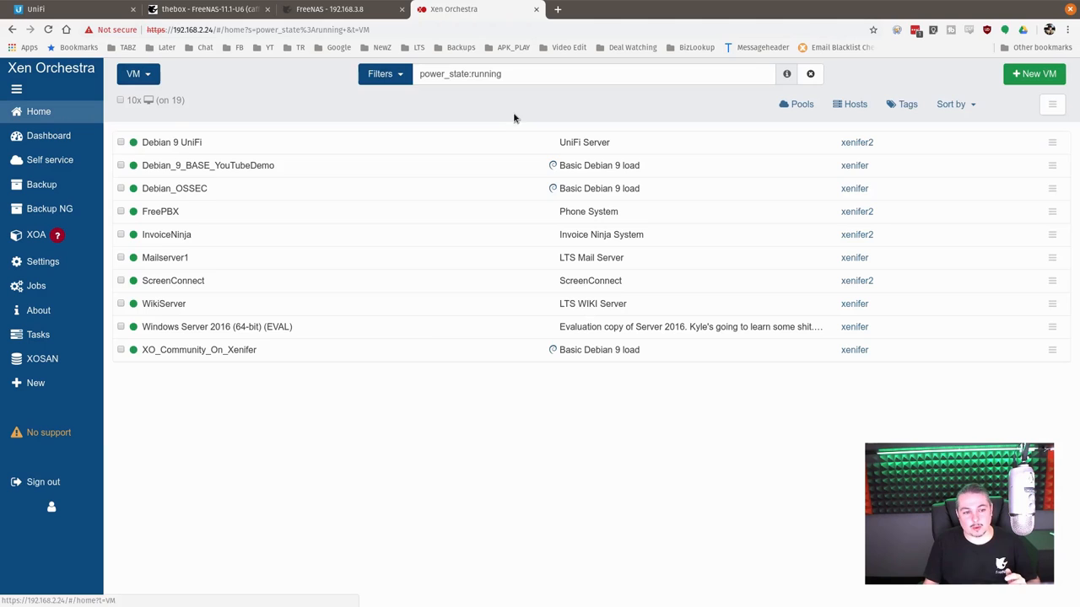
Reveal the Debian_9_BASE_YouTubeDemo VM's 16 GiB disk on SR Dozer, then the FreeNAS Pools page
{"action": "left_click", "coordinate": [207, 165]}
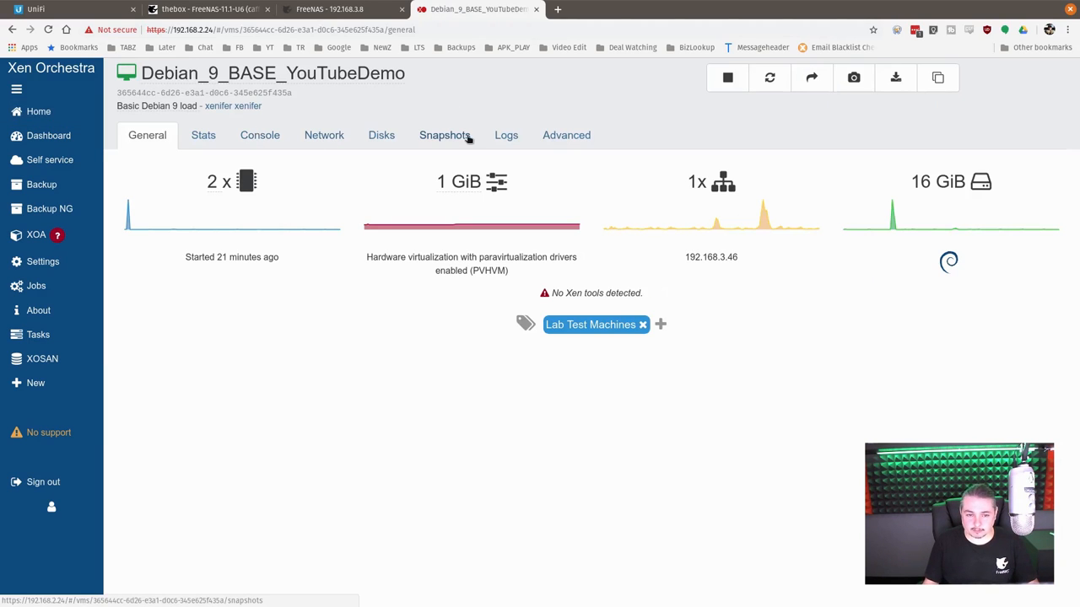
{"action": "left_click", "coordinate": [381, 135]}
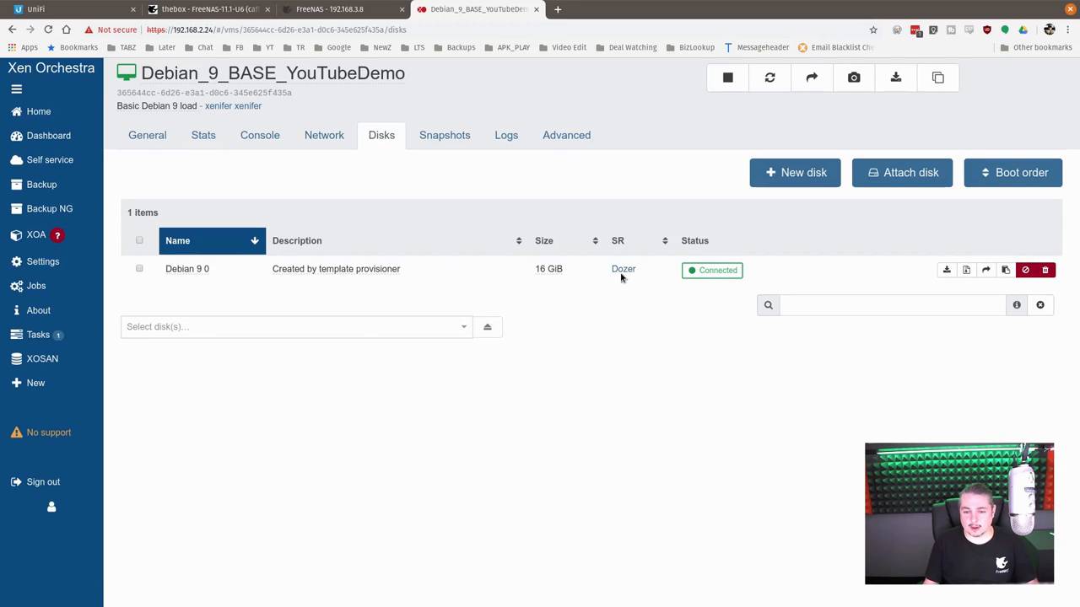
{"action": "left_click", "coordinate": [329, 11]}
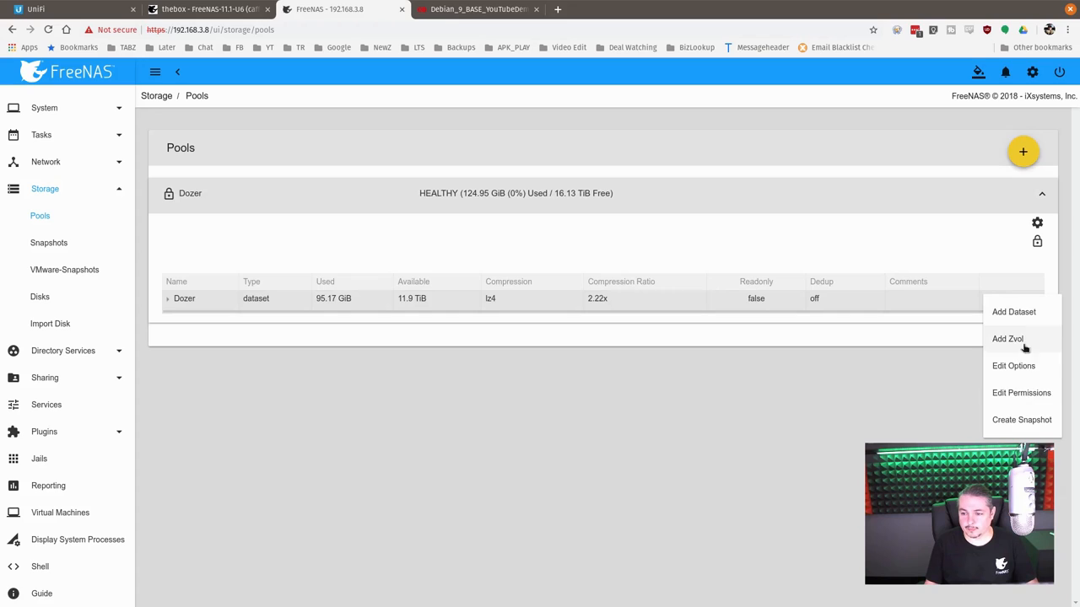
Check the Dozer pool's disk status, then expand Dozer to show its Xenserver_VM dataset
{"action": "left_click", "coordinate": [1036, 223]}
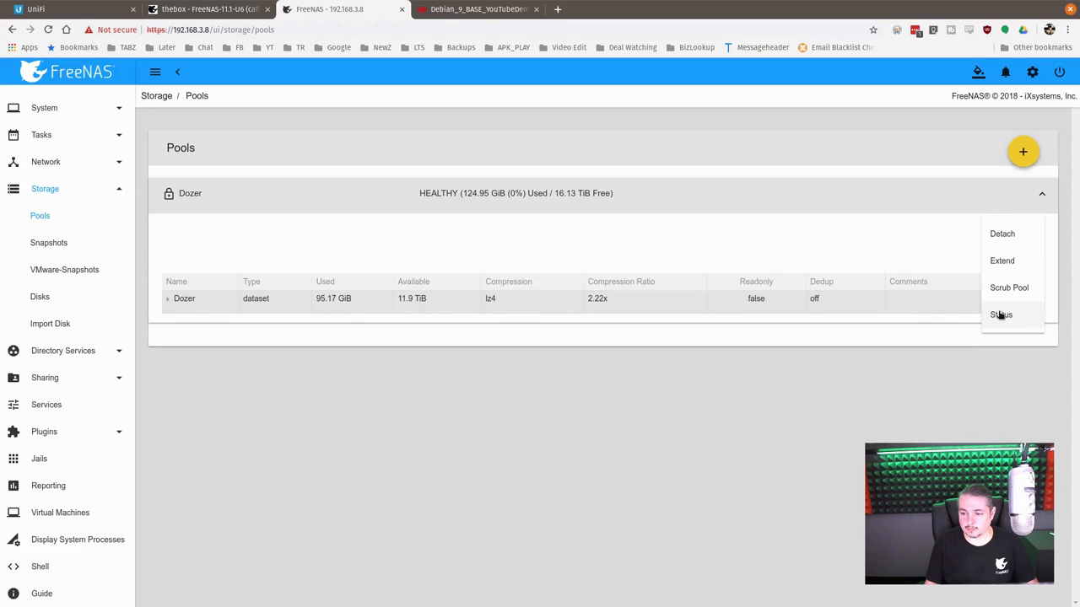
{"action": "left_click", "coordinate": [1002, 315]}
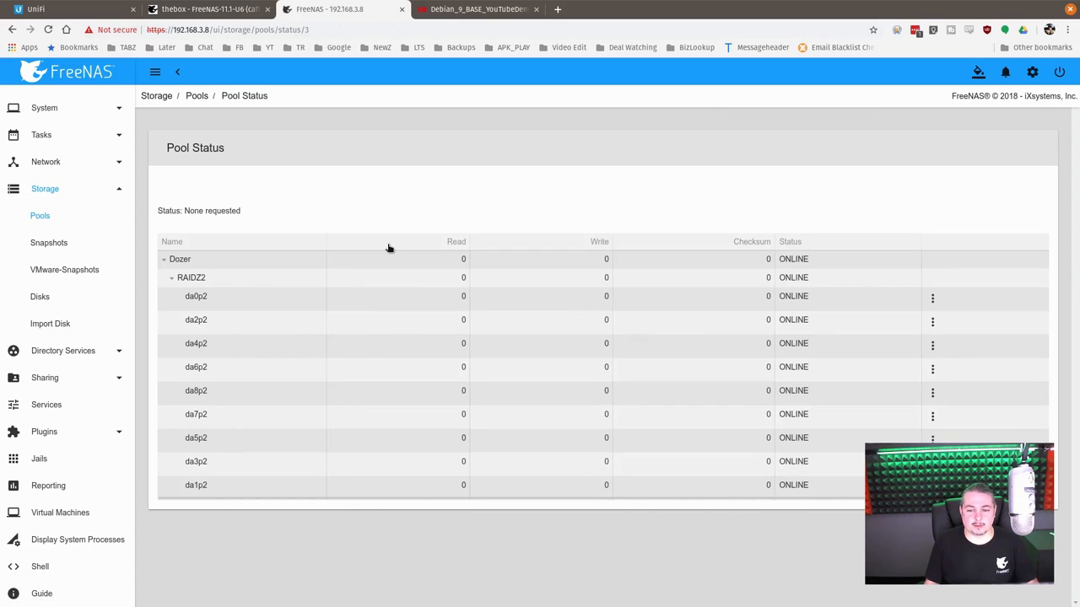
{"action": "mouse_move", "coordinate": [221, 500]}
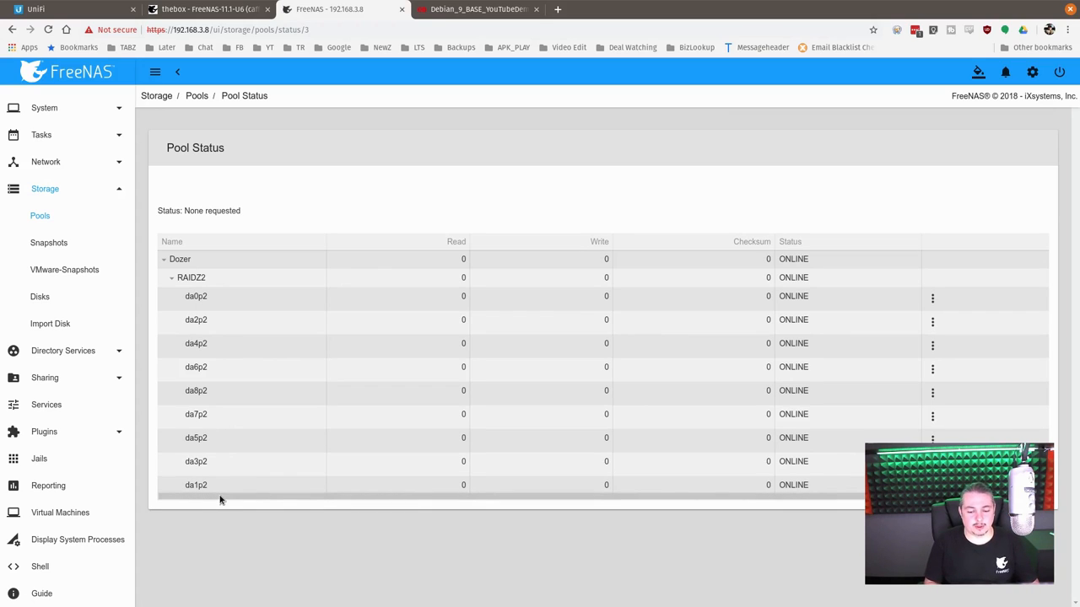
{"action": "mouse_move", "coordinate": [199, 297]}
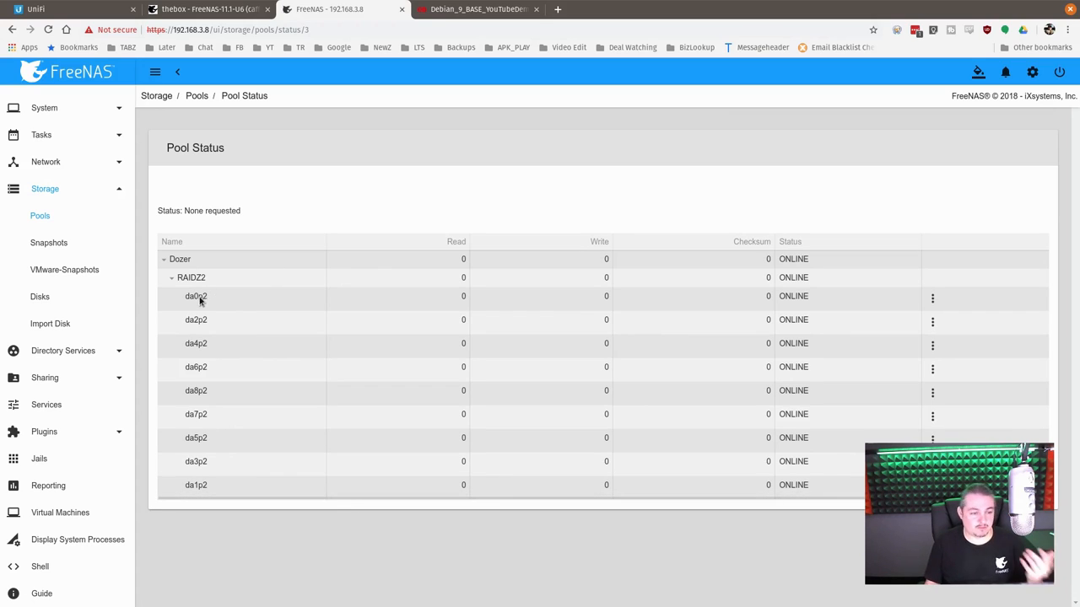
{"action": "left_click", "coordinate": [40, 216]}
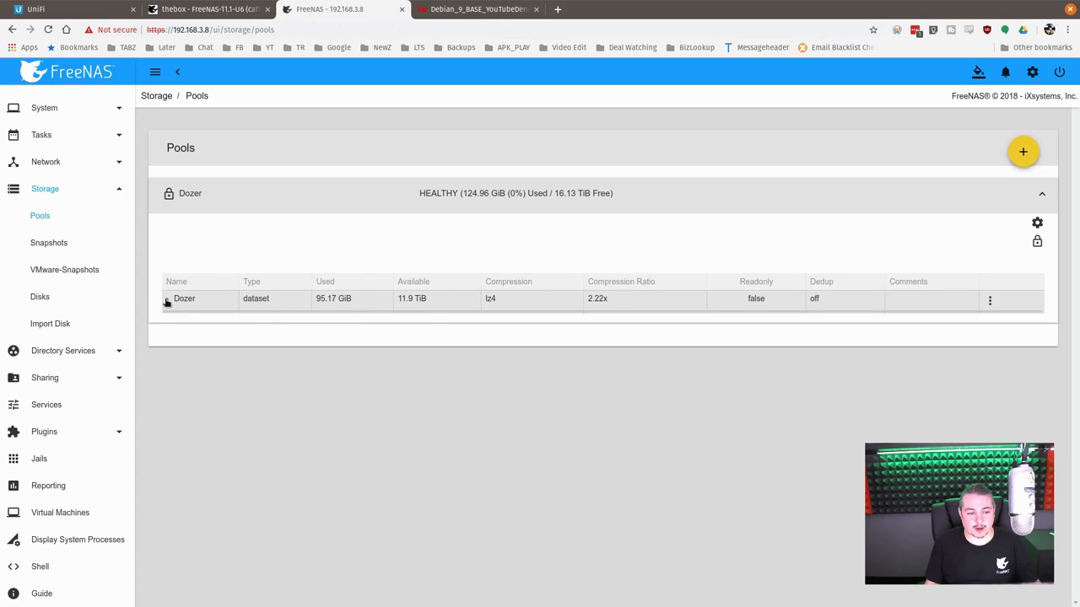
{"action": "left_click", "coordinate": [169, 297]}
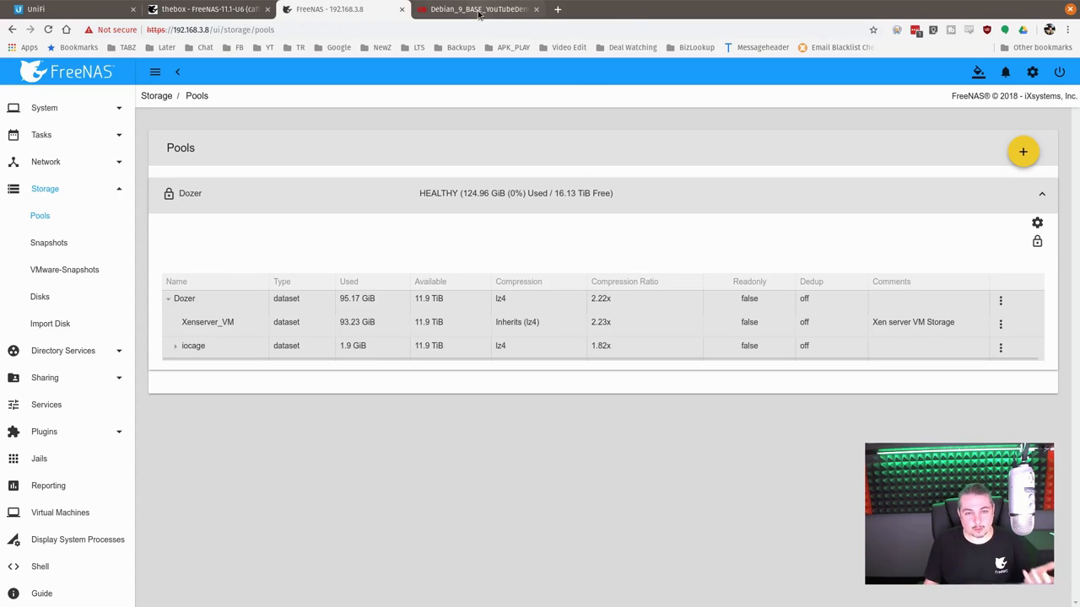
{"action": "left_click", "coordinate": [479, 10]}
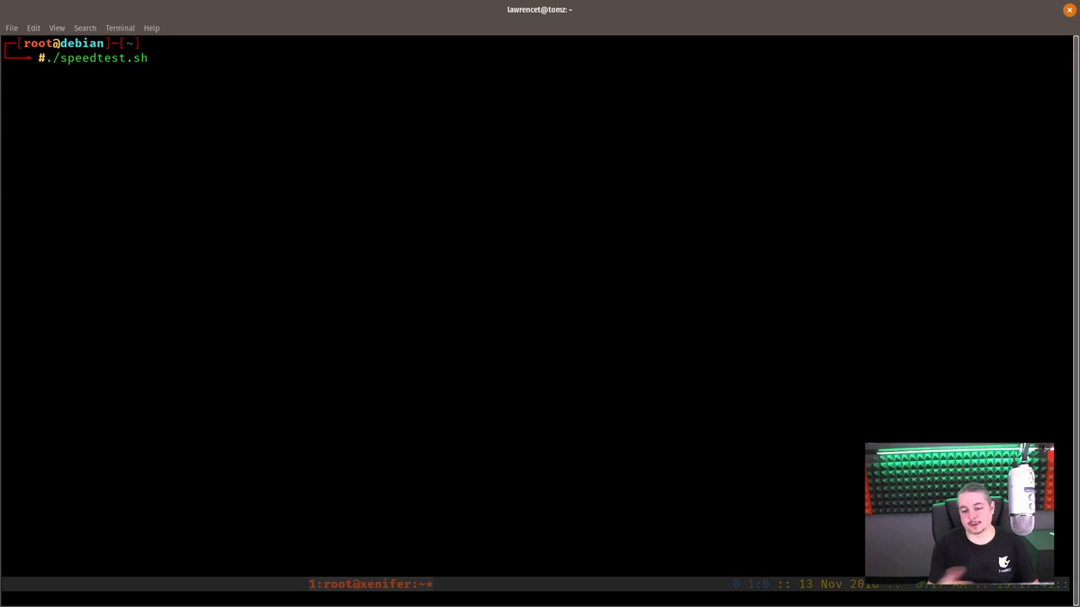
Run ./speedtest.sh (2 GB written at ~586 MB/s) and cat the script to show its dd commands
{"action": "key", "text": "Return"}
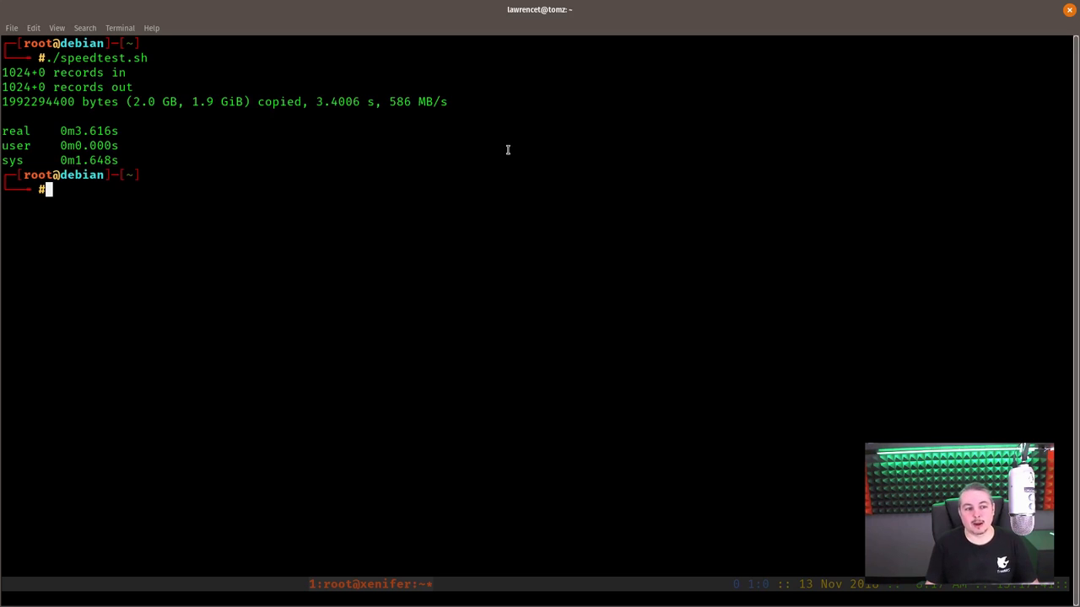
{"action": "mouse_move", "coordinate": [336, 131]}
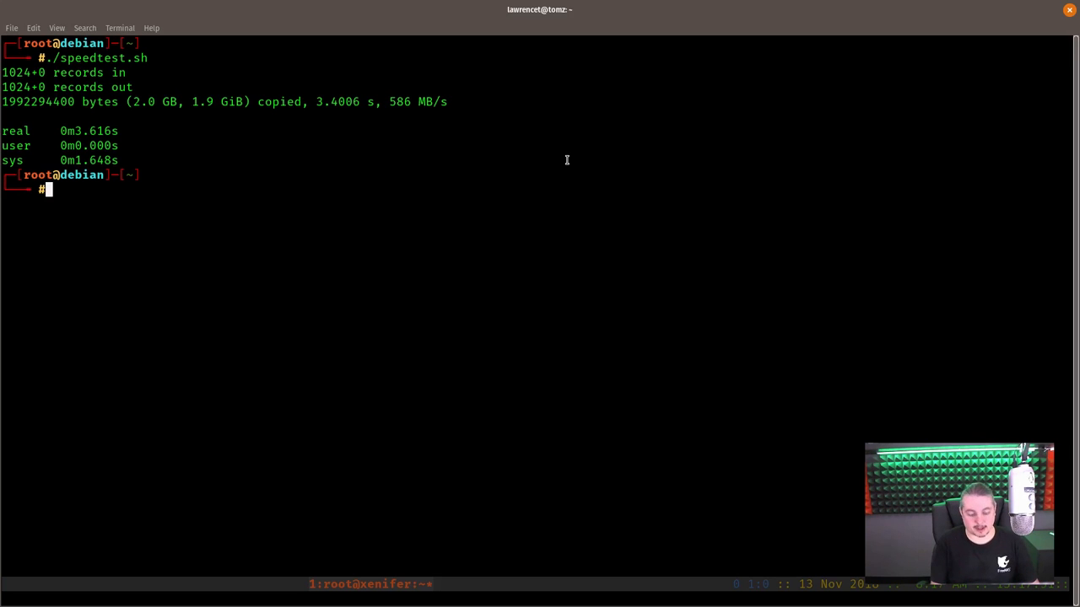
{"action": "type", "text": "cat speedtest.sh"}
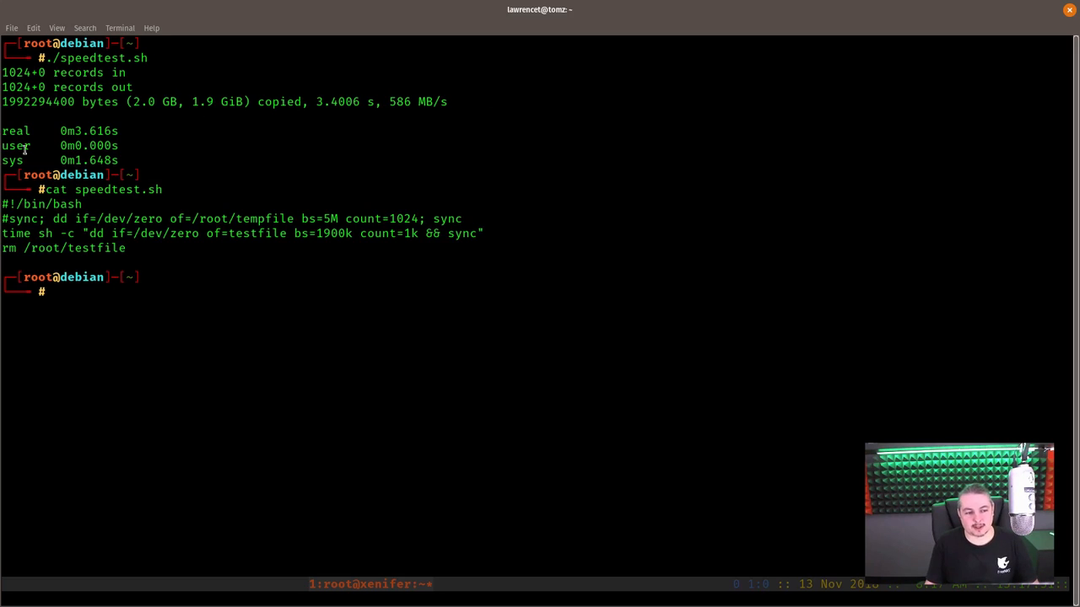
{"action": "double_click", "coordinate": [17, 233]}
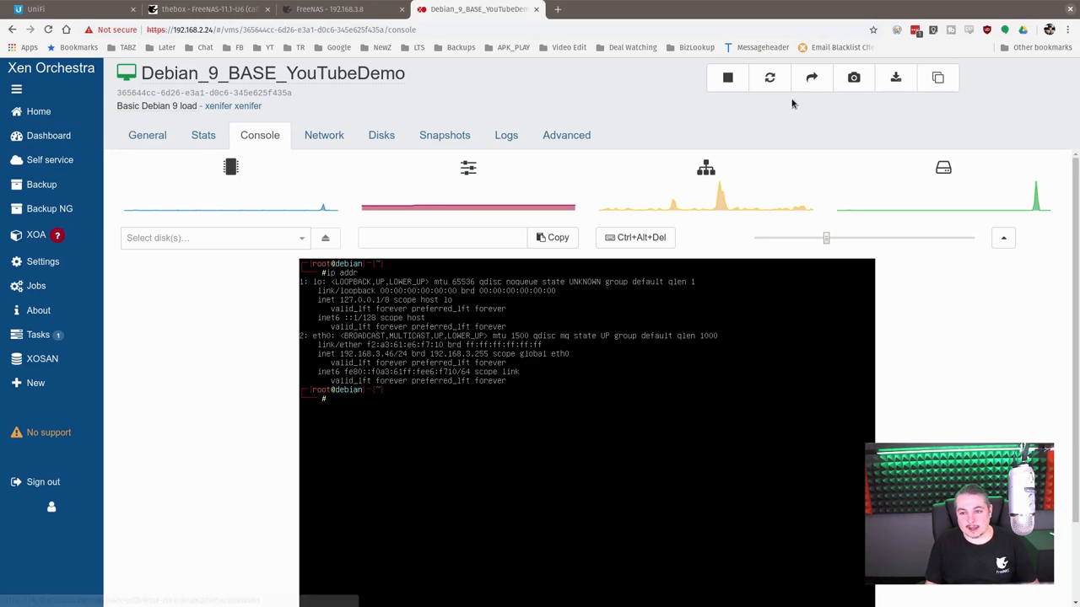
{"action": "mouse_move", "coordinate": [685, 131]}
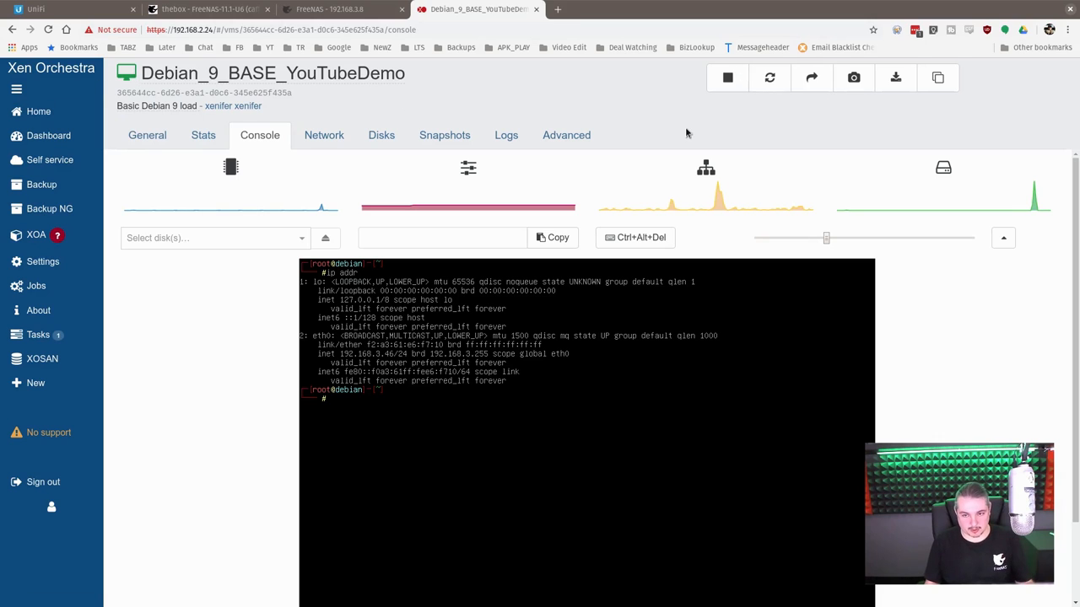
Start migrating the Debian 9 VM to host xenifer2 with main SR Local storage Xenifer2
{"action": "left_click", "coordinate": [810, 77]}
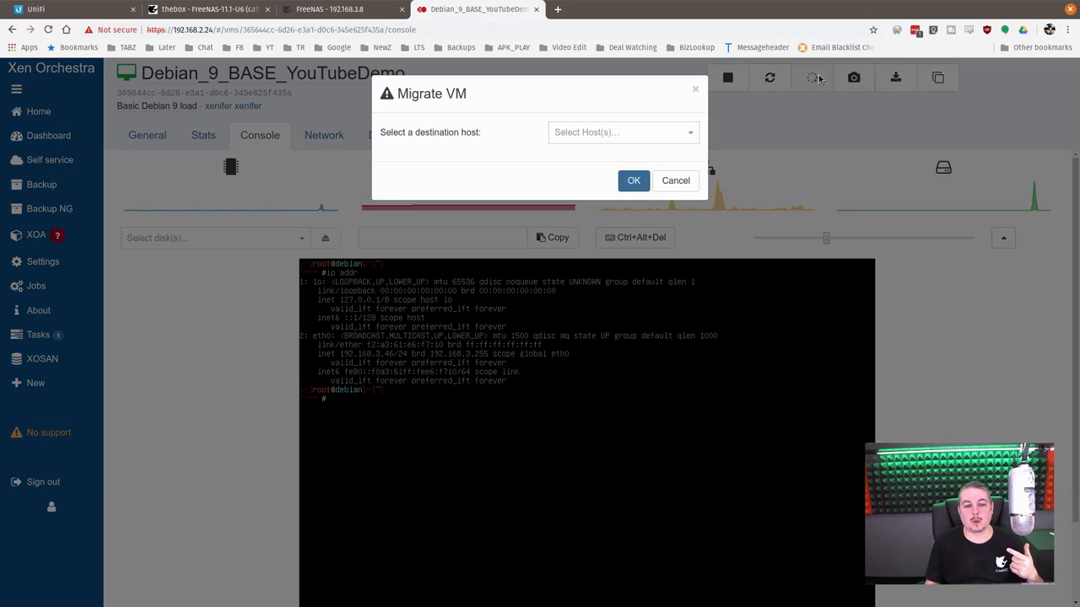
{"action": "left_click", "coordinate": [621, 132]}
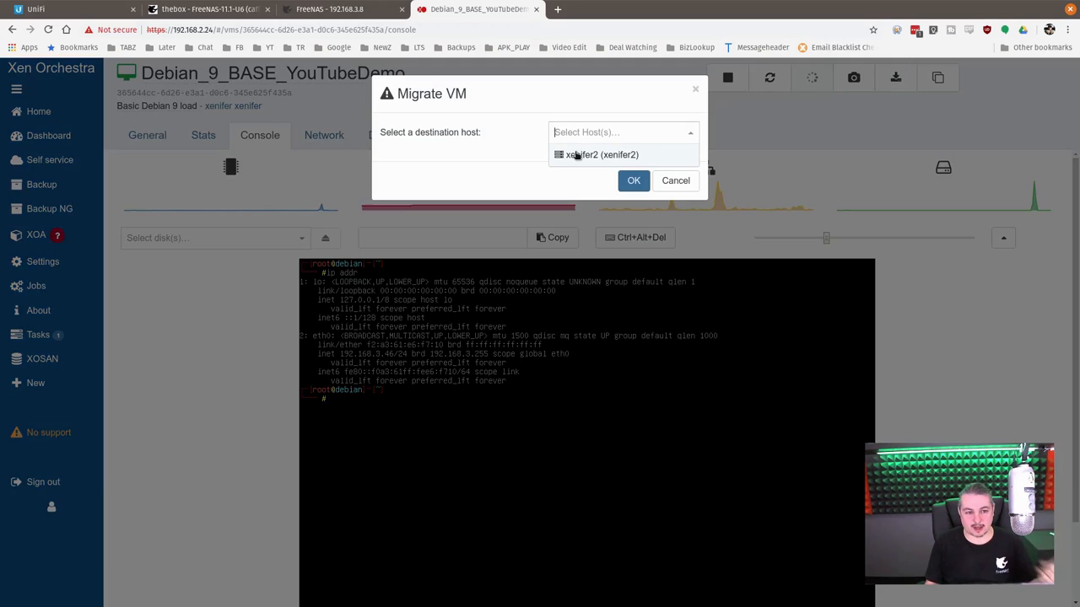
{"action": "left_click", "coordinate": [601, 155]}
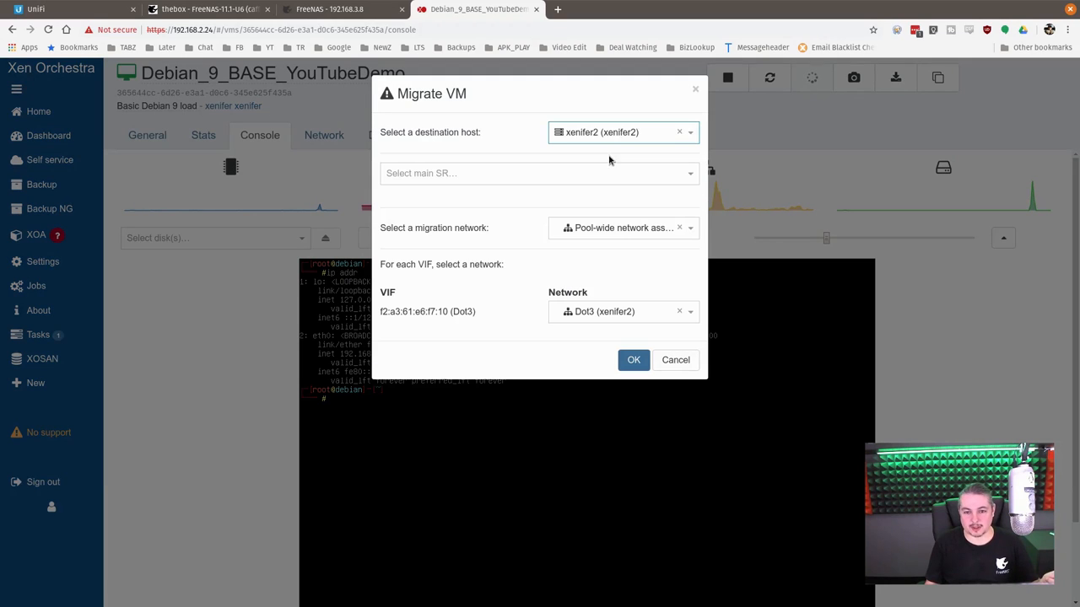
{"action": "left_click", "coordinate": [538, 172]}
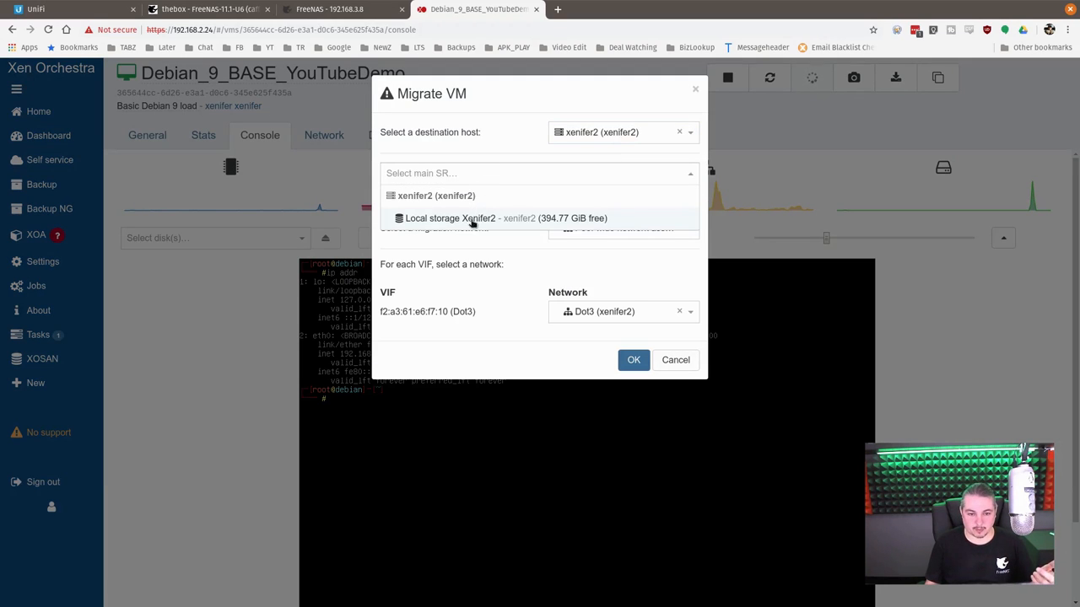
{"action": "left_click", "coordinate": [472, 217]}
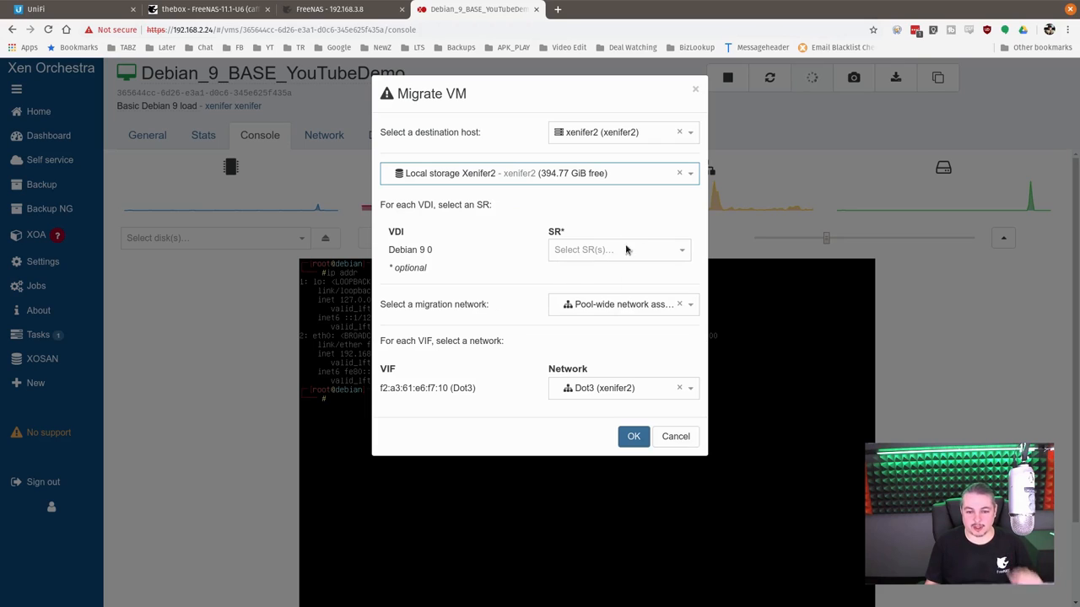
Choose TenGigStorage as the migration network for the VM move
{"action": "left_click", "coordinate": [623, 304]}
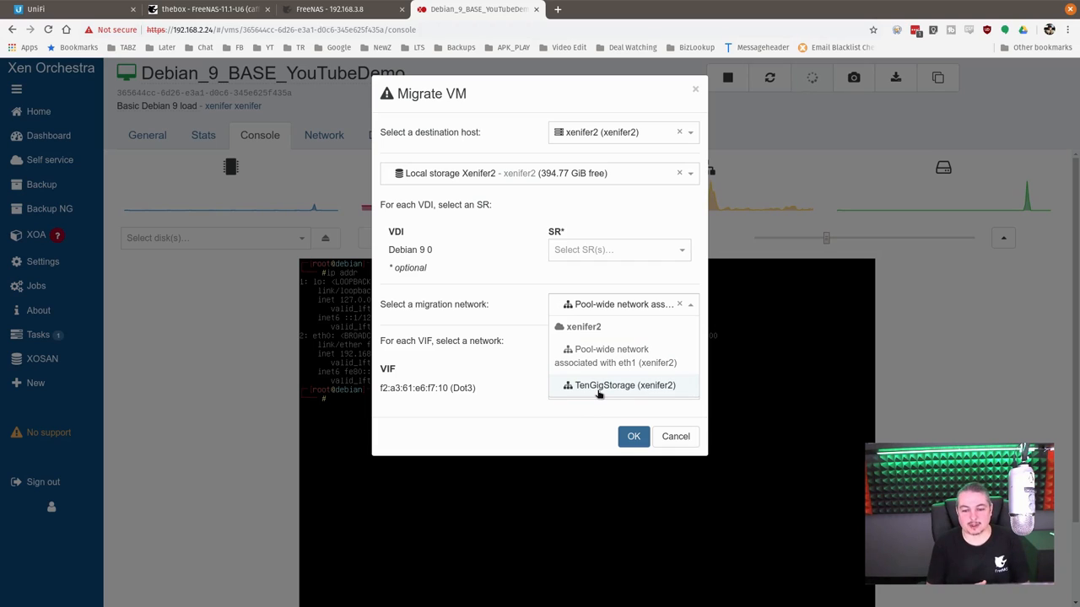
{"action": "left_click", "coordinate": [624, 385]}
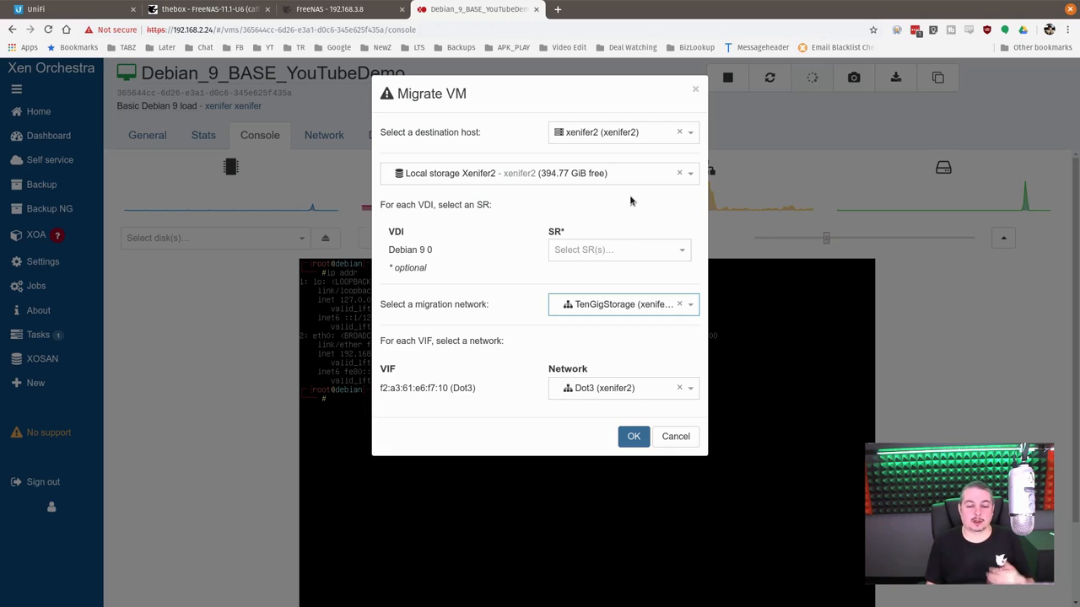
{"action": "mouse_move", "coordinate": [493, 198]}
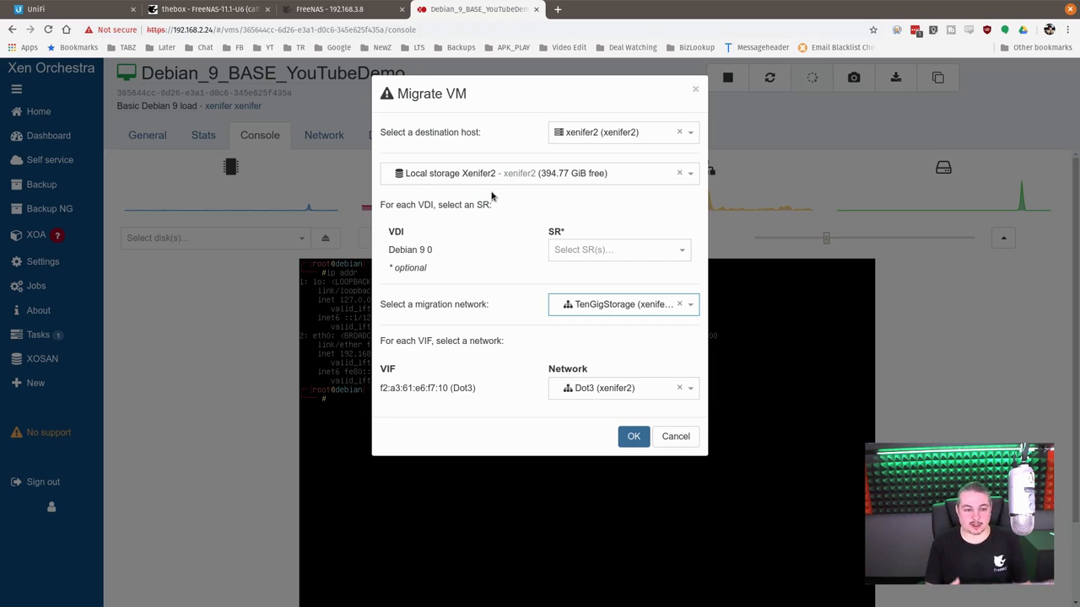
{"action": "mouse_move", "coordinate": [631, 322]}
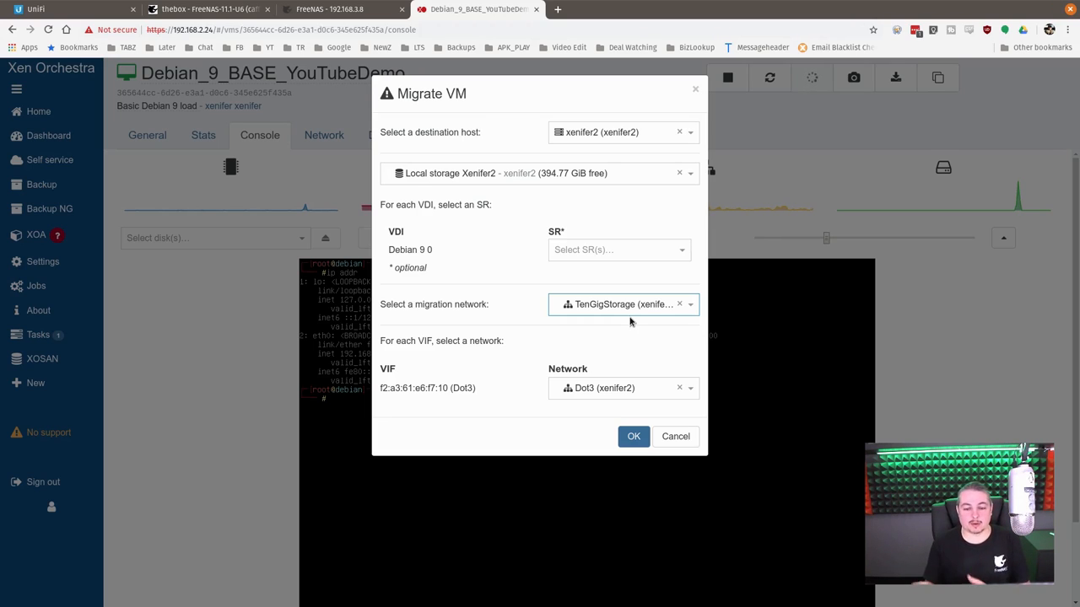
{"action": "mouse_move", "coordinate": [621, 314]}
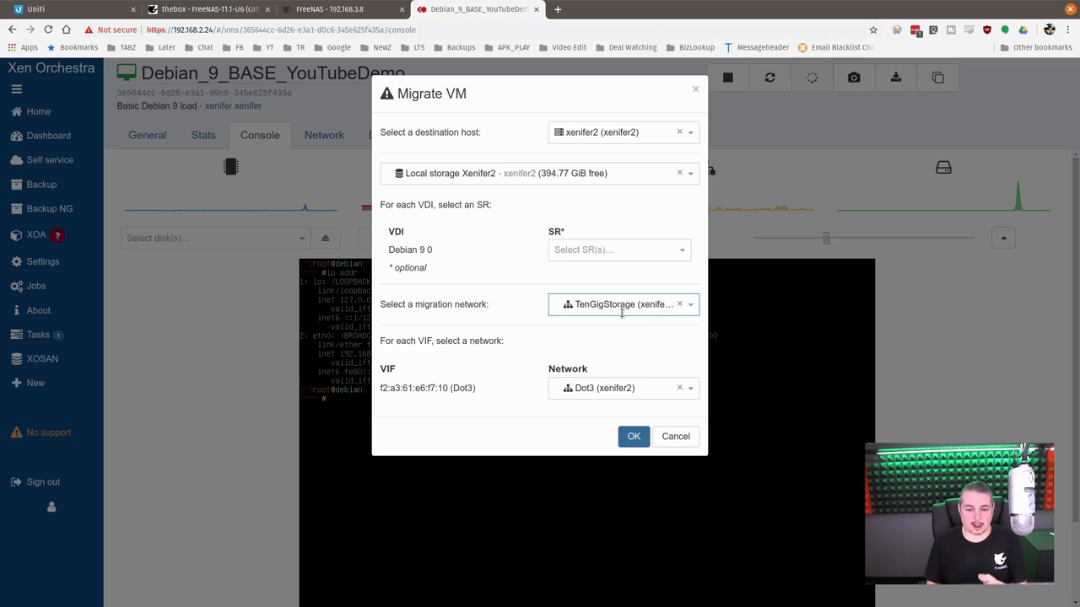
{"action": "left_click", "coordinate": [675, 435]}
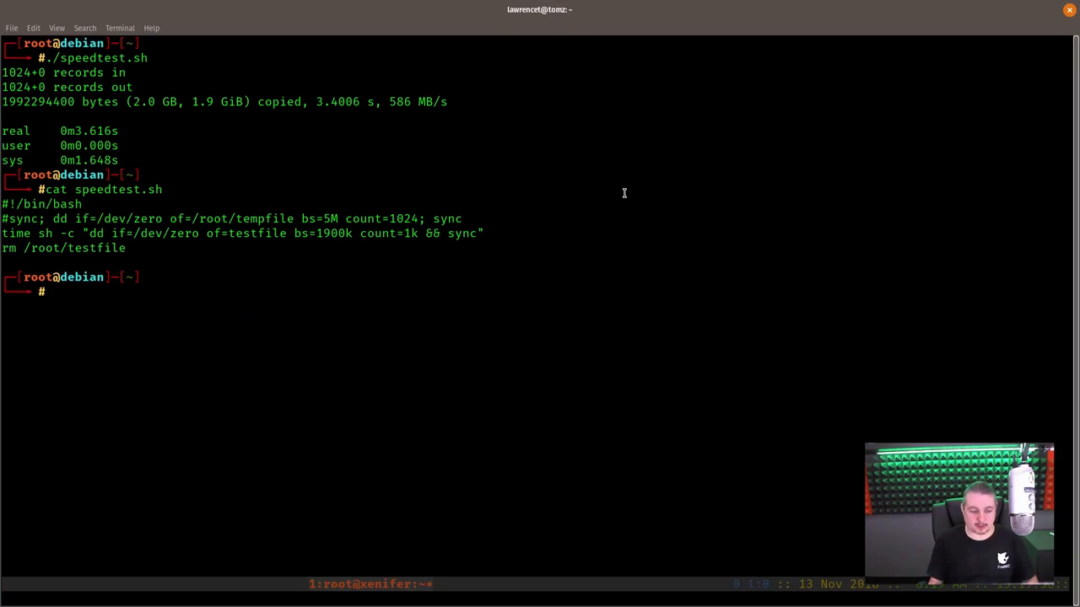
Exit the shell, ssh to dozer and start an iperf3 server bound to 192.168.10.8
{"action": "type", "text": "exit"}
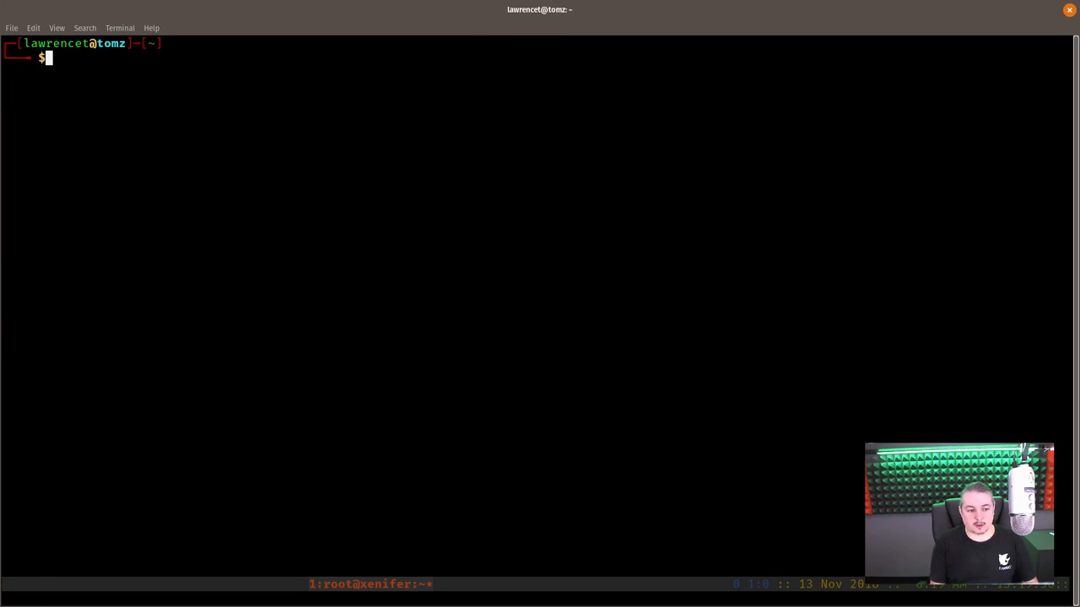
{"action": "type", "text": "ssh dozer"}
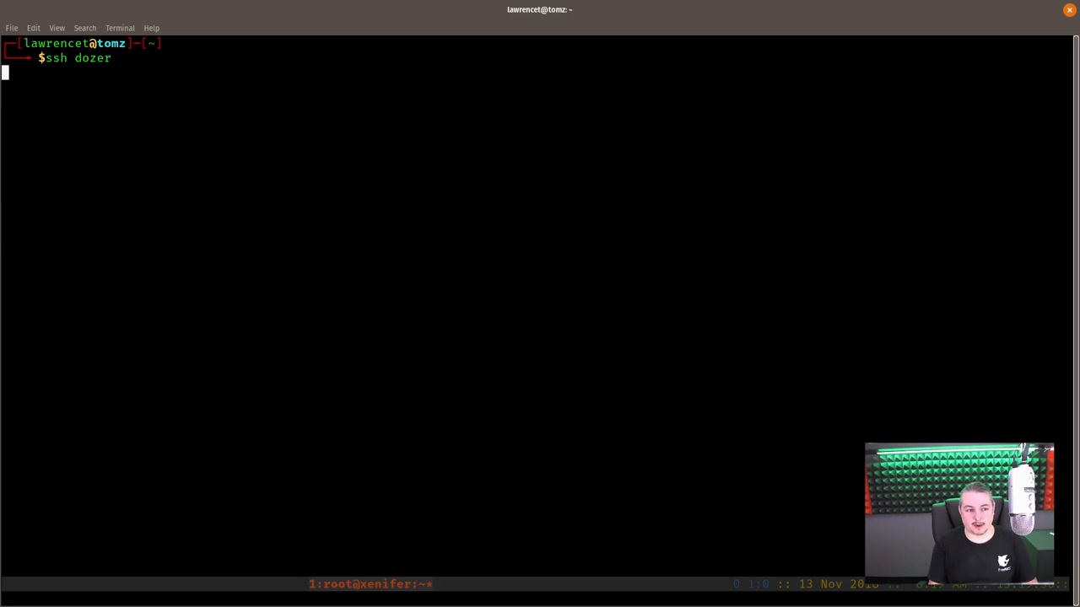
{"action": "type", "text": "iperf3 -s -B 192.168.10.8"}
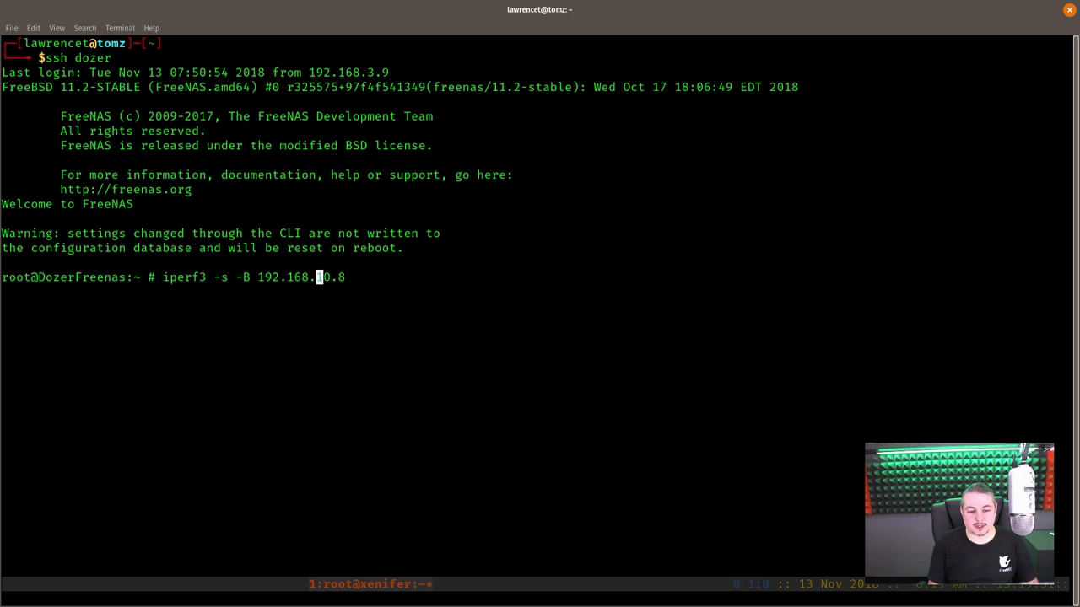
In a split pane, ssh to xenifer and run iperf3 -c 192.168.10.8 against the server
{"action": "type", "text": "1"}
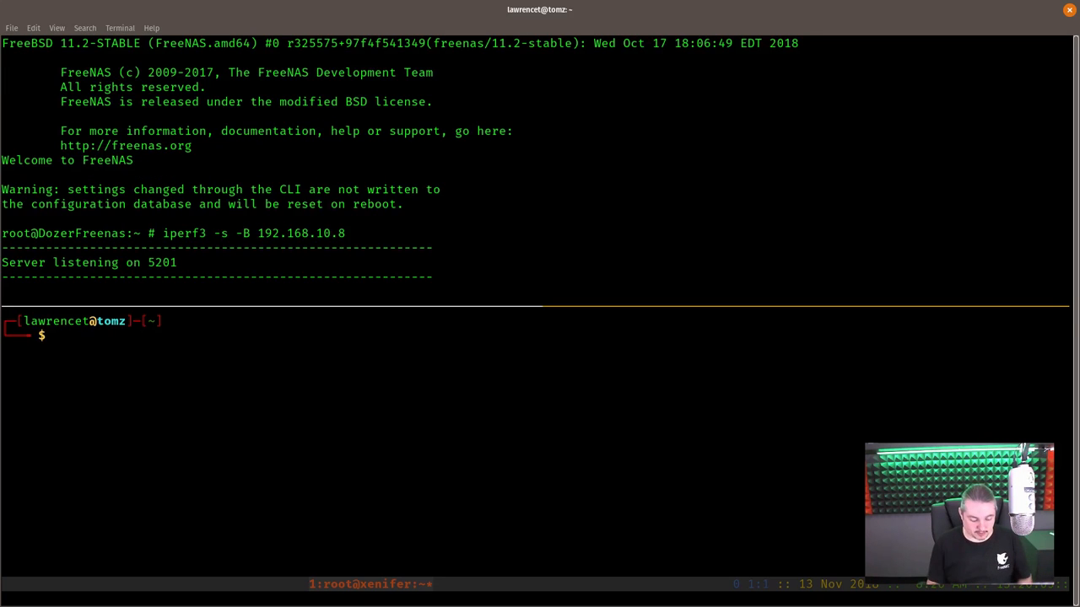
{"action": "type", "text": "ssh xenifer"}
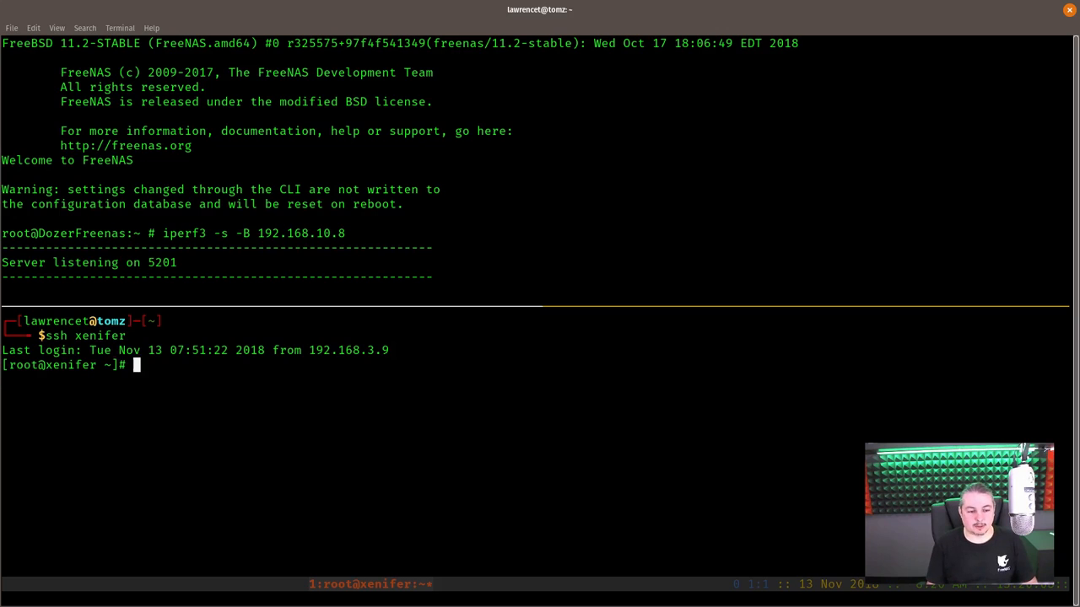
{"action": "type", "text": "iperf3 -c 192.168.10.8"}
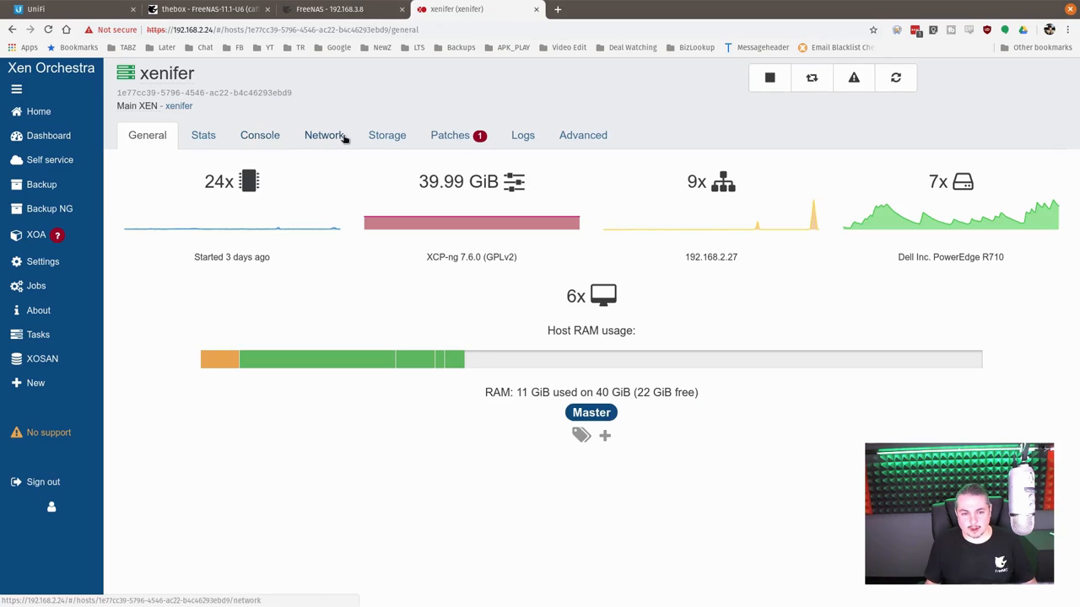
View xenifer's network interfaces (Storage10g MTU 9000), then return to FreeNAS interfaces and Pools
{"action": "left_click", "coordinate": [323, 135]}
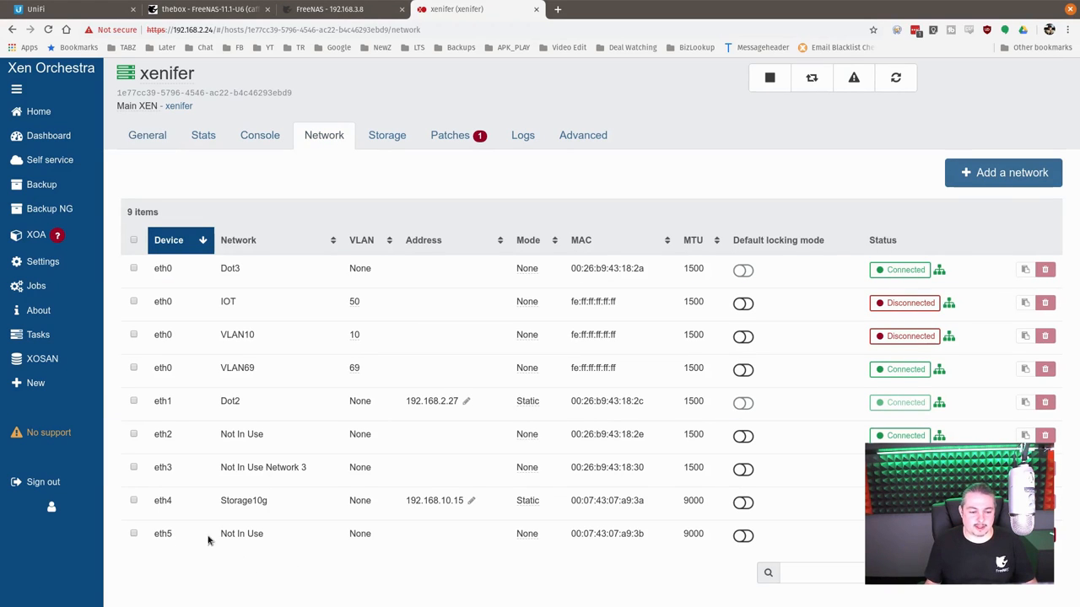
{"action": "mouse_move", "coordinate": [150, 551]}
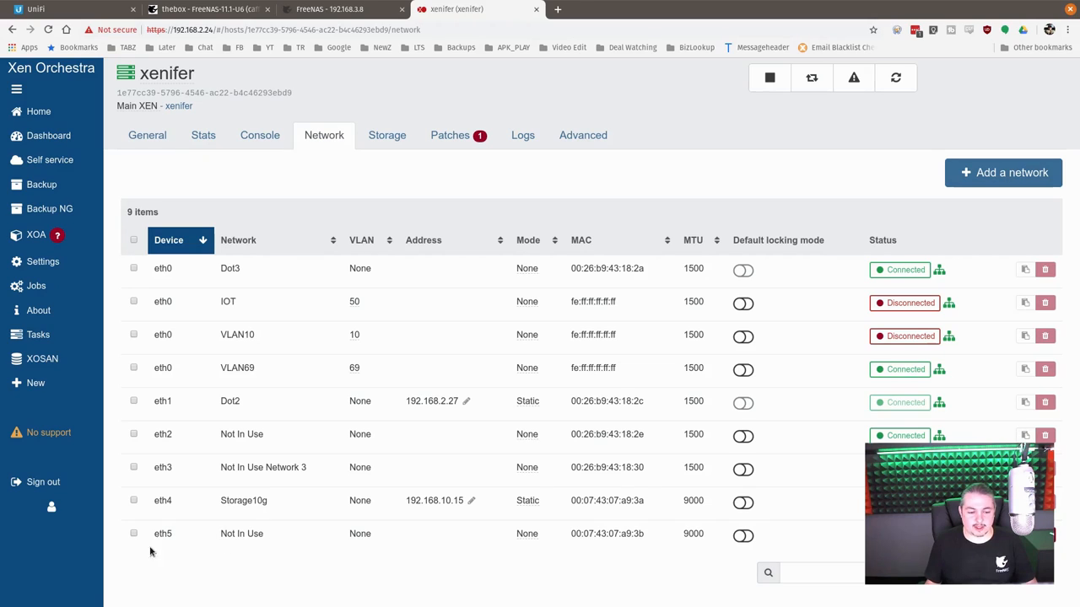
{"action": "mouse_move", "coordinate": [586, 550]}
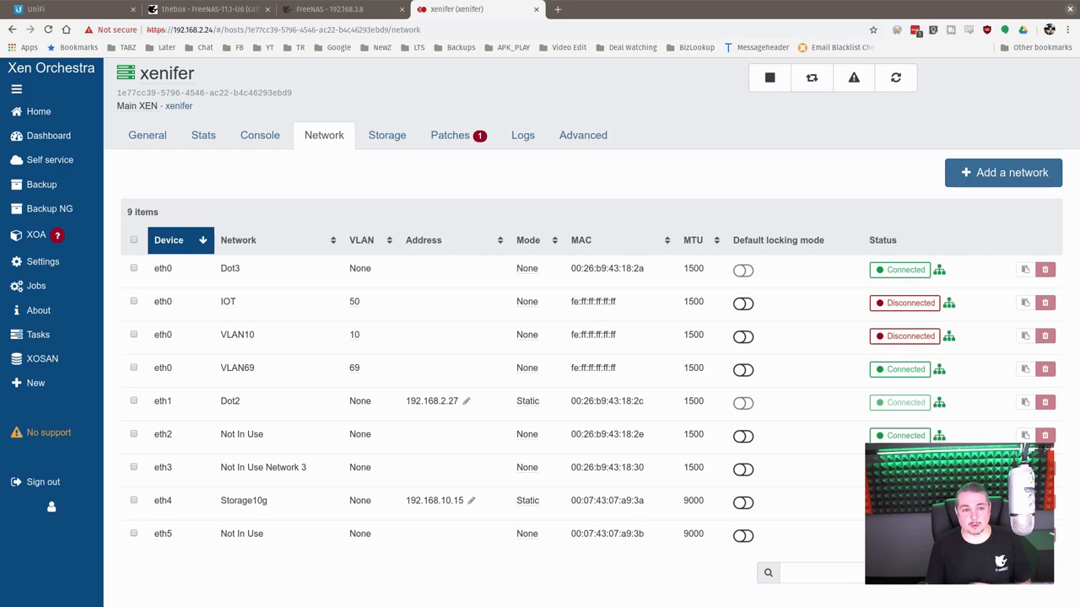
{"action": "left_click", "coordinate": [202, 9]}
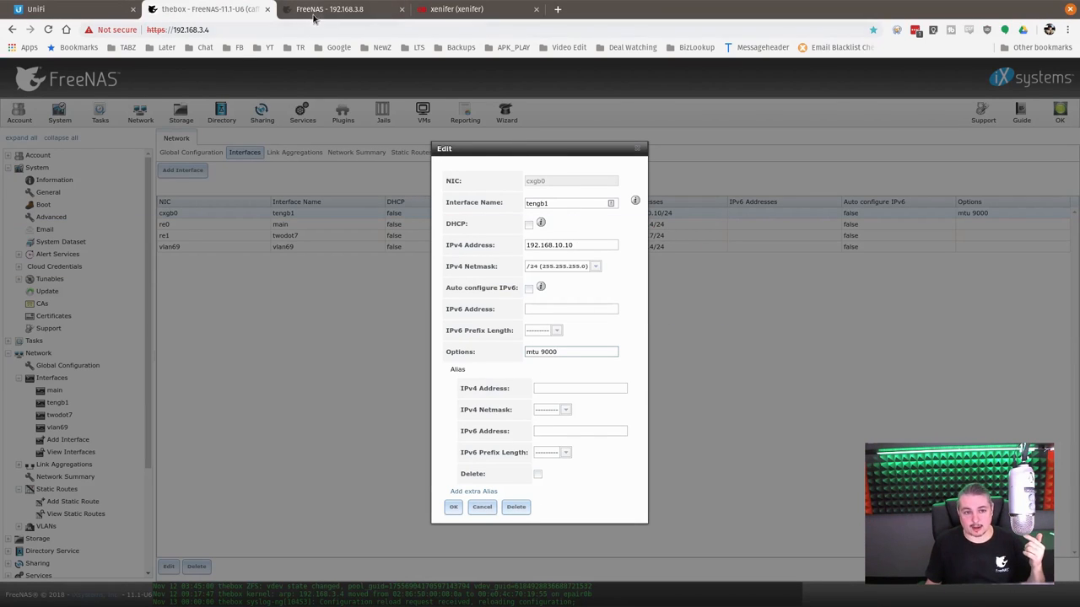
{"action": "left_click", "coordinate": [329, 10]}
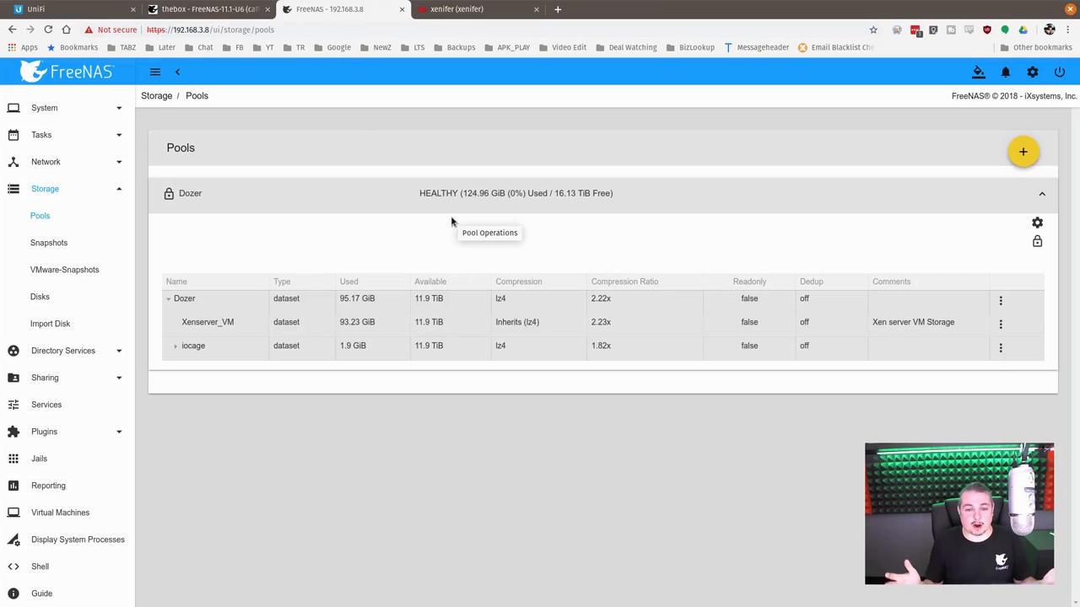